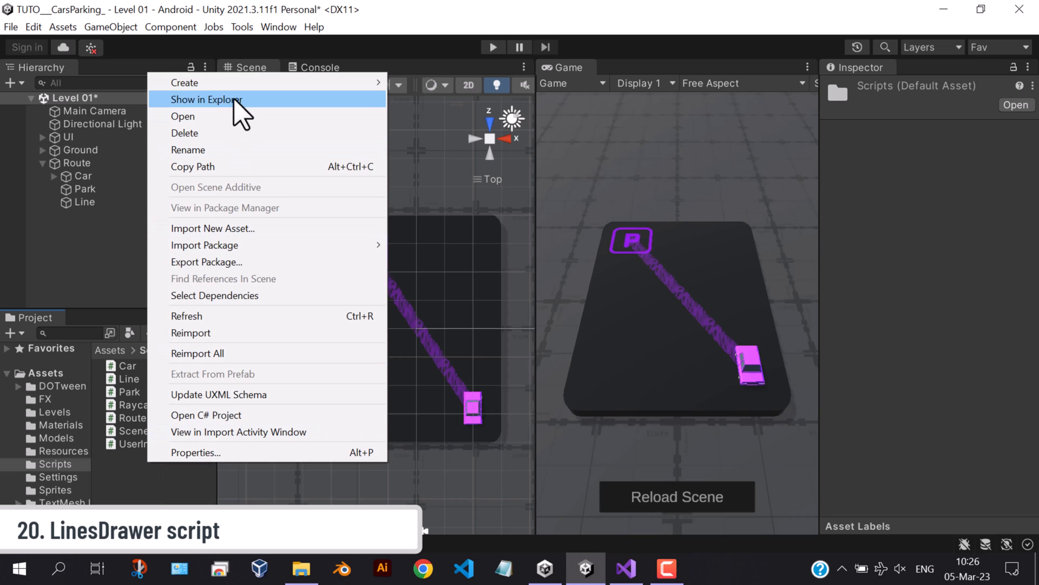
- Create a new C# script named LinesDrawer in the Scripts folder
{"action": "left_click", "coordinate": [184, 82]}
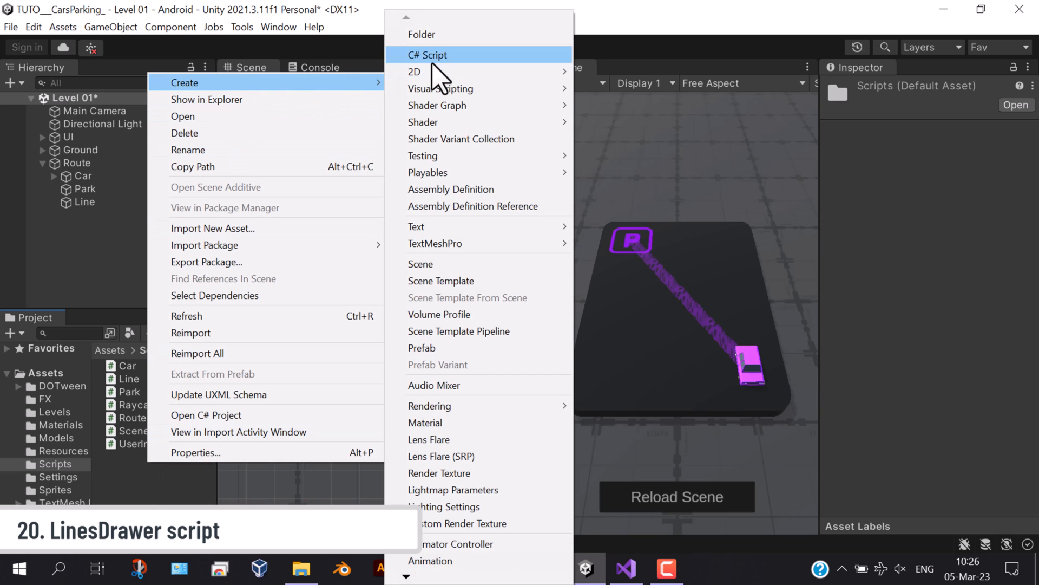
{"action": "left_click", "coordinate": [428, 56]}
{"action": "type", "text": "LinesDrawer"}
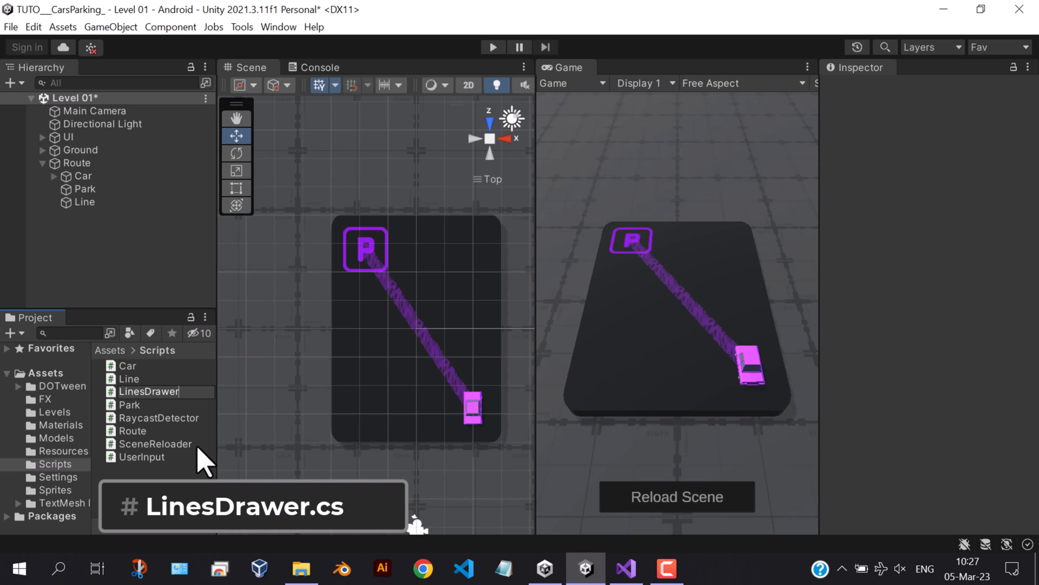
{"action": "left_click", "coordinate": [149, 391]}
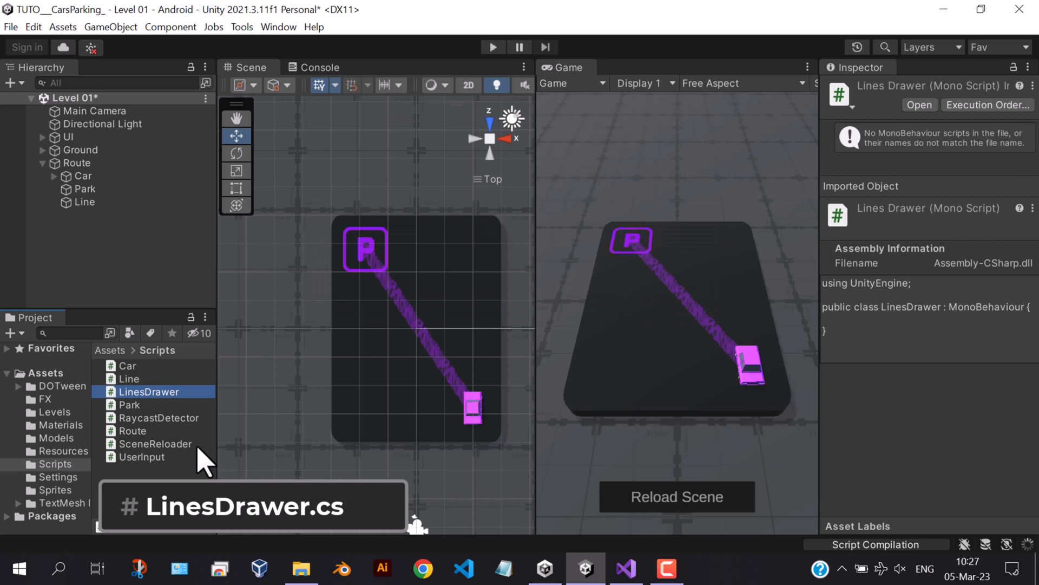
- Declare serialized UserInput userInput and int interactableLayer fields in LinesDrawer
{"action": "double_click", "coordinate": [149, 391]}
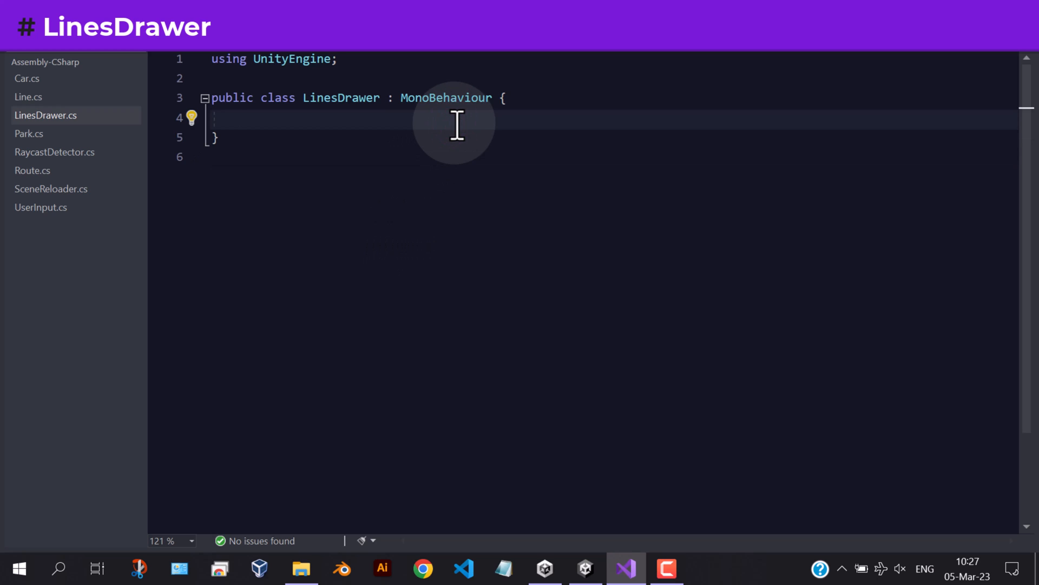
{"action": "type", "text": "[SerializeField]"}
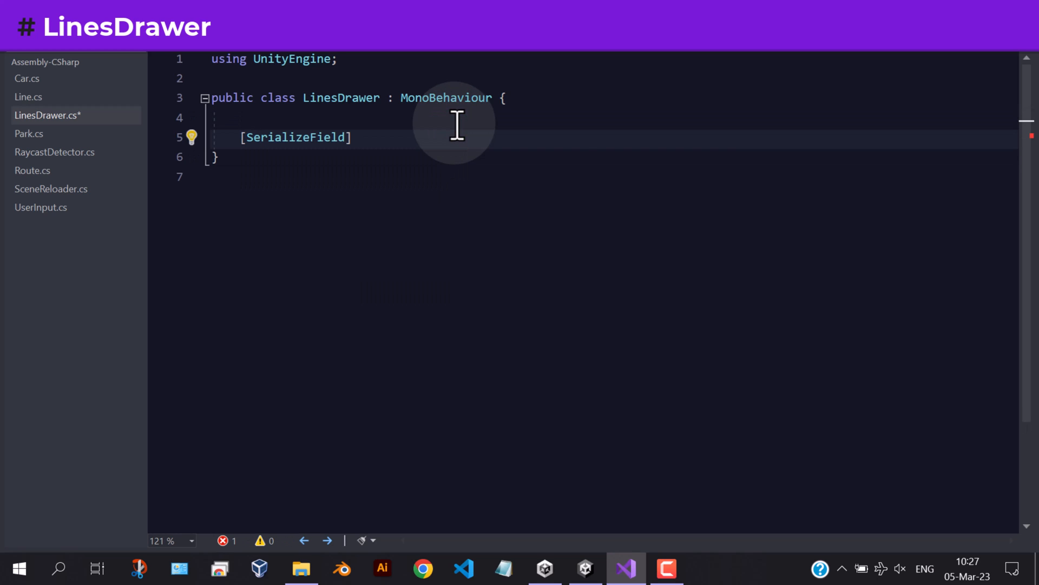
{"action": "type", "text": "UserInput userInput;"}
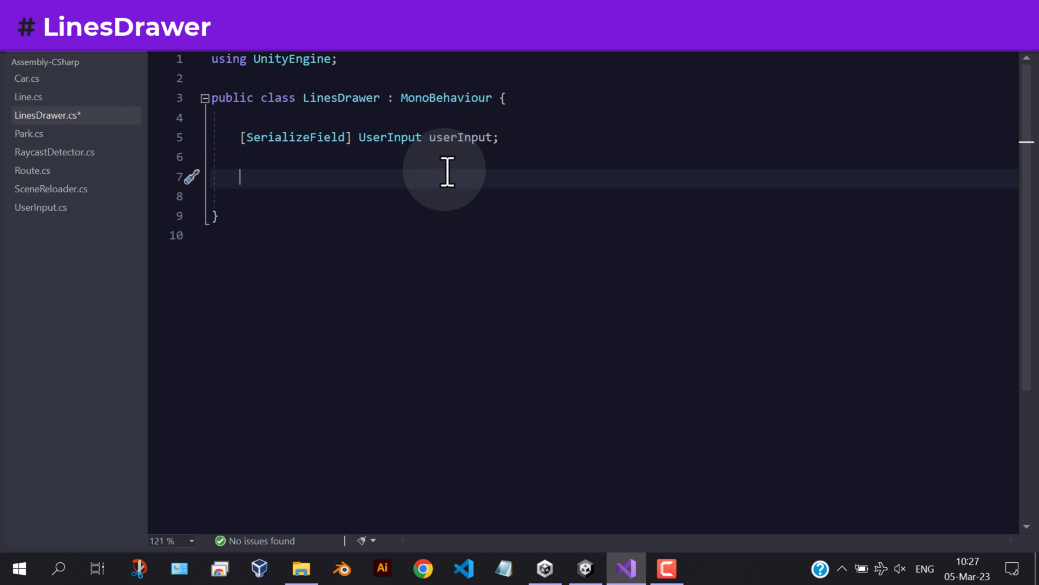
{"action": "type", "text": "[SerializeField] int i"}
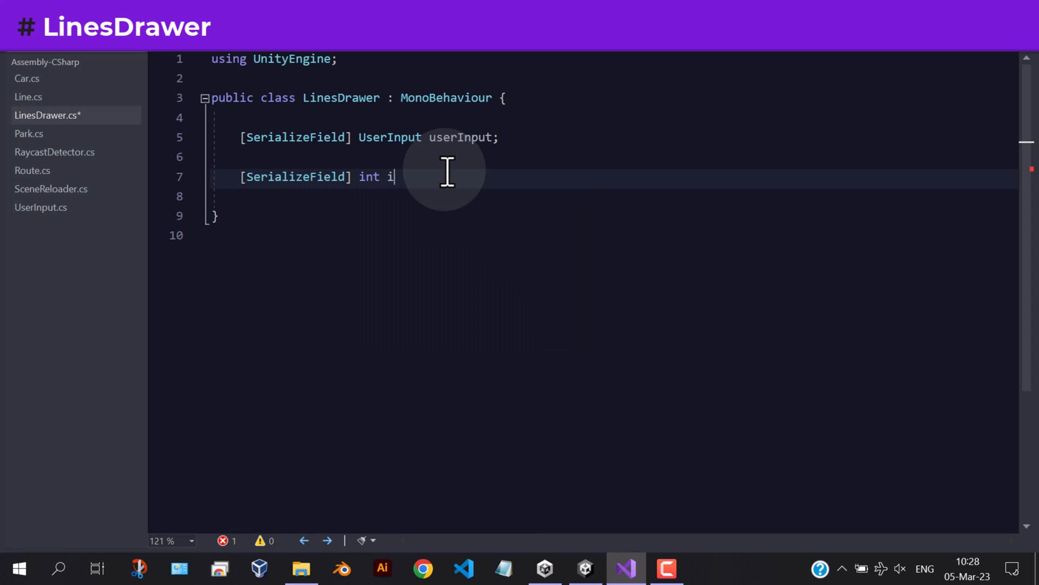
{"action": "type", "text": "nteractible"}
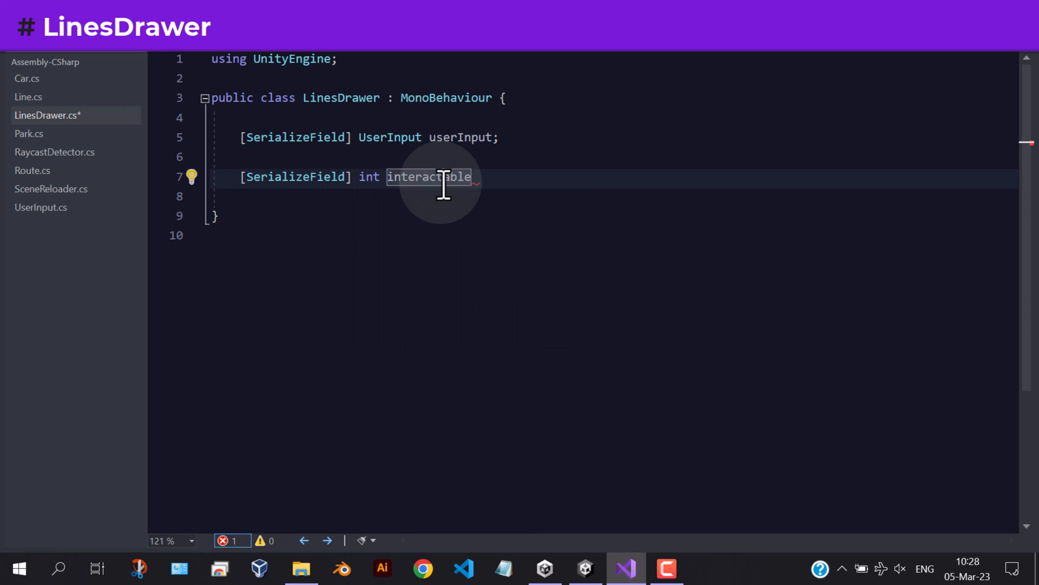
{"action": "type", "text": "Layer;"}
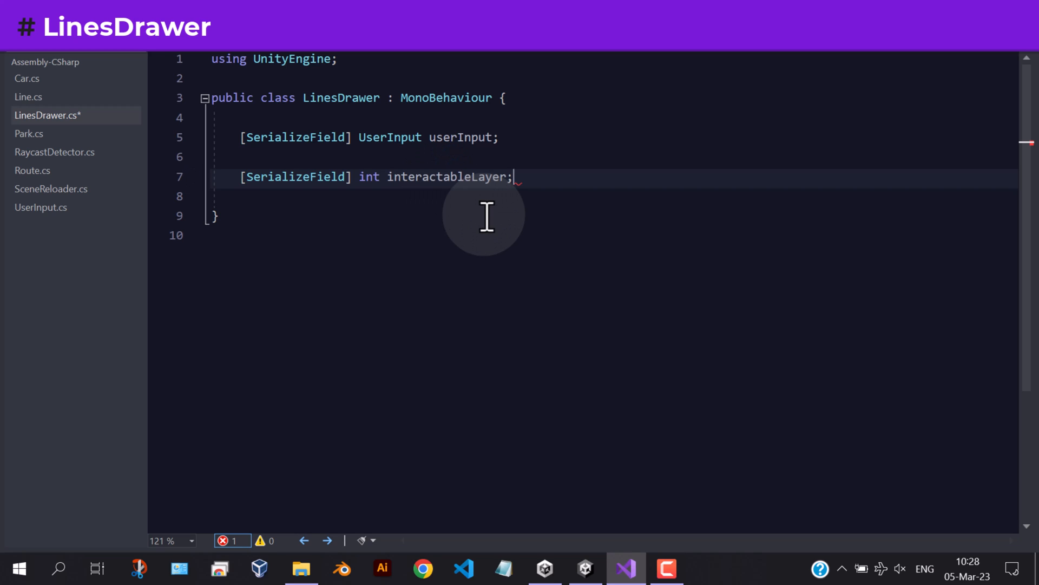
{"action": "key", "text": "enter"}
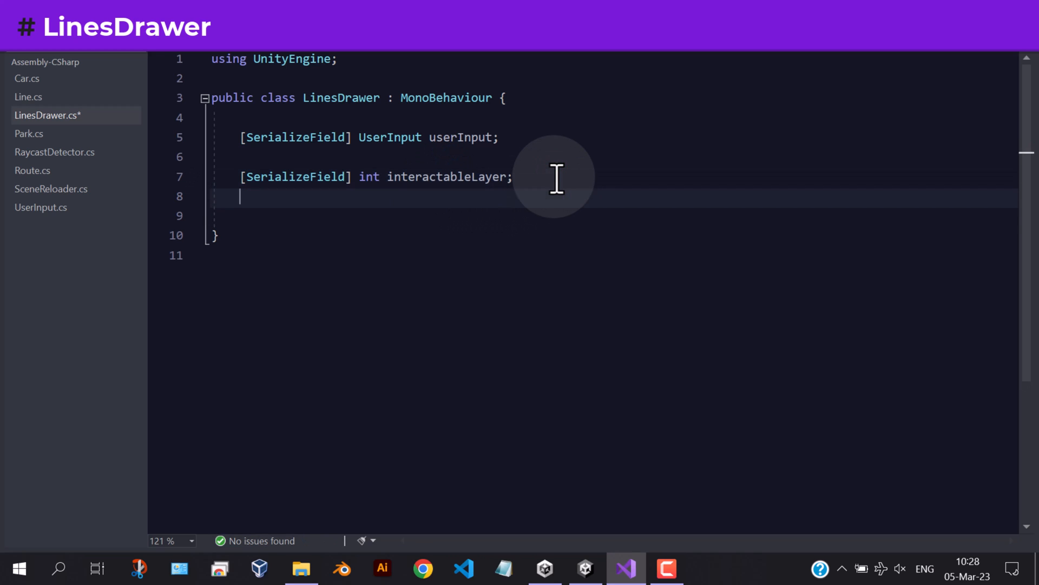
- Declare private Line currentLine and Route currentRoute fields
{"action": "type", "text": "private"}
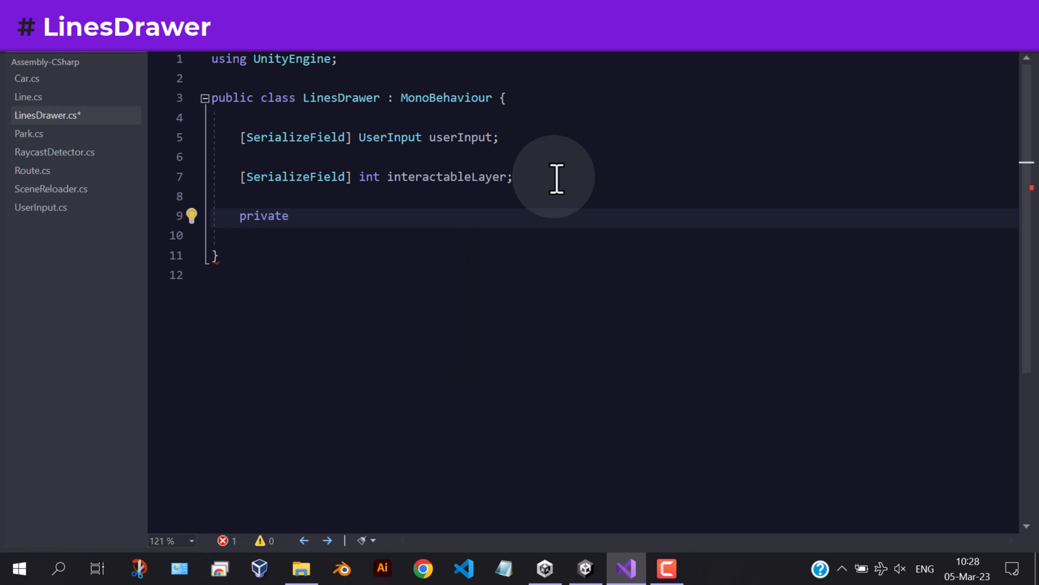
{"action": "type", "text": "Line"}
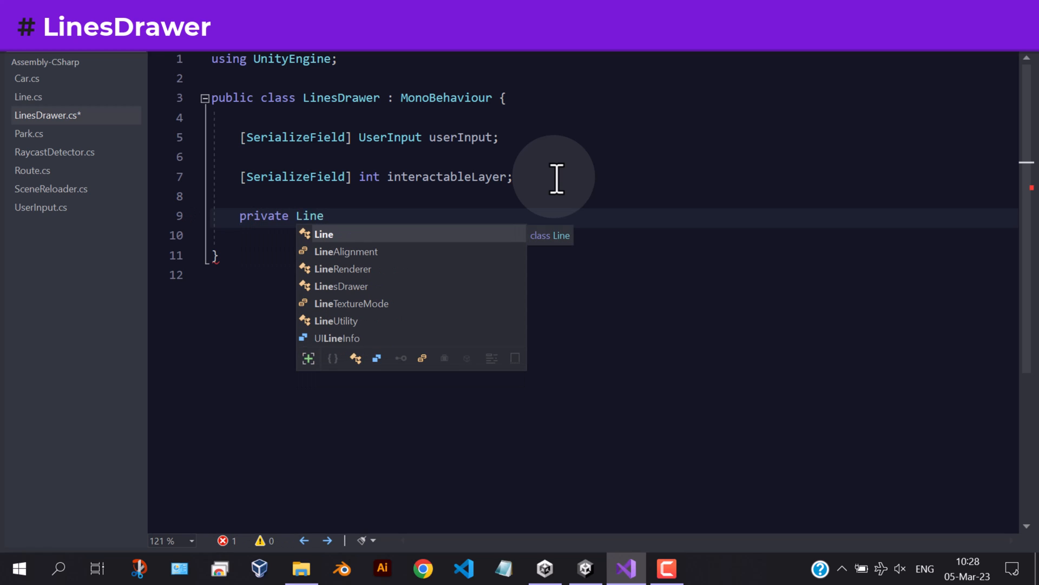
{"action": "type", "text": "currentLine;"}
{"action": "left_click", "coordinate": [616, 235]}
{"action": "type", "text": "private"}
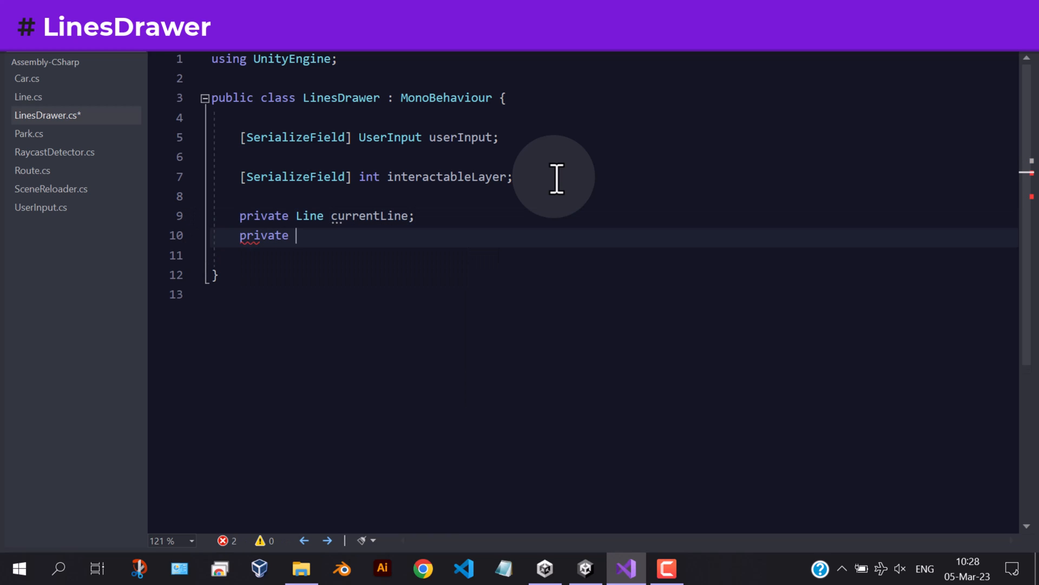
{"action": "type", "text": "Route curer"}
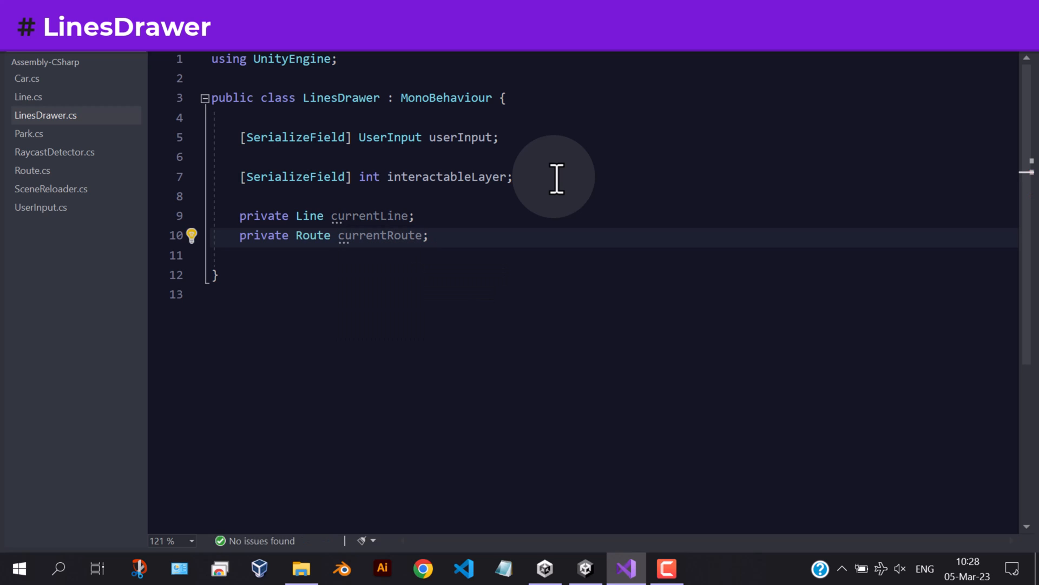
{"action": "key", "text": "Enter"}
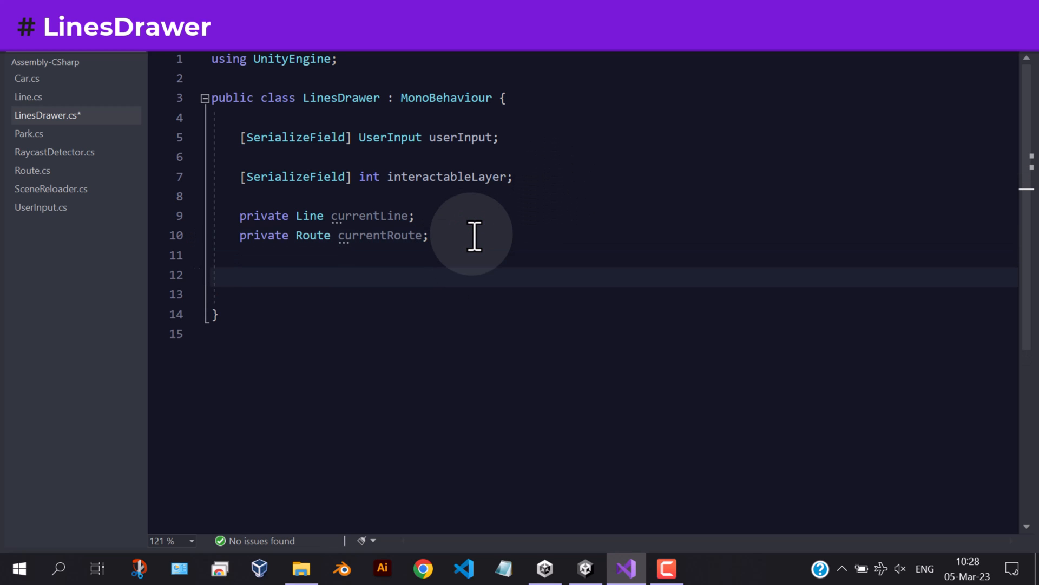
- Add a RaycastDetector raycastDetector field initialised with new() and begin a Start method
{"action": "type", "text": "RaycastDetector"}
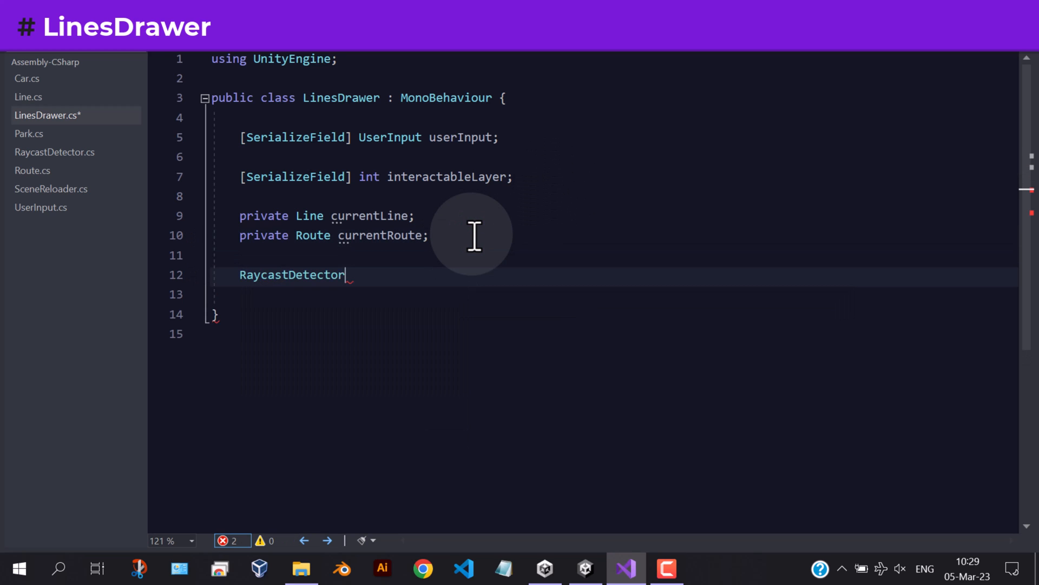
{"action": "type", "text": "raycastDetector"}
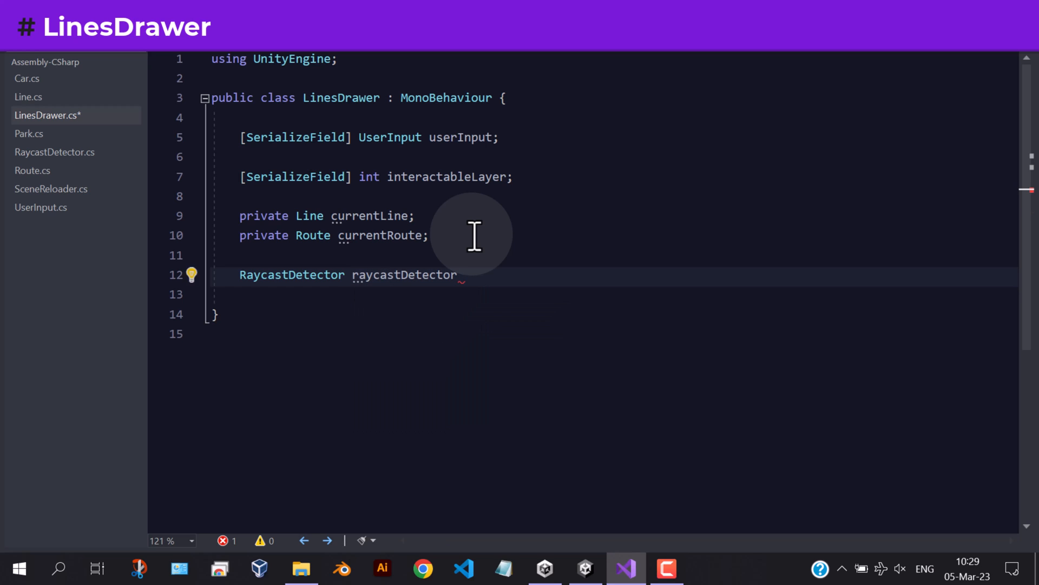
{"action": "type", "text": "= new RaycastDetector();"}
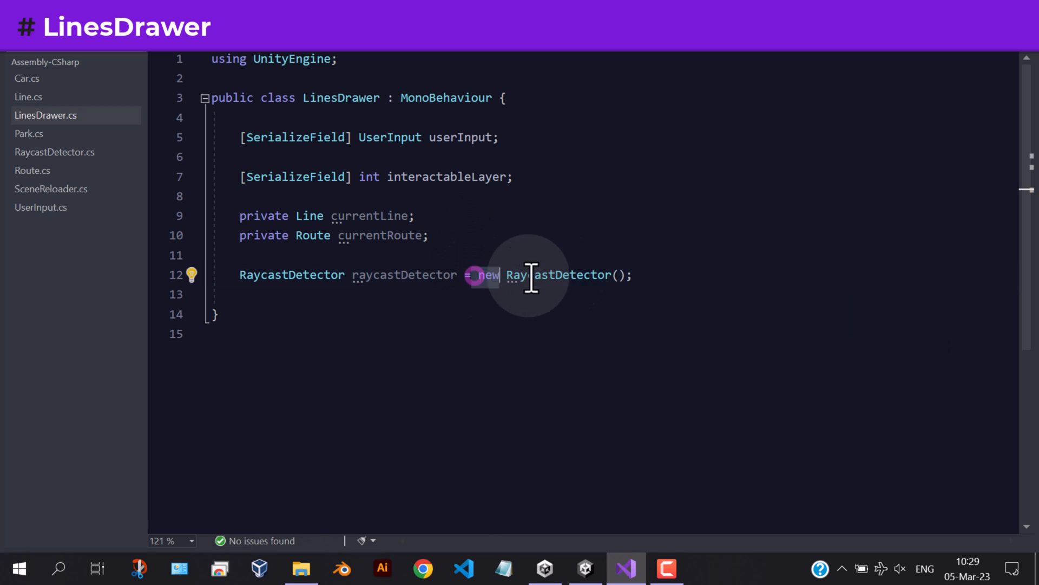
{"action": "key", "text": "Delete"}
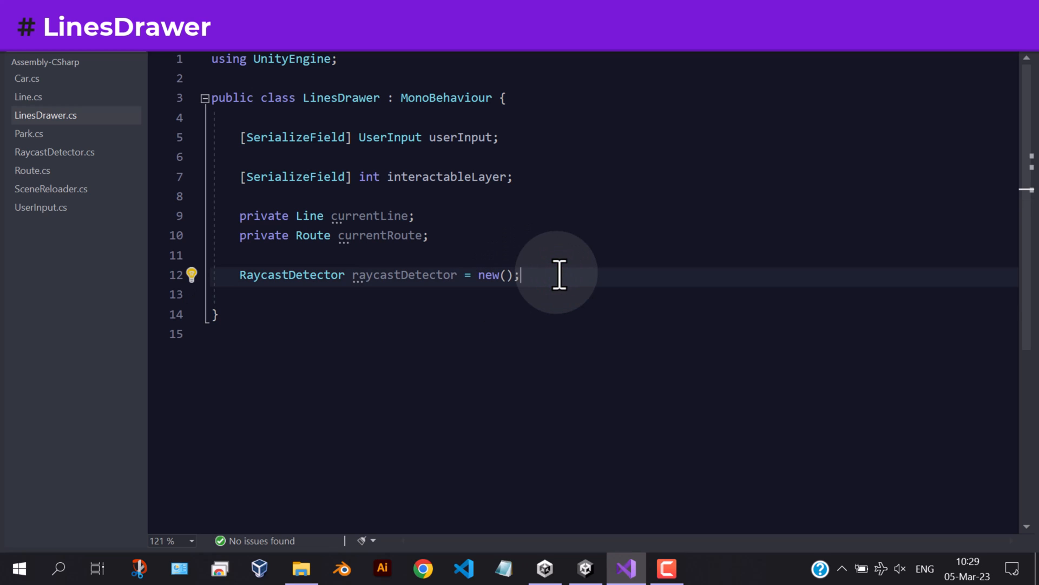
{"action": "type", "text": "star"}
{"action": "type", "text": "useri"}
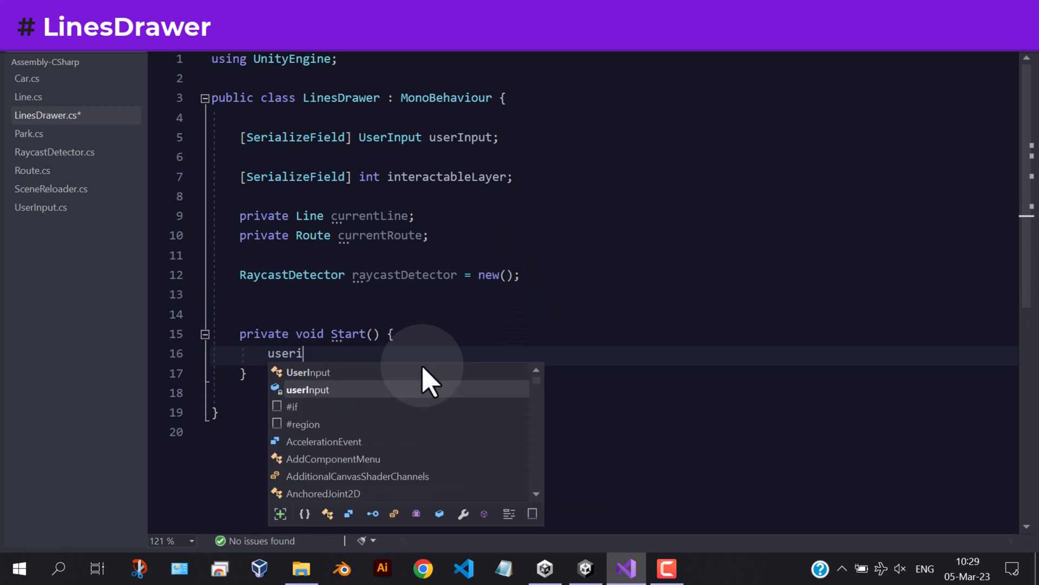
- Subscribe OnMouseDownHandler, OnMouseMoveHandler and OnMouseUpHandler to userInput's mouse events in Start
{"action": "type", "text": "nput.on"}
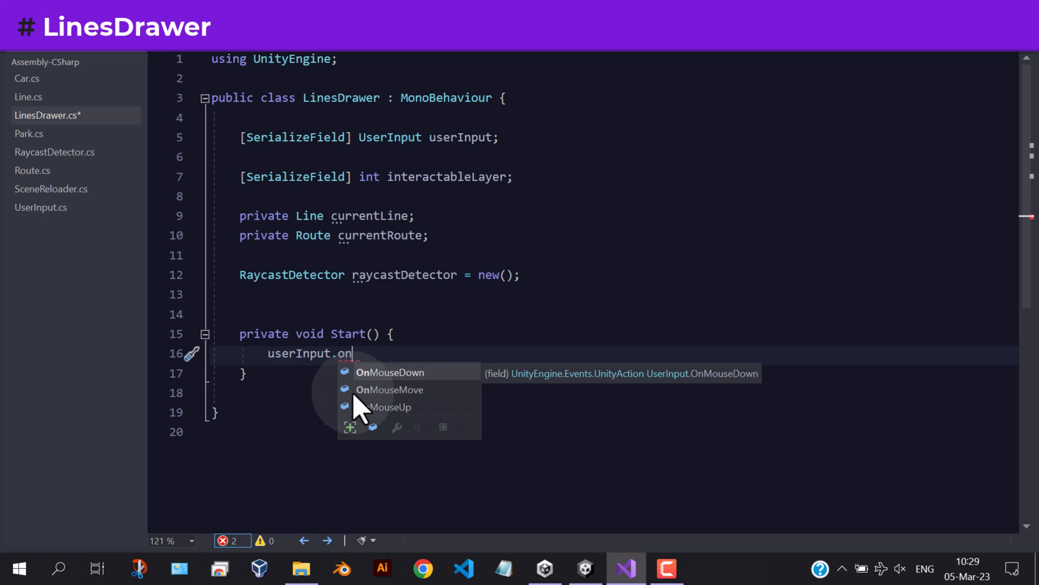
{"action": "left_click", "coordinate": [389, 372]}
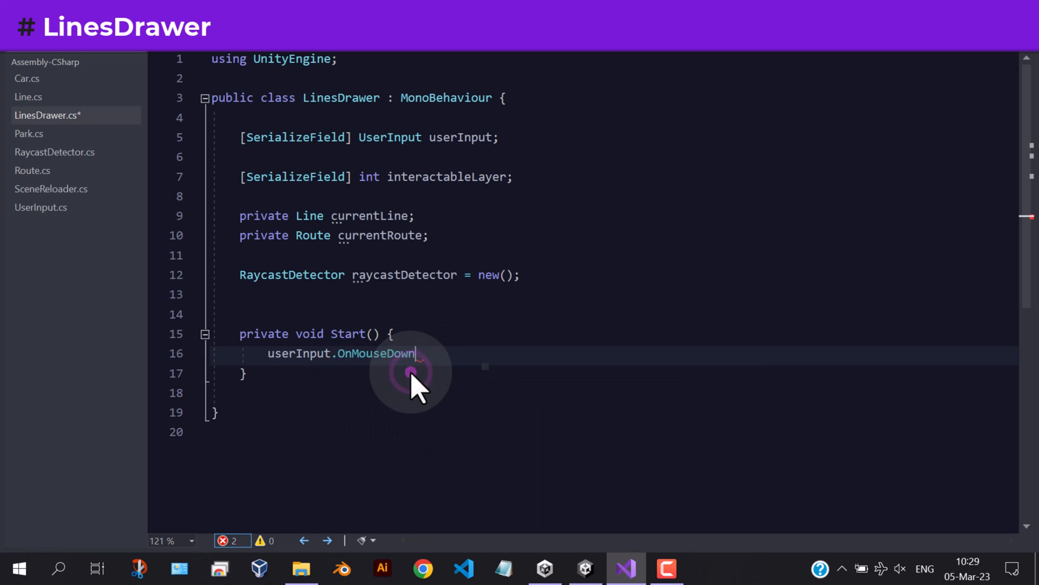
{"action": "type", "text": "+="}
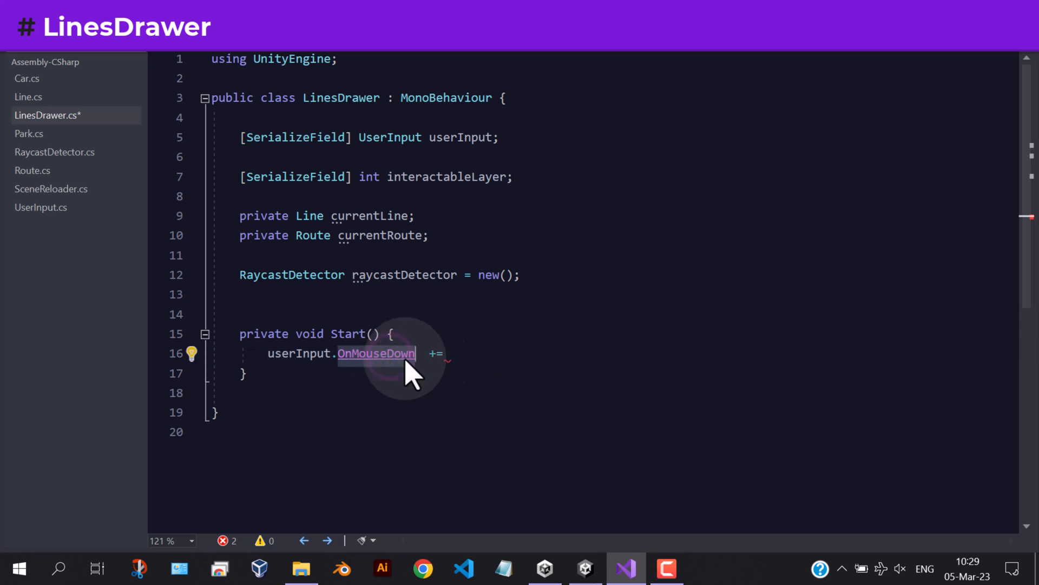
{"action": "type", "text": "OnMouseDownHandle"}
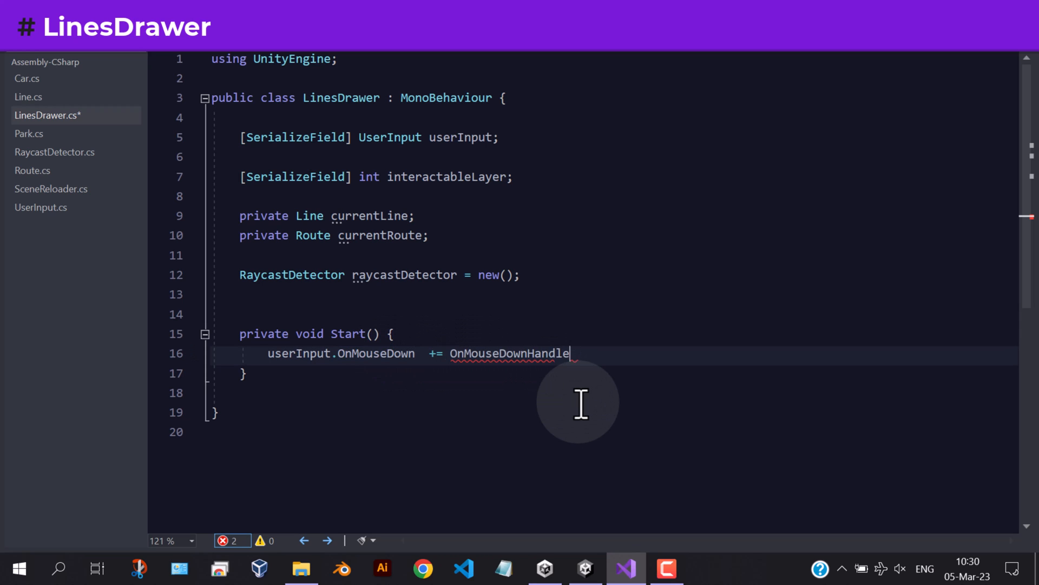
{"action": "type", "text": "r;"}
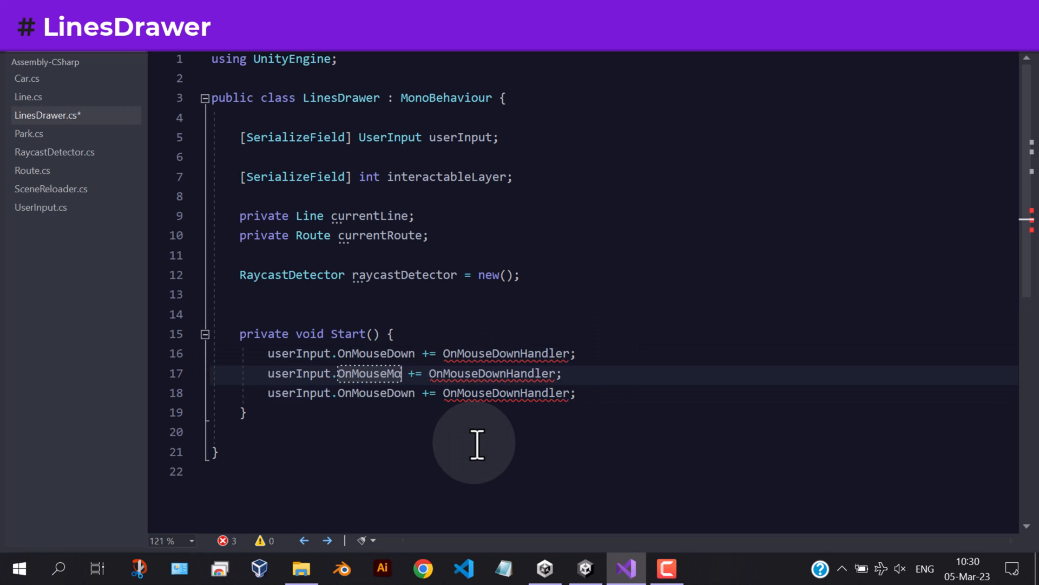
{"action": "type", "text": "ve"}
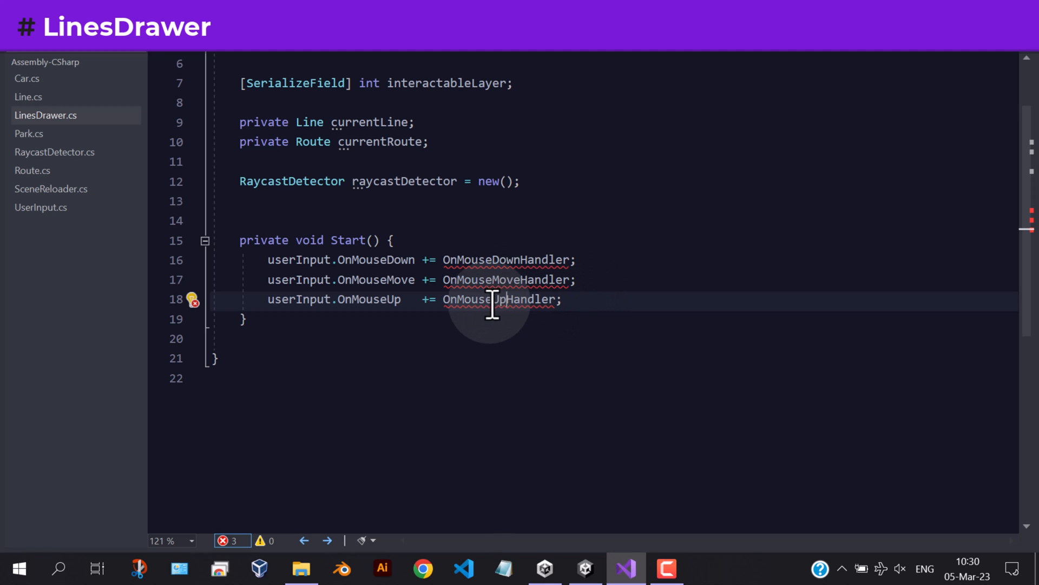
- Generate the missing OnMouseUpHandler and OnMouseMoveHandler methods and add the // Begin draw comment banner
{"action": "left_click", "coordinate": [194, 300]}
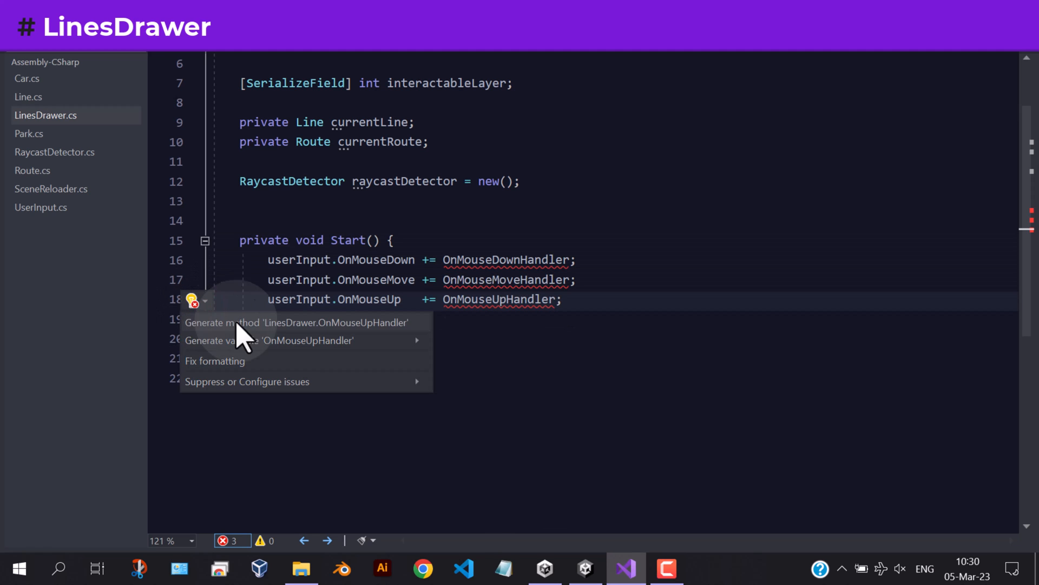
{"action": "left_click", "coordinate": [297, 323]}
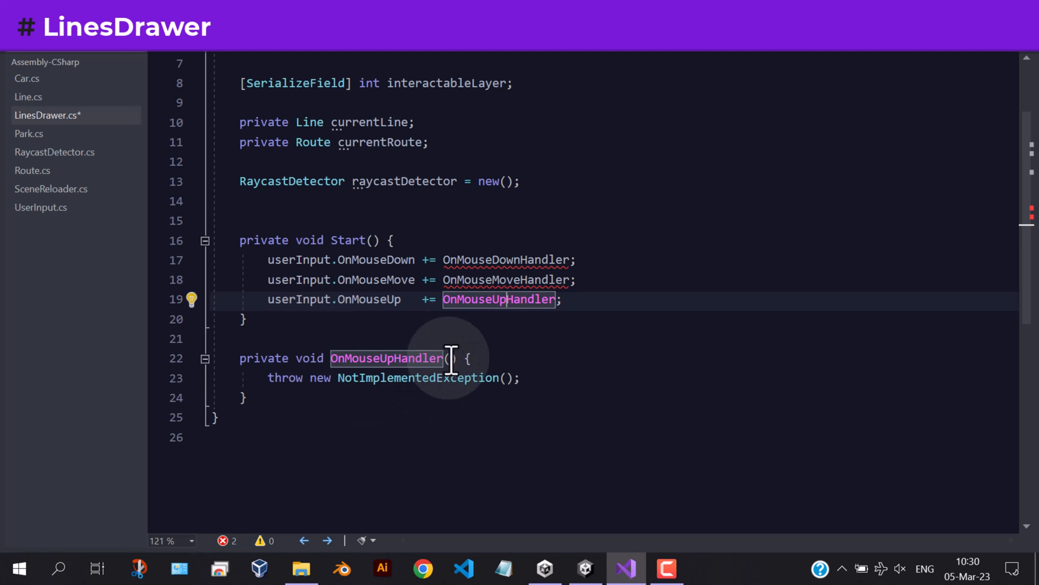
{"action": "left_click", "coordinate": [193, 280]}
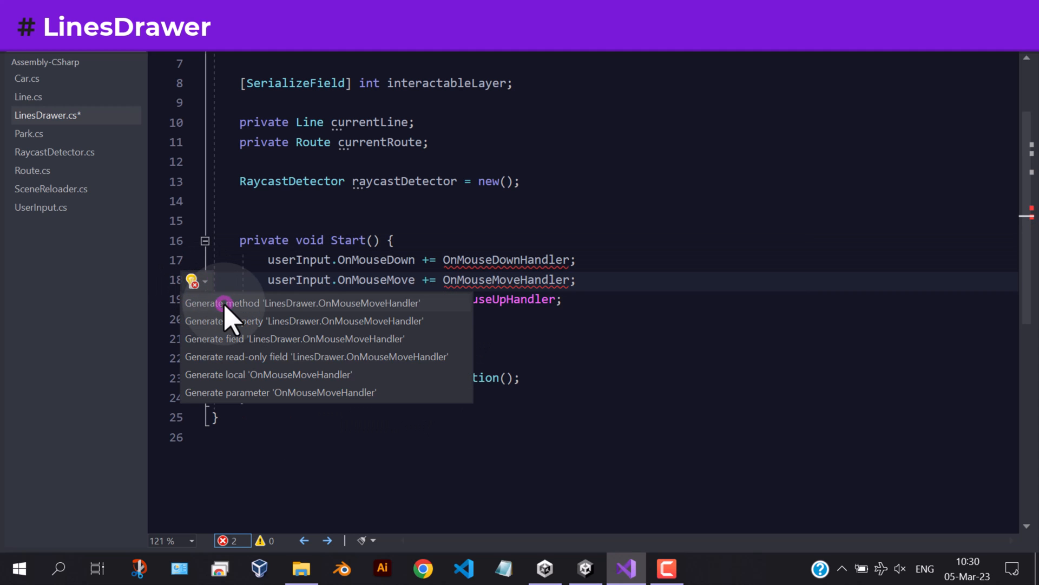
{"action": "left_click", "coordinate": [304, 303]}
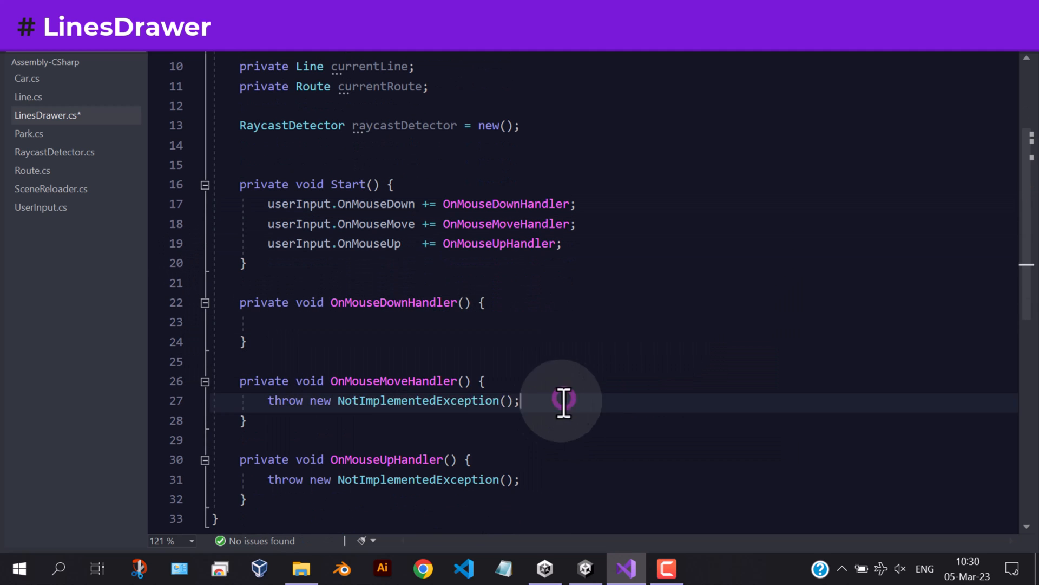
{"action": "type", "text": "// Begin draw ---------------------------------------------------"}
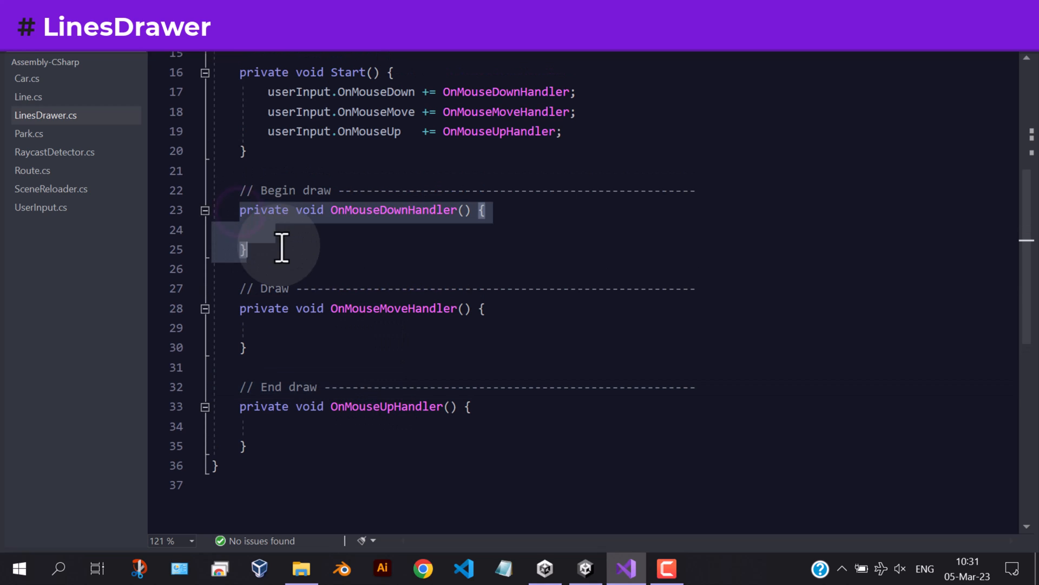
- Raycast the interactable layer into contactInfo and open an if on contactInfo.contacted
{"action": "left_click", "coordinate": [268, 229]}
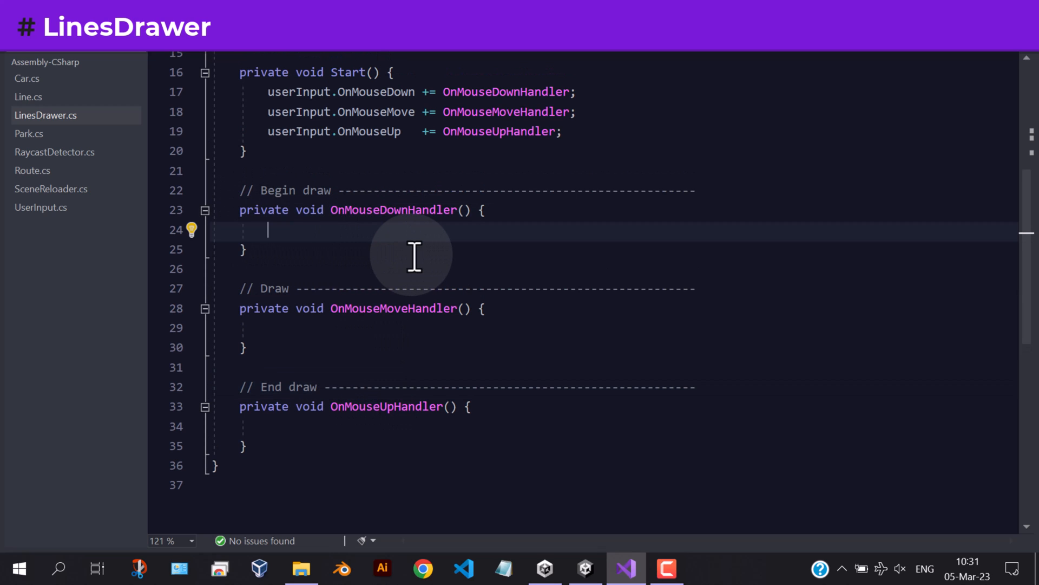
{"action": "type", "text": "ContactInfo contactInfo"}
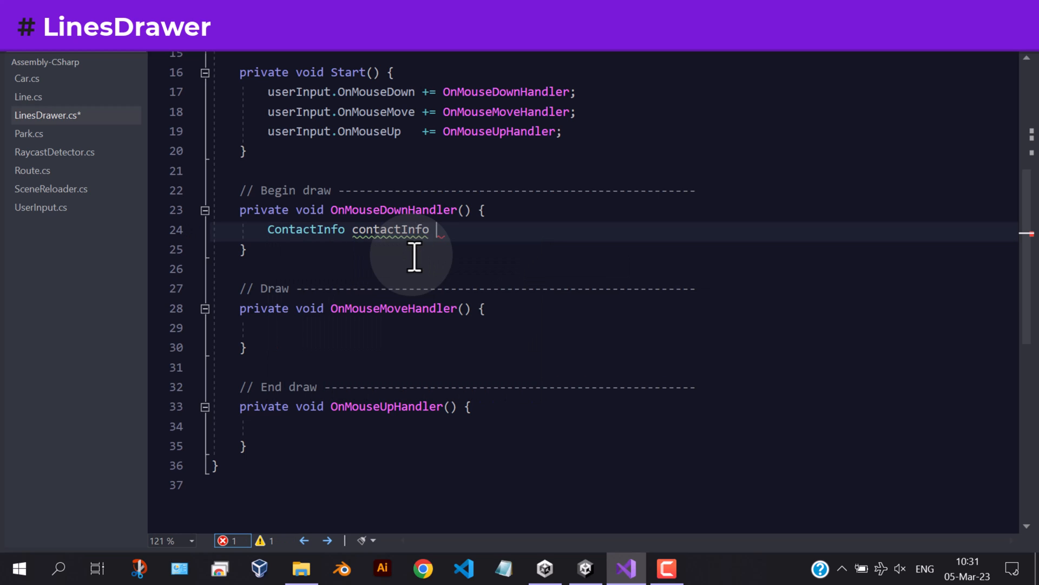
{"action": "type", "text": "= raycastde"}
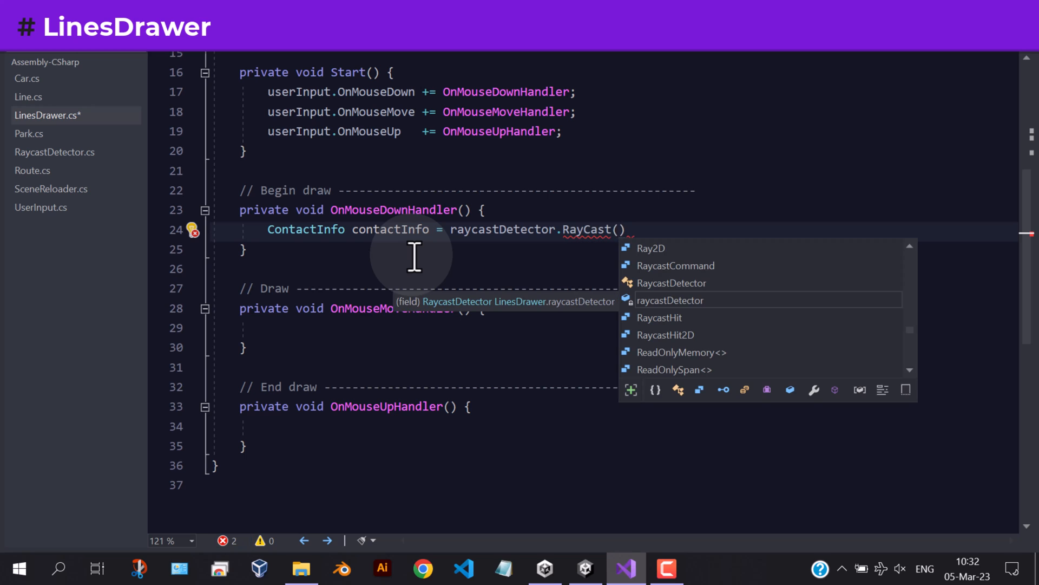
{"action": "type", "text": "interactableLayer"}
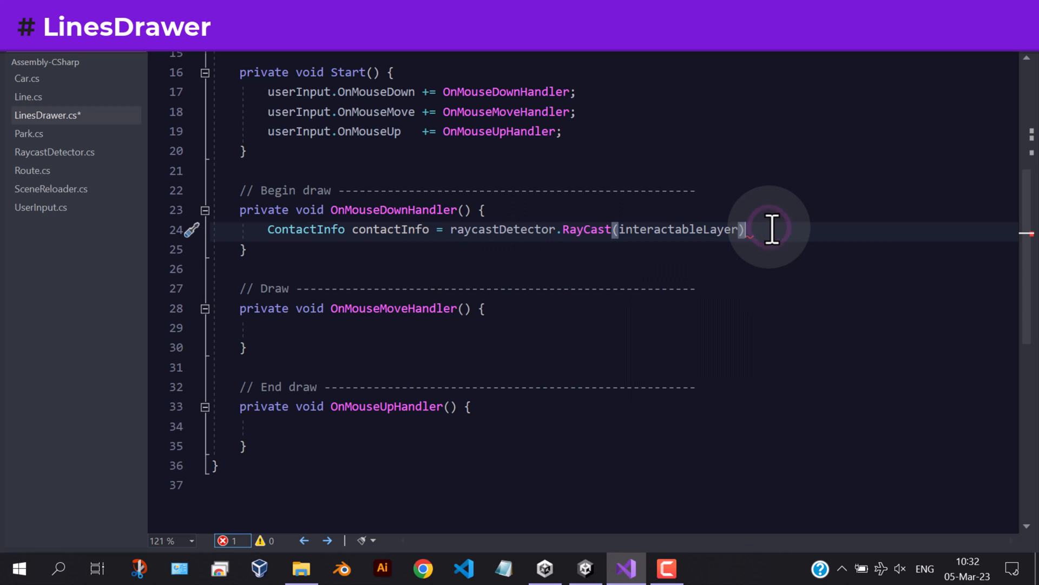
{"action": "type", "text": ";"}
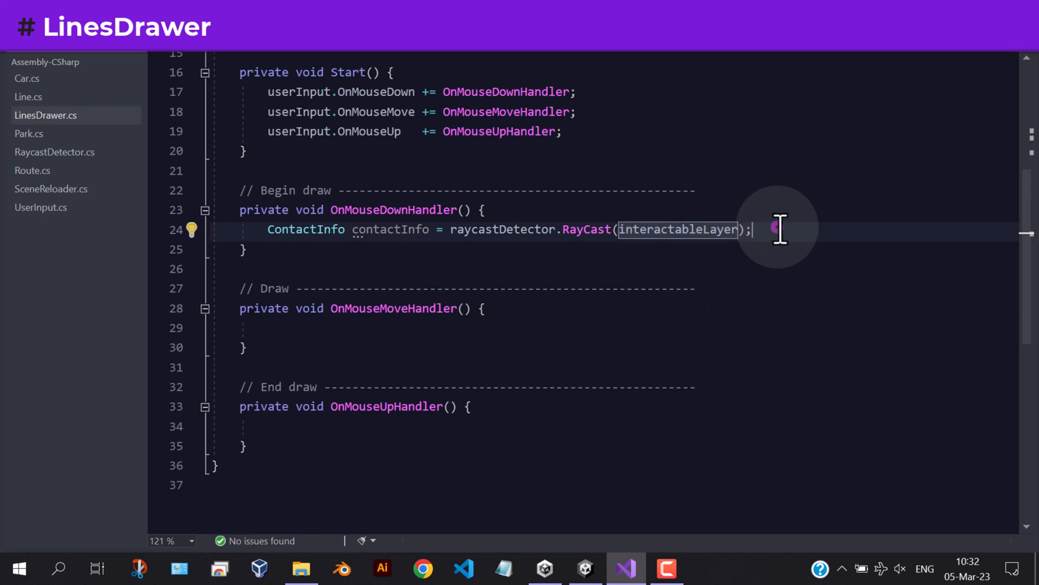
{"action": "type", "text": "if"}
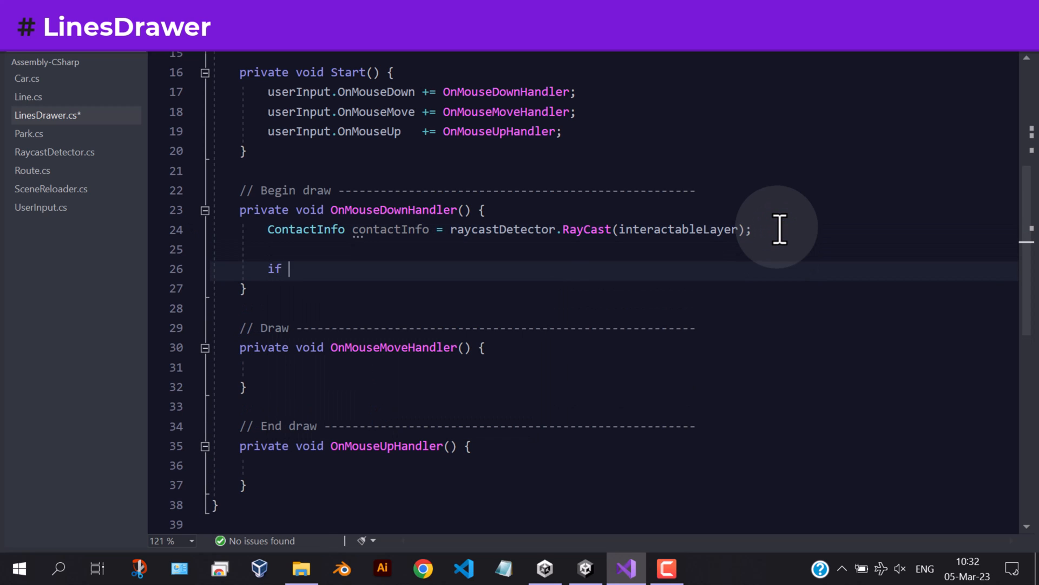
{"action": "type", "text": "() {"}
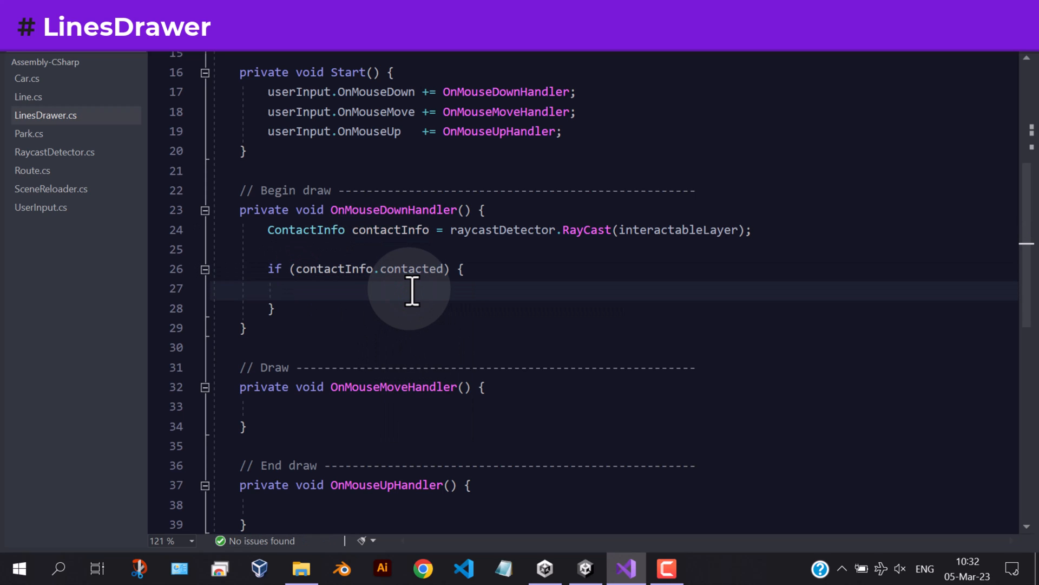
- Set isCar via collider.TryGetComponent(out Car _car) and check isCar && _car.route.isActive
{"action": "type", "text": "bool isCar = contactInfo."}
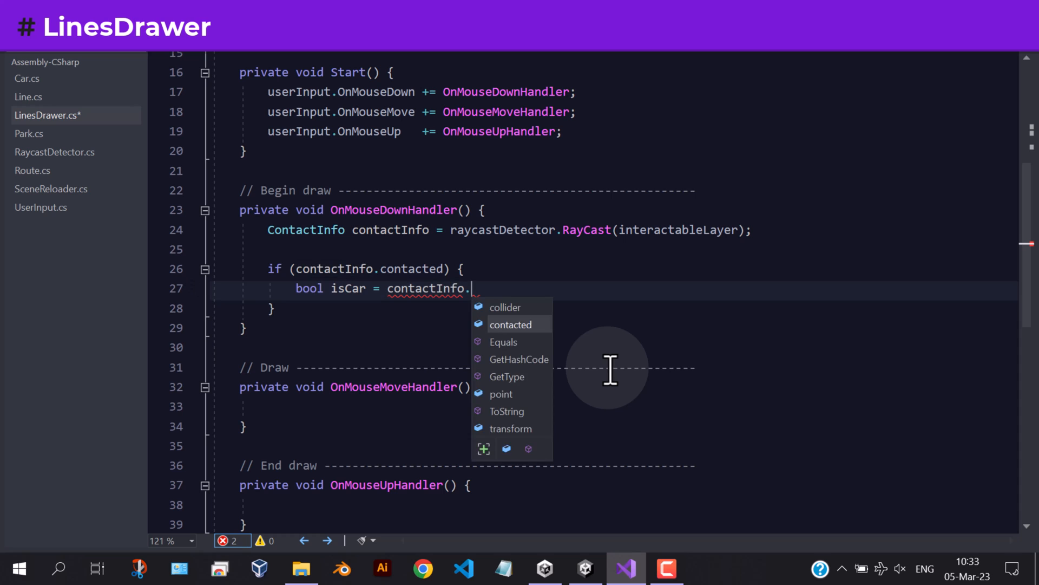
{"action": "type", "text": "collider.tryGetComponent("}
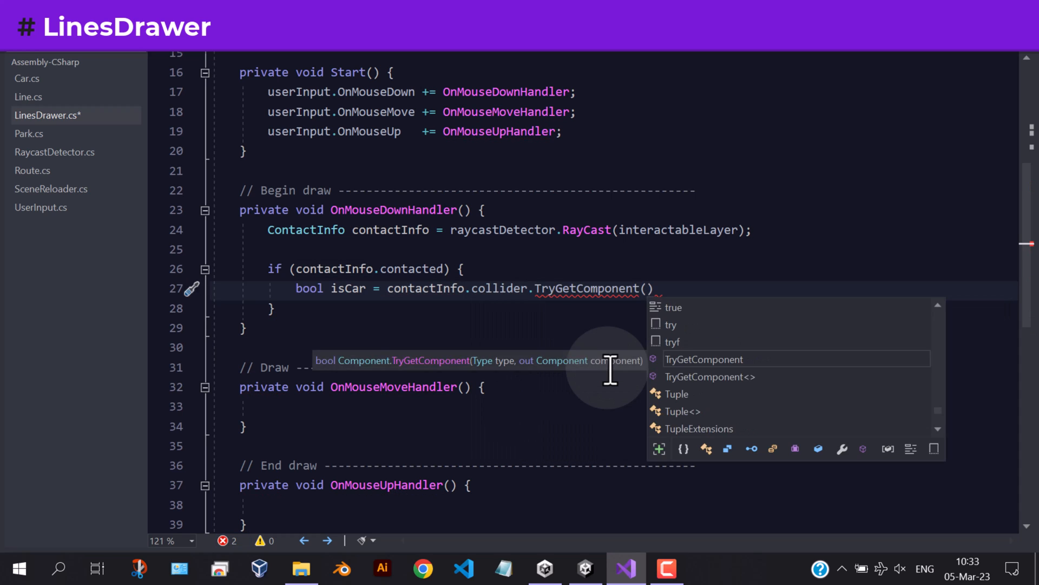
{"action": "type", "text": "out Car _car"}
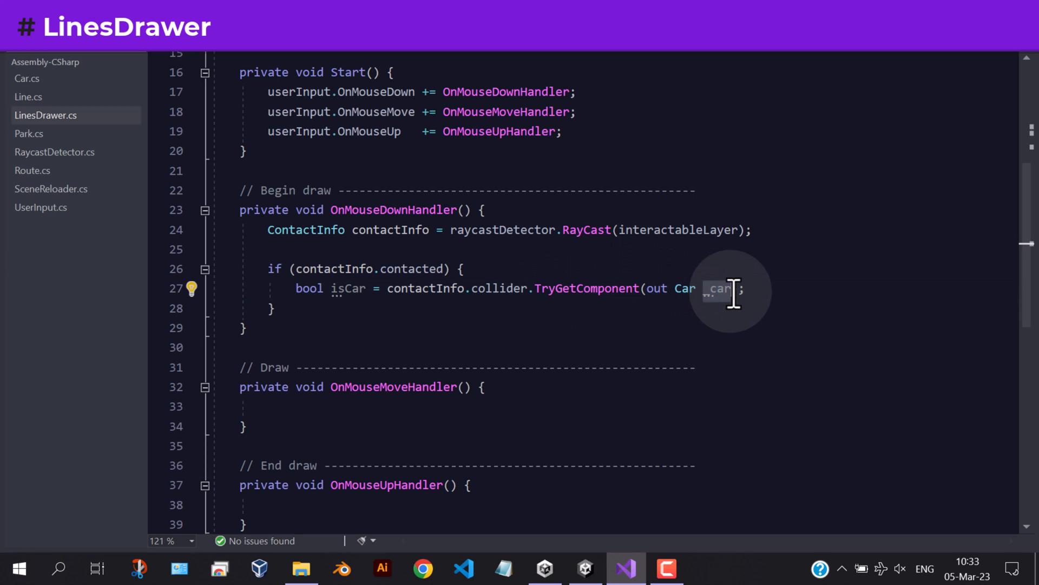
{"action": "key", "text": "Enter"}
{"action": "type", "text": "if () { "}
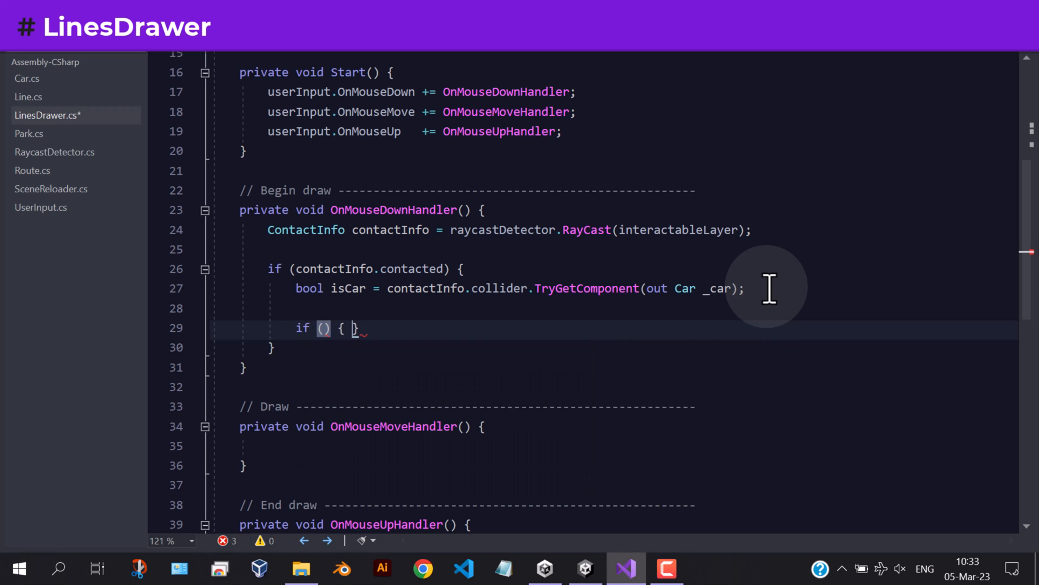
{"action": "type", "text": "isca"}
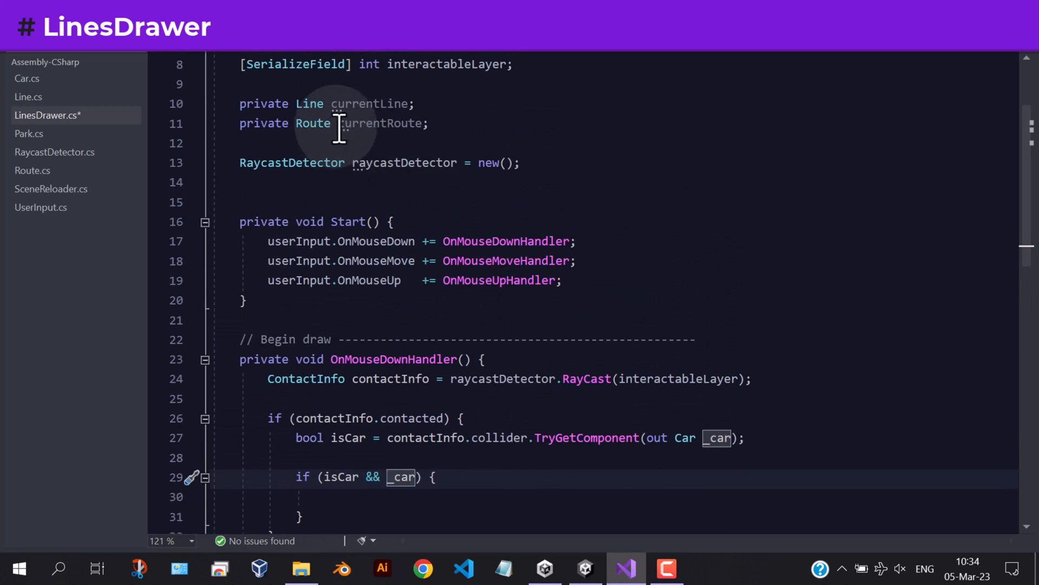
{"action": "double_click", "coordinate": [380, 124]}
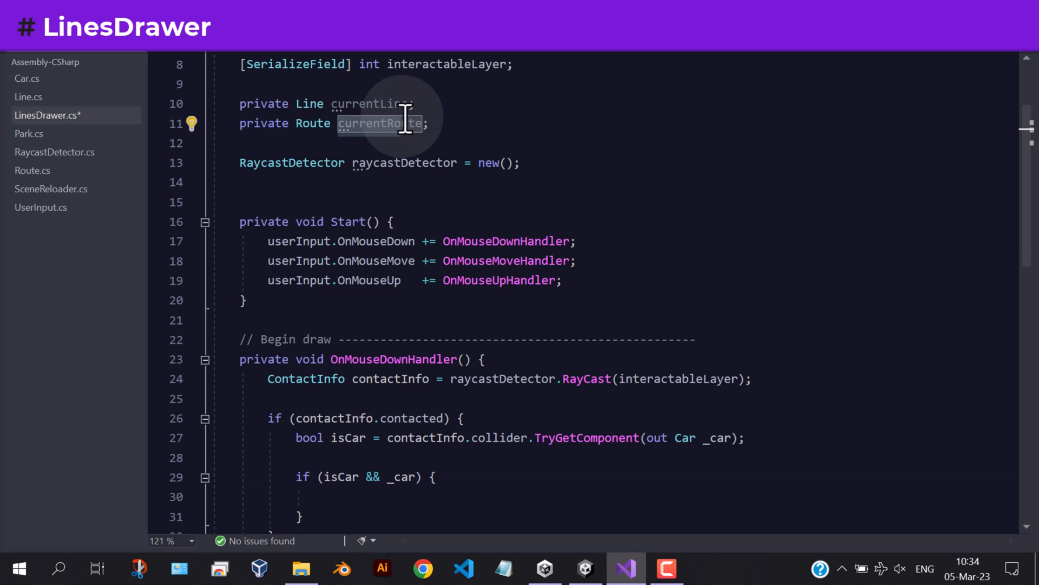
{"action": "scroll", "scroll_direction": "down", "scroll_amount": 3}
{"action": "type", "text": ".route"}
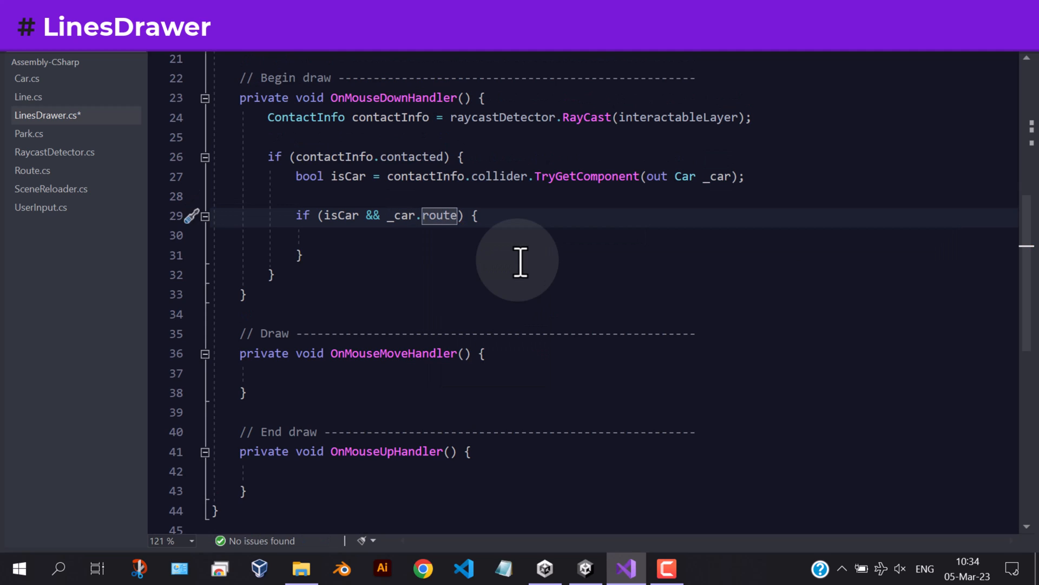
{"action": "type", "text": ".isActive"}
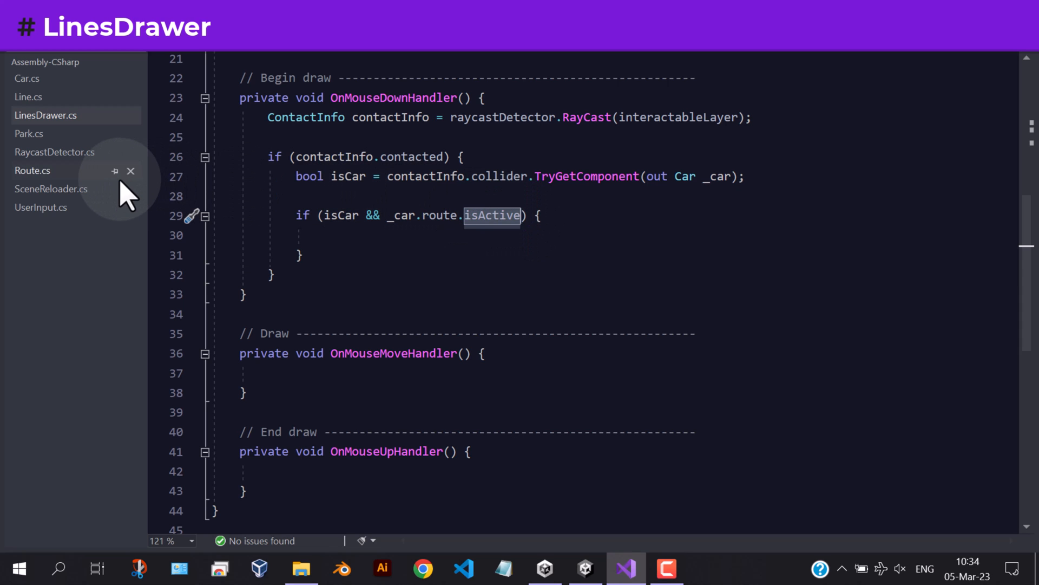
{"action": "left_click", "coordinate": [31, 170]}
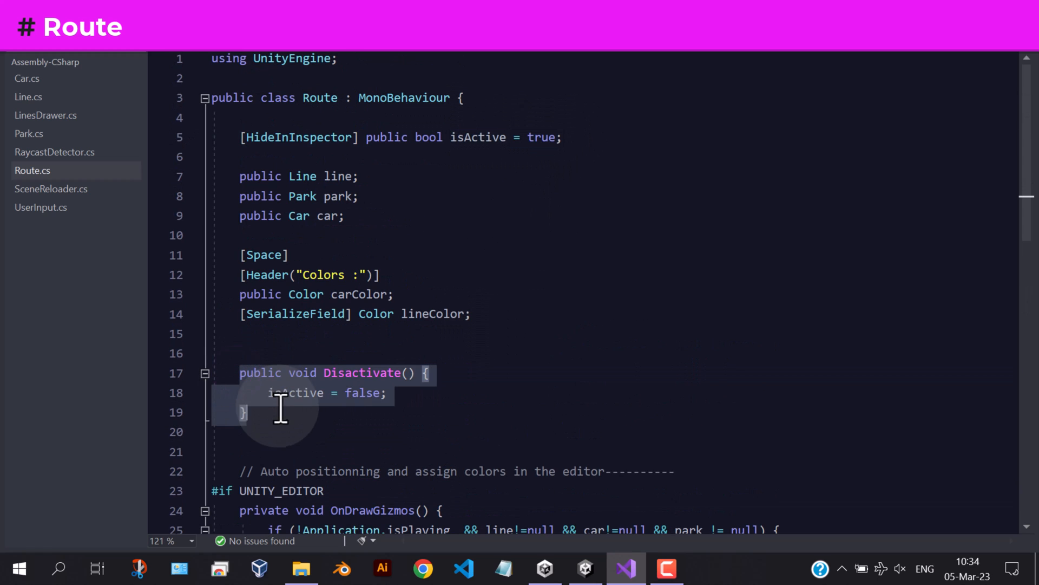
{"action": "mouse_move", "coordinate": [377, 418]}
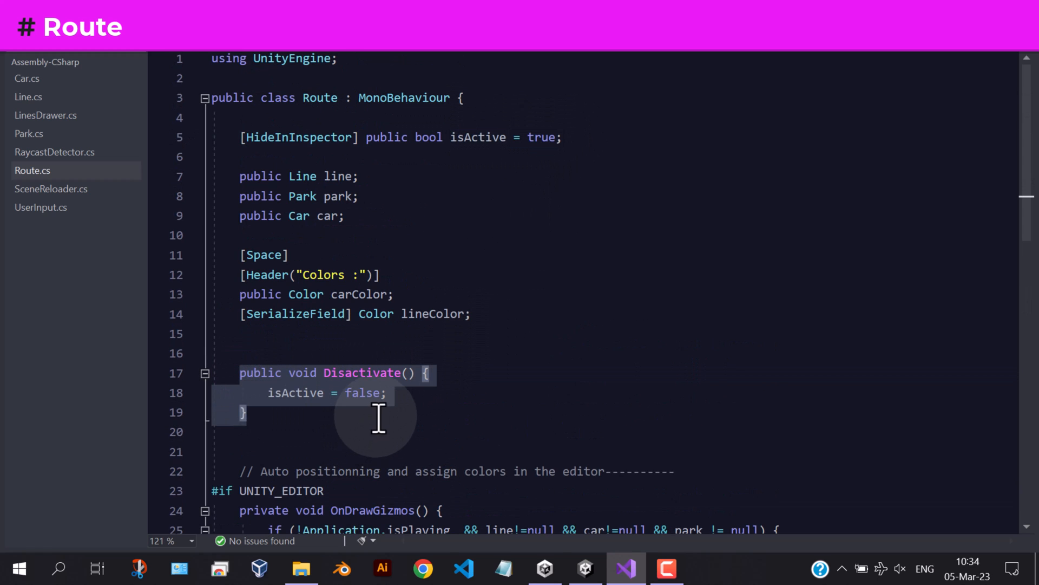
{"action": "left_click", "coordinate": [45, 116]}
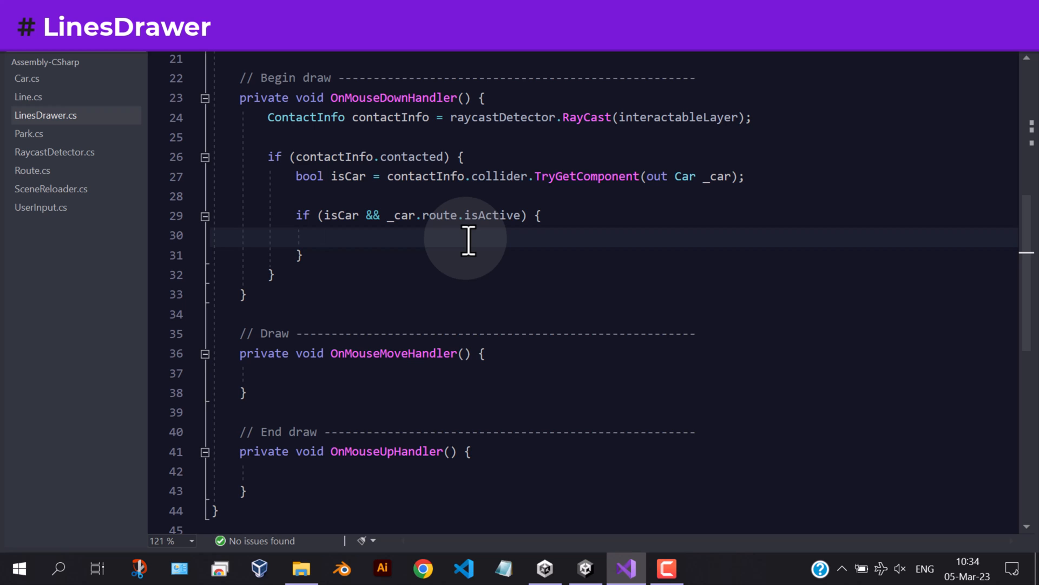
- Assign currentRoute = _car.route, currentLine = currentRoute.line, then call currentLine.Init()
{"action": "scroll", "scroll_direction": "up", "scroll_amount": 3}
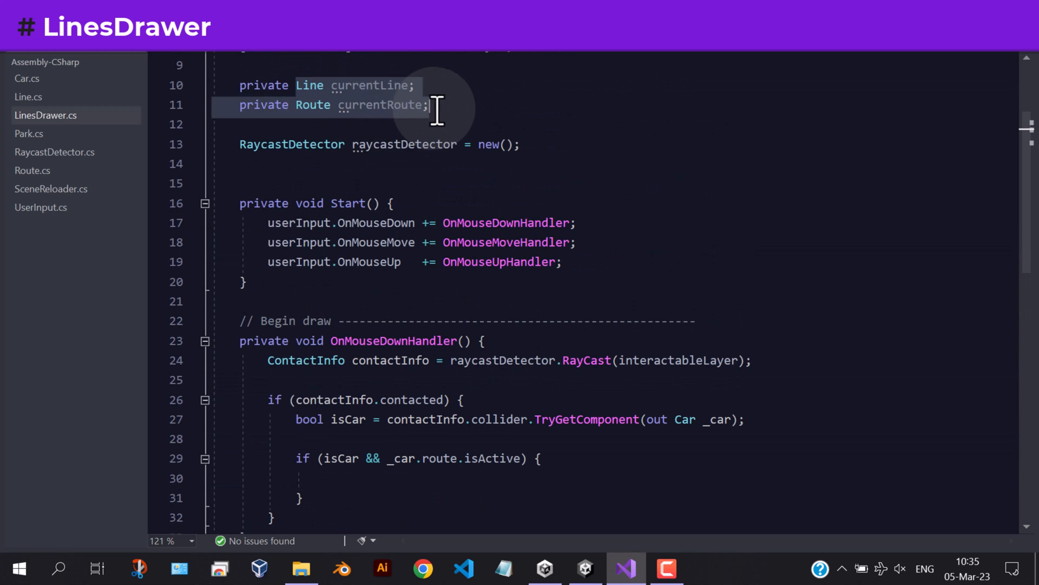
{"action": "type", "text": "cur"}
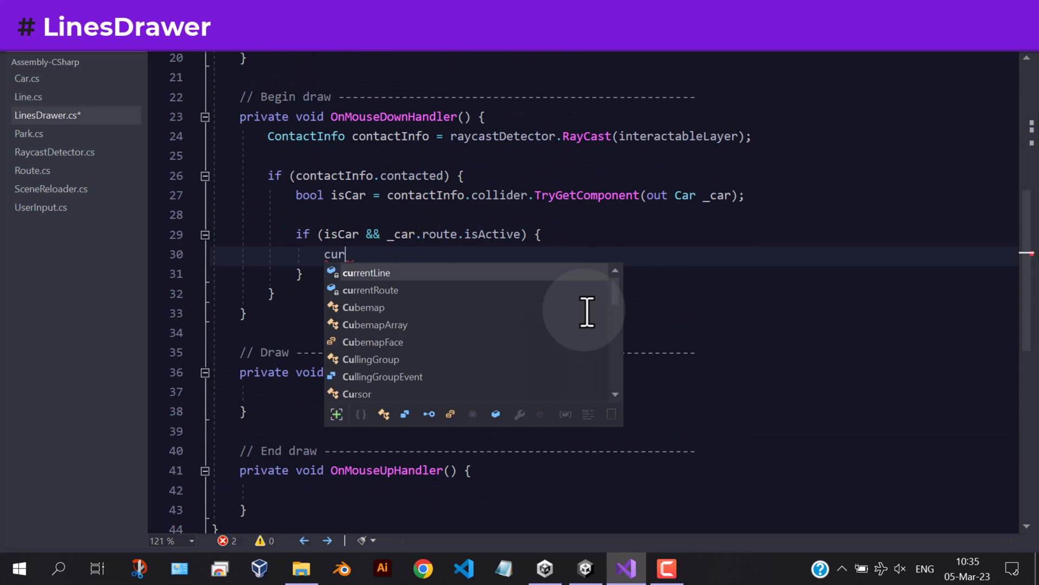
{"action": "type", "text": "rentRoute ="}
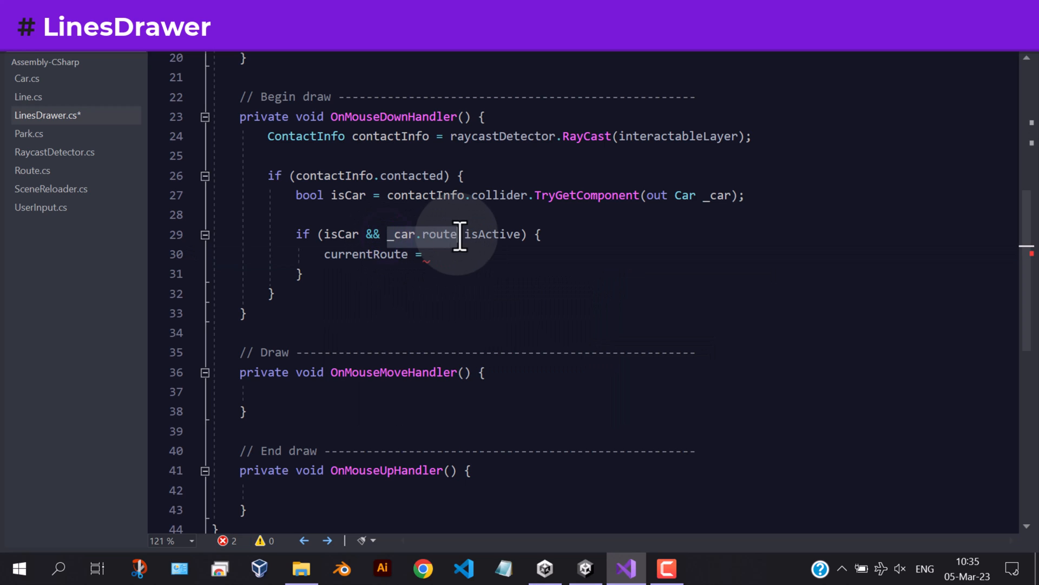
{"action": "type", "text": "_car.route;"}
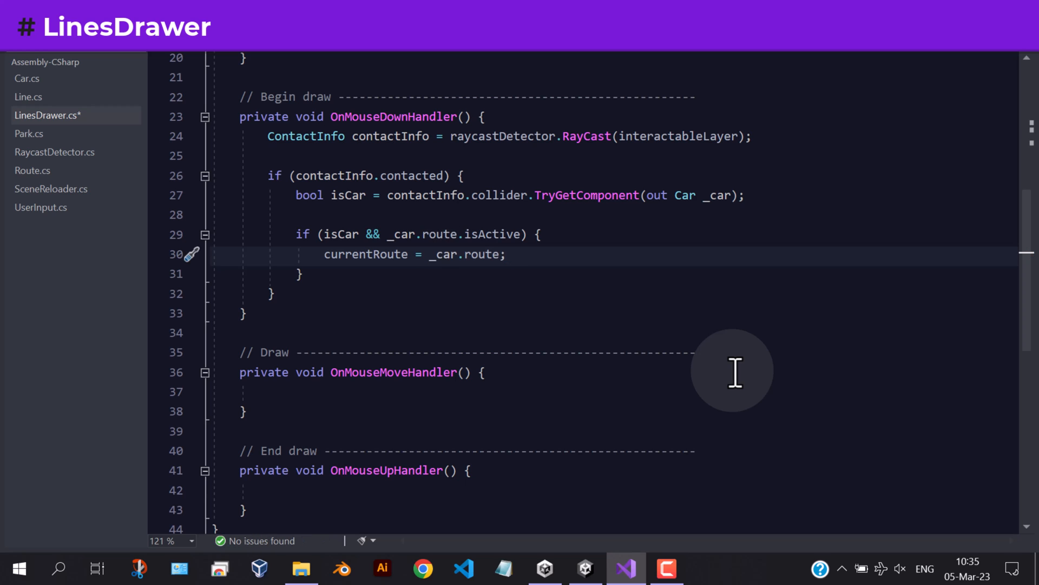
{"action": "type", "text": "currentLine = c"}
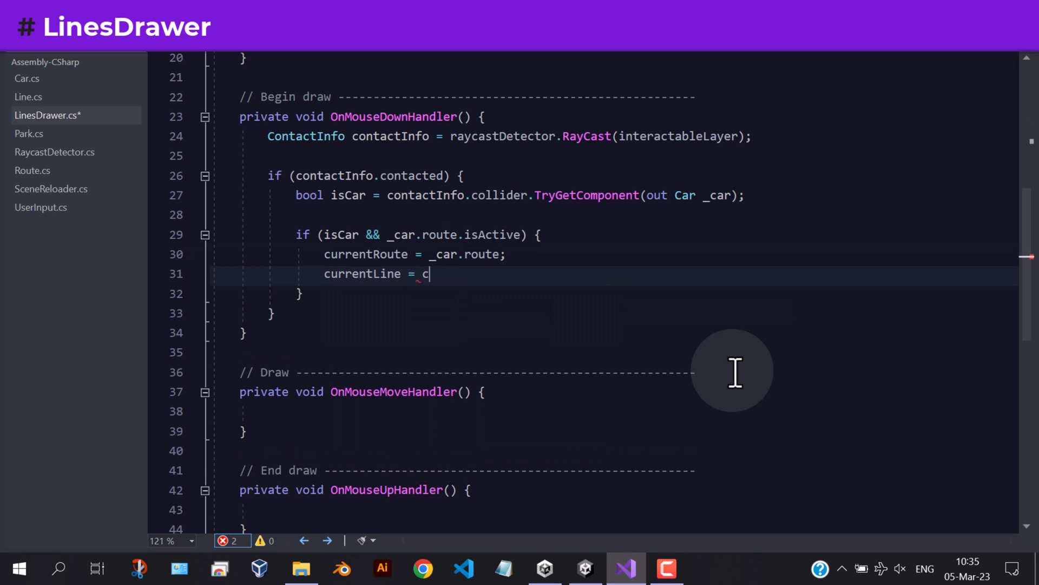
{"action": "type", "text": "urrentRoute.line;"}
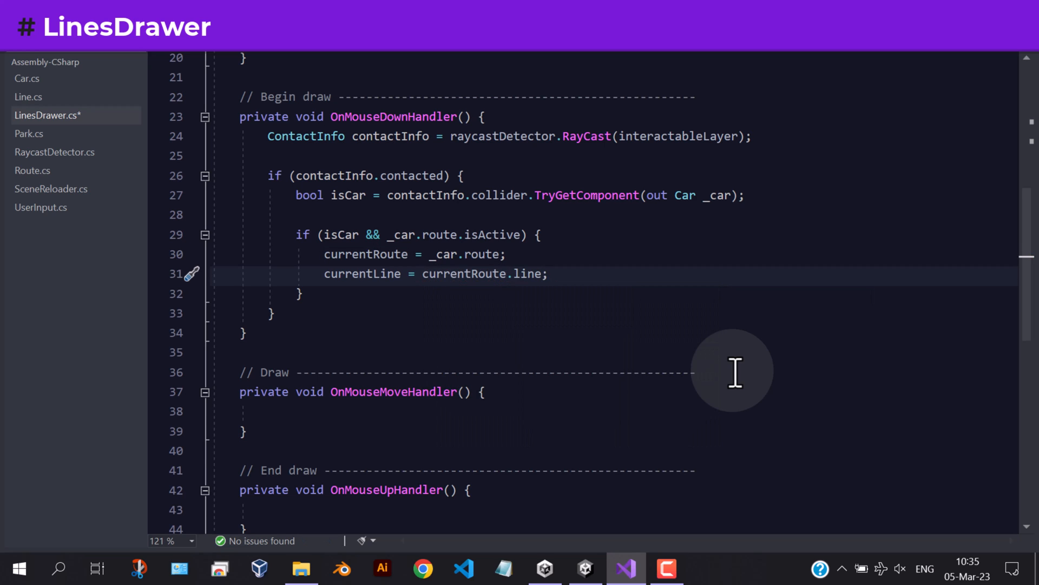
{"action": "type", "text": "currentLine"}
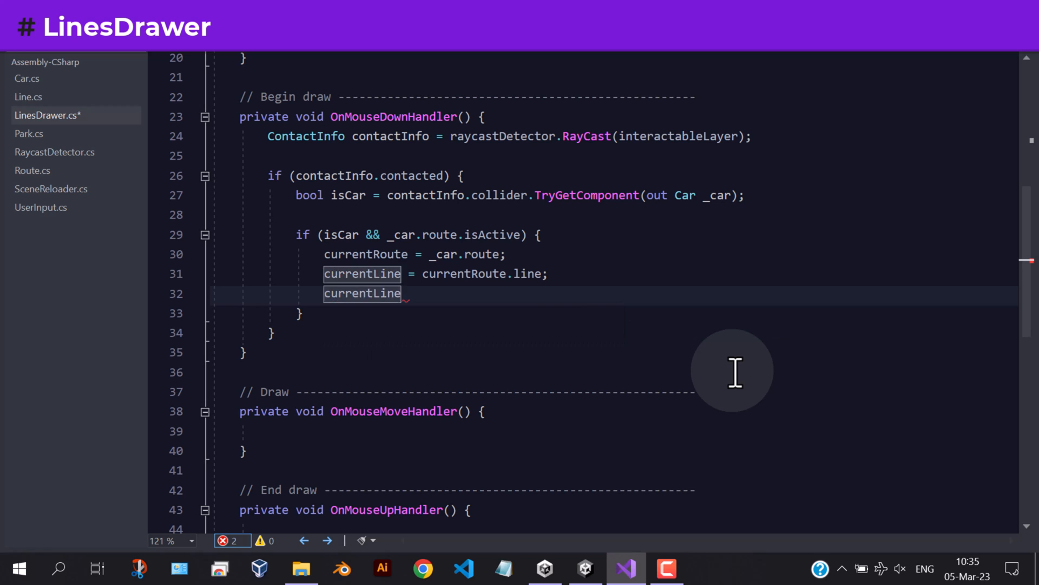
{"action": "type", "text": ".Init();"}
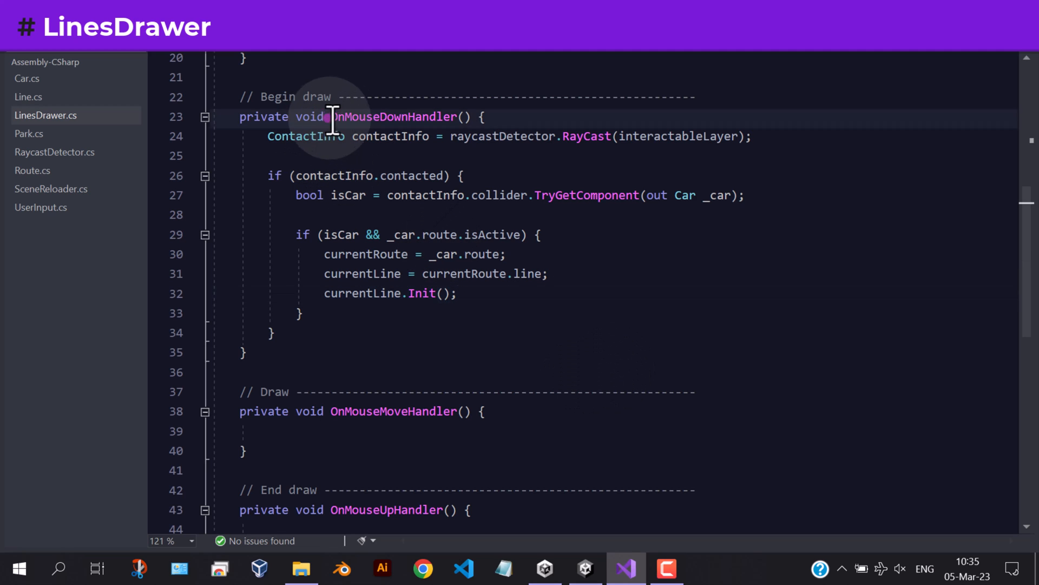
- Wrap OnMouseMoveHandler's body in if (currentRoute != null) and raycast the interactable layer inside it
{"action": "scroll", "scroll_direction": "down", "scroll_amount": 3}
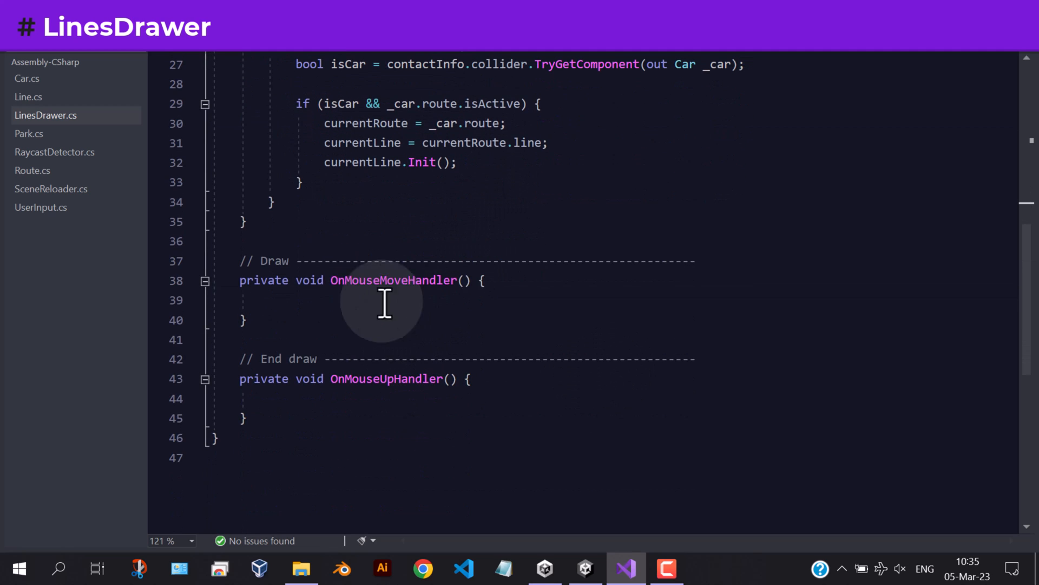
{"action": "double_click", "coordinate": [393, 280]}
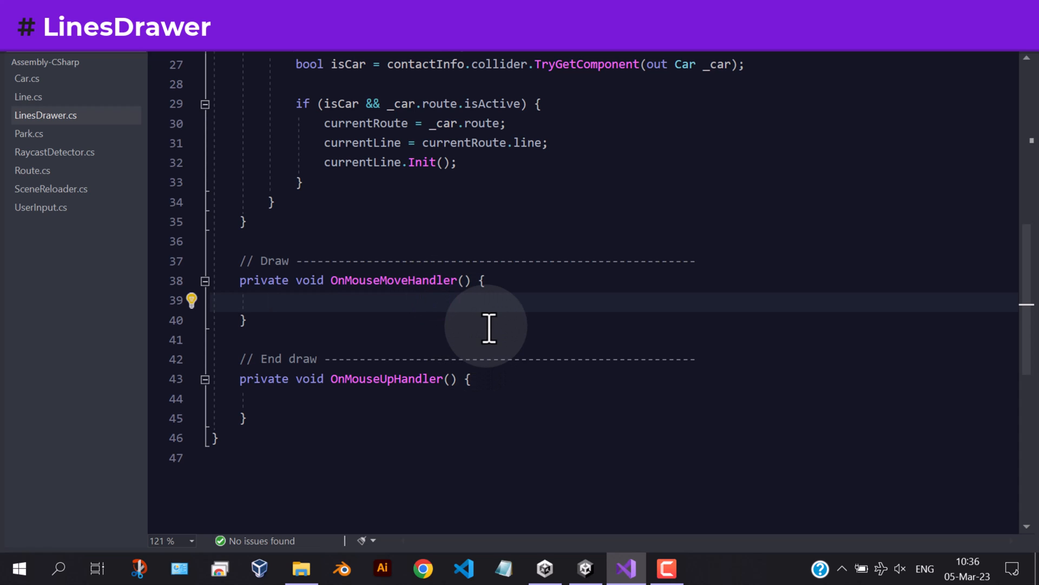
{"action": "type", "text": "if () {"}
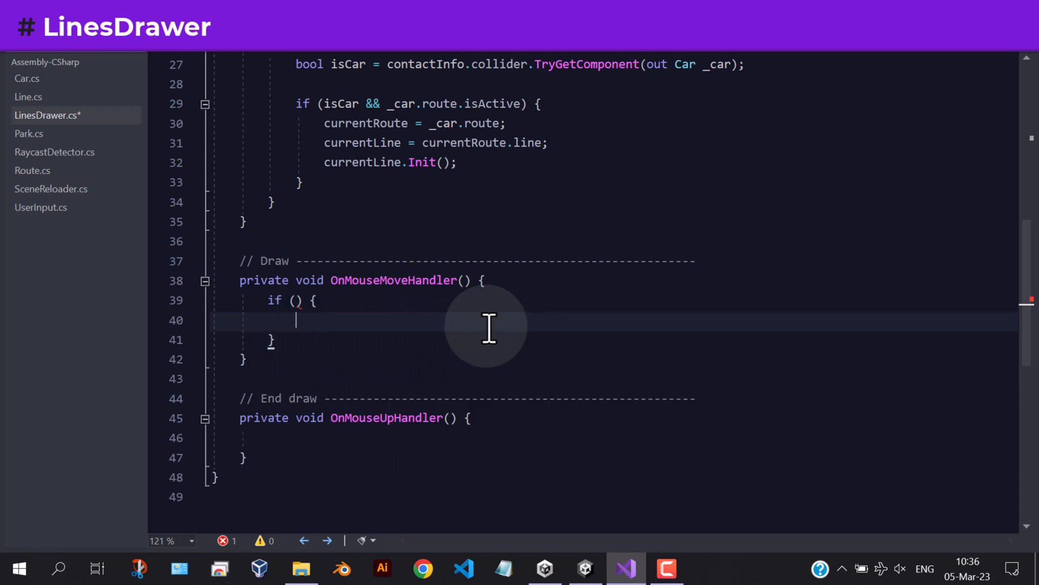
{"action": "type", "text": "currentRoute"}
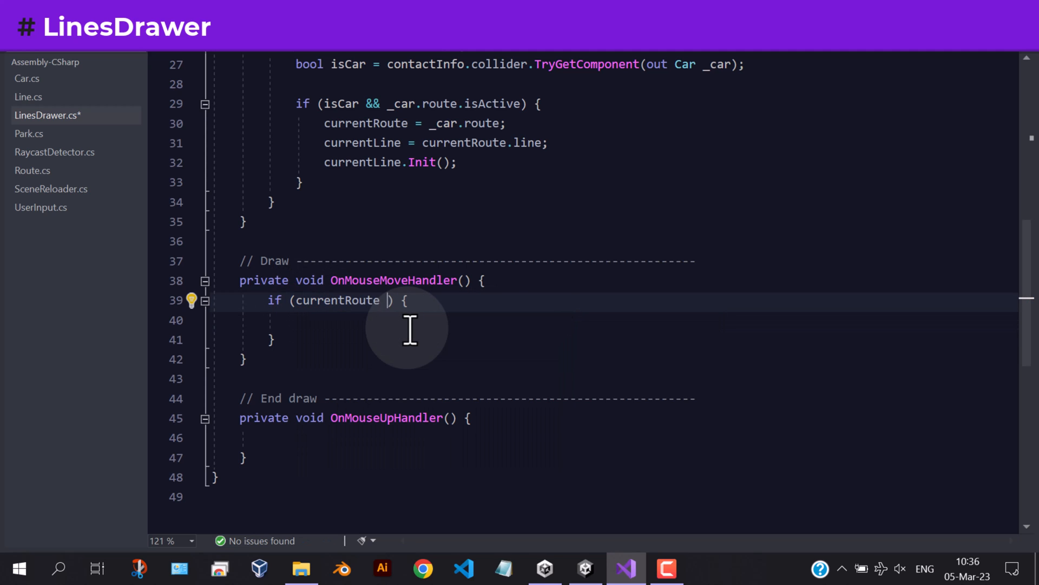
{"action": "type", "text": "!=null"}
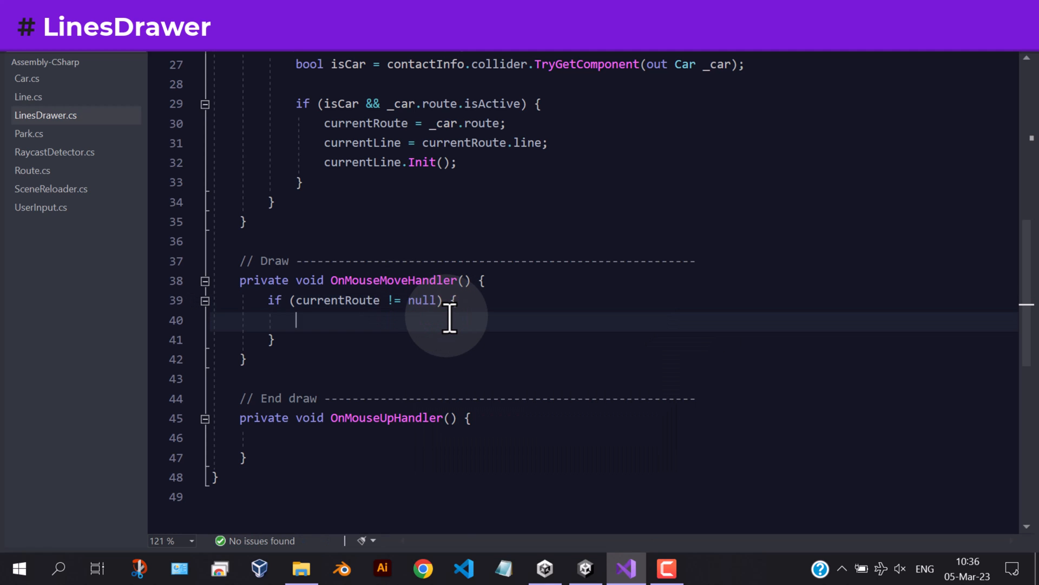
{"action": "scroll", "scroll_direction": "up", "scroll_amount": 3}
{"action": "type", "text": "ContactInfo contactInfo = raycastDetector.RayCast(interactableLayer);"}
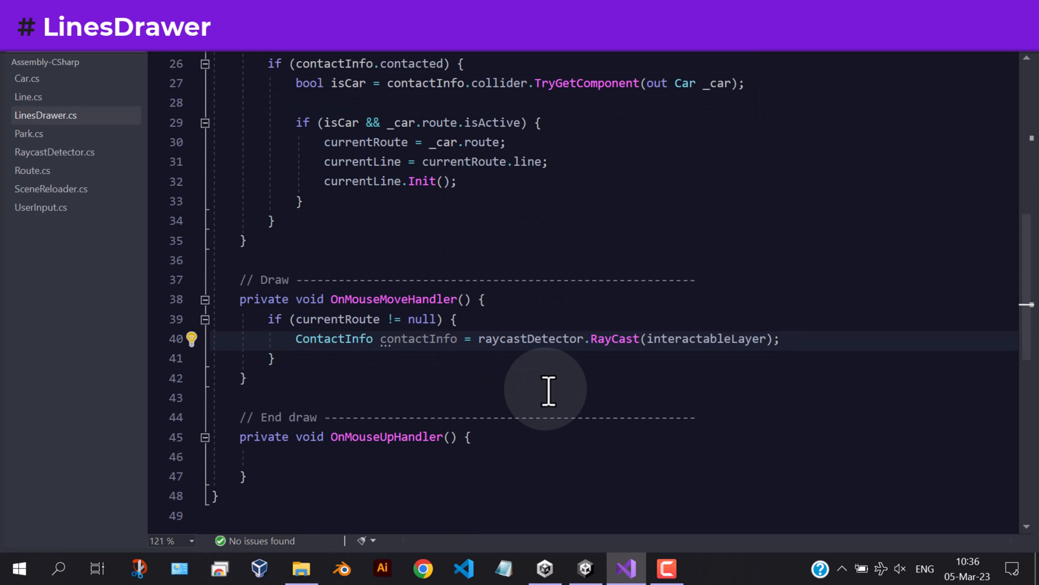
- On contactInfo.contacted, store contactInfo.point as Vector3 newPoint and call currentLine.AddPoint(newPoint)
{"action": "scroll", "scroll_direction": "up", "scroll_amount": 3}
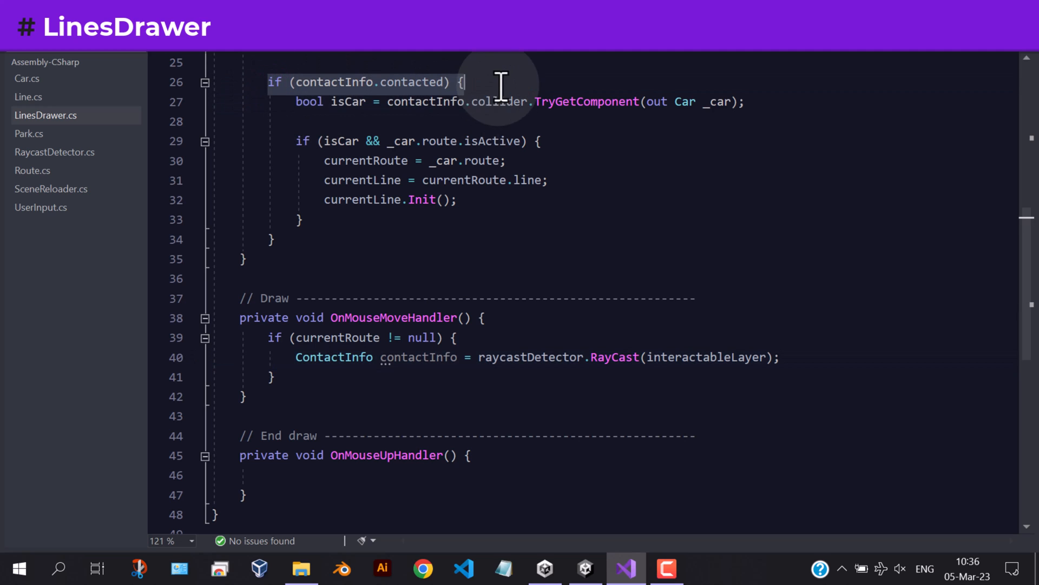
{"action": "type", "text": "if (contactInfo.contacted) {"}
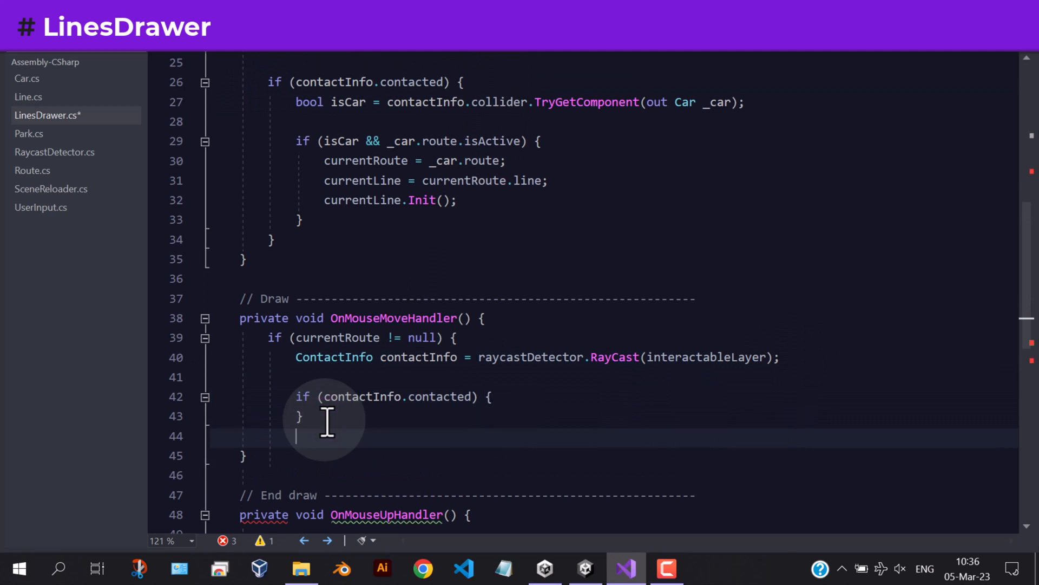
{"action": "key", "text": "Enter"}
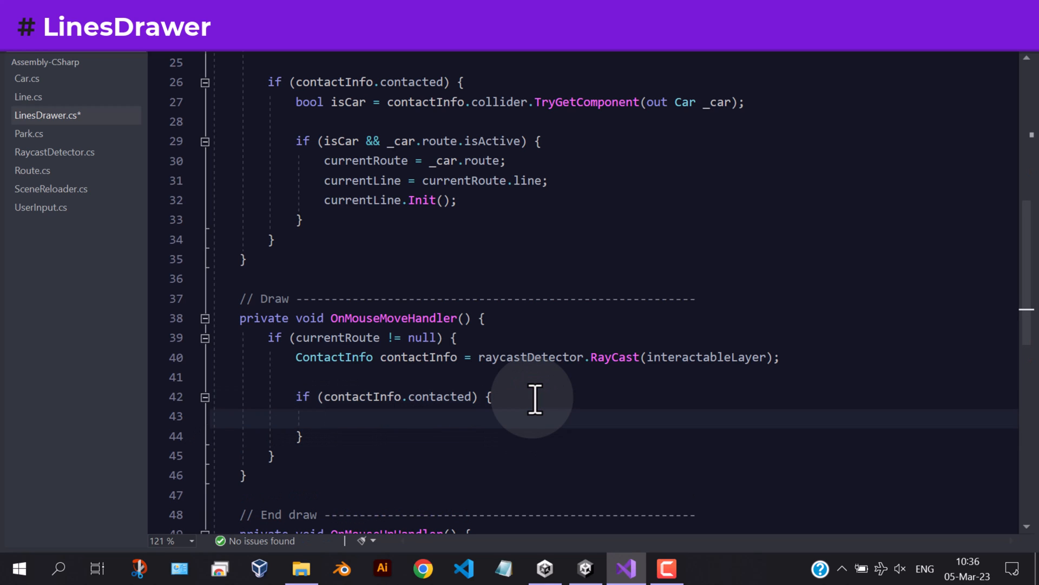
{"action": "mouse_move", "coordinate": [390, 419]}
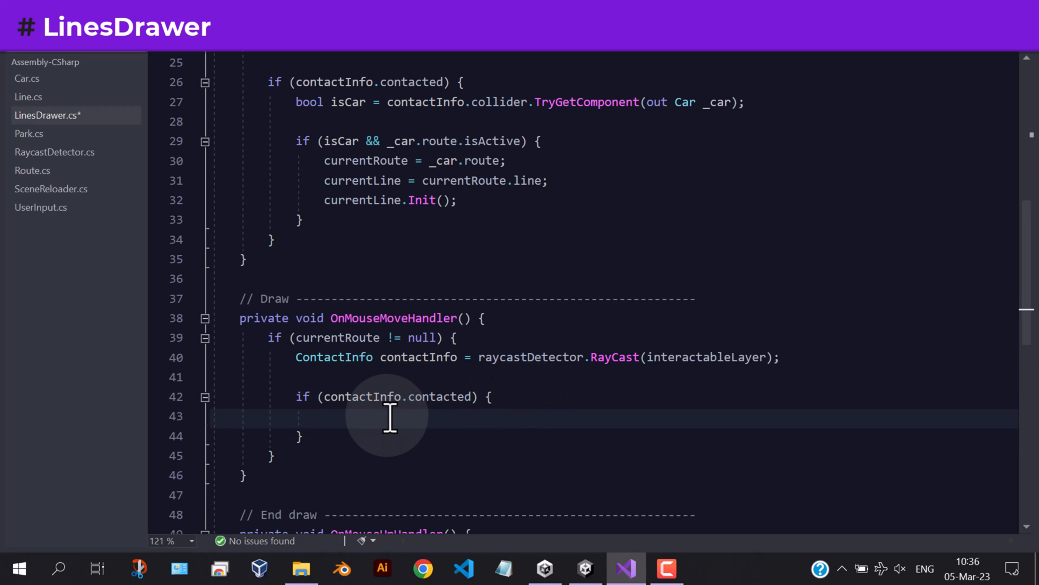
{"action": "type", "text": "Vector3"}
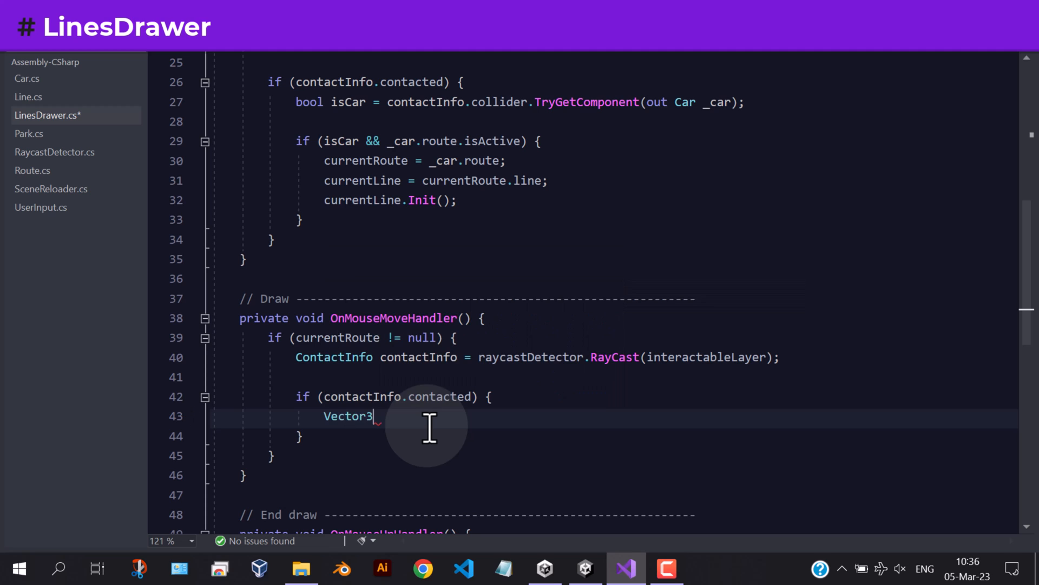
{"action": "type", "text": "newPoint ="}
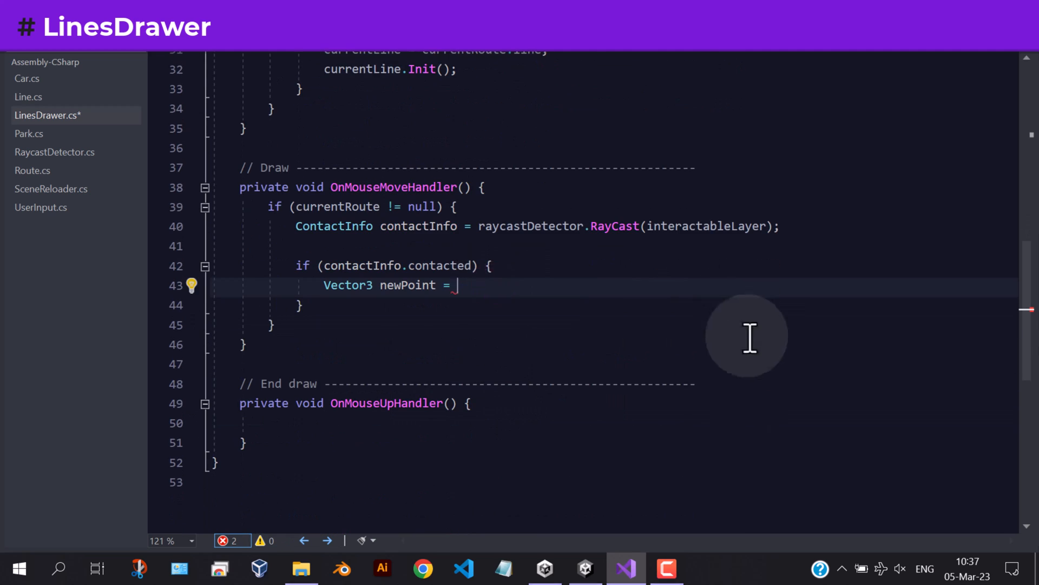
{"action": "mouse_move", "coordinate": [471, 285]}
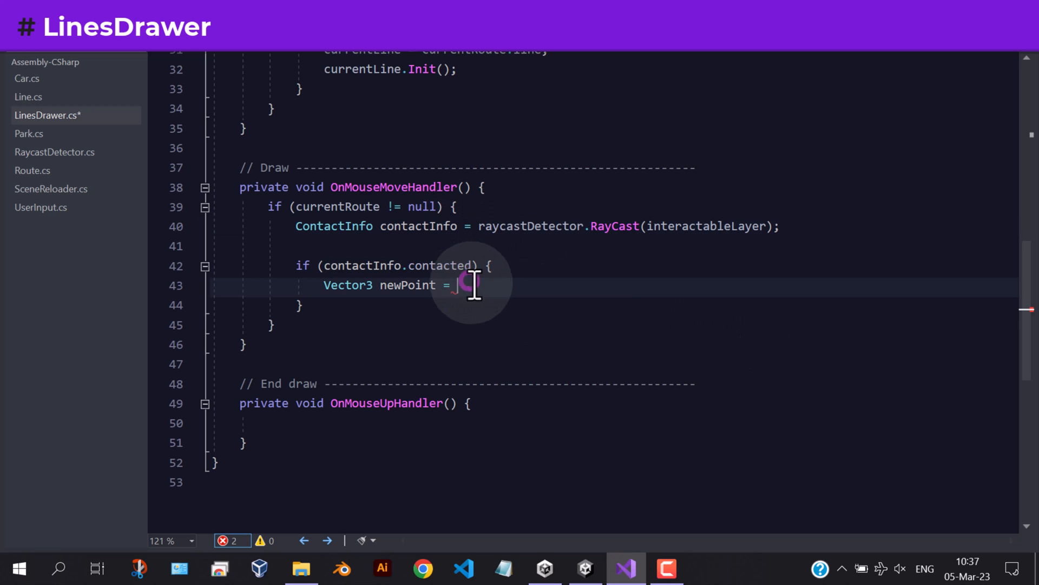
{"action": "type", "text": "contactInfo.point;"}
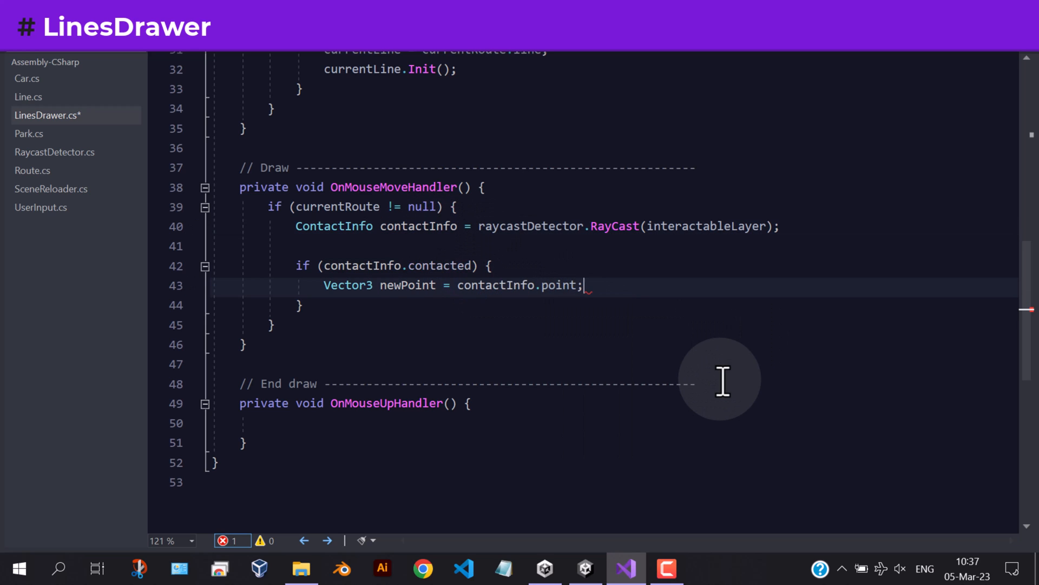
{"action": "key", "text": "Enter"}
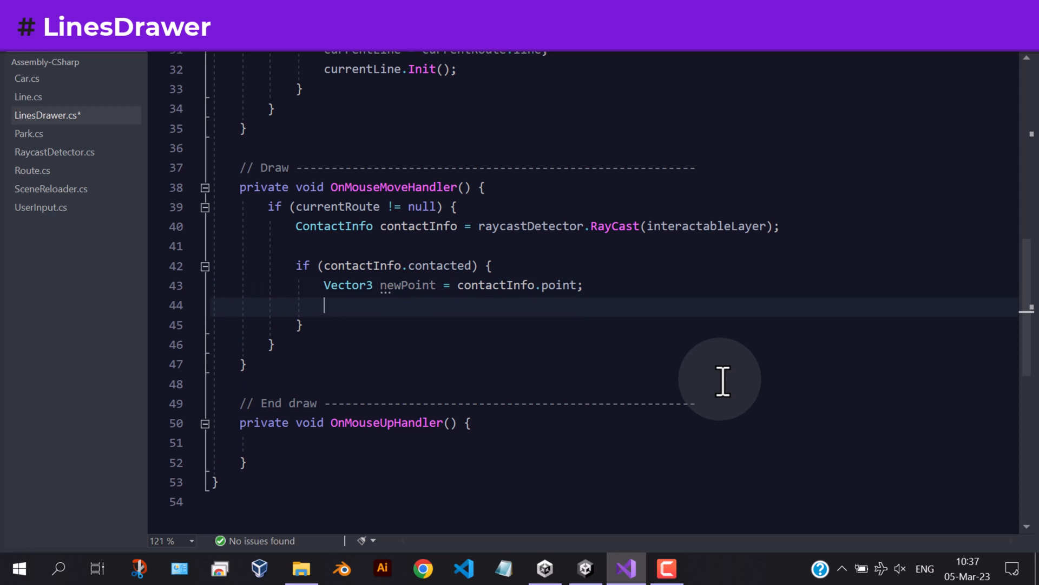
{"action": "type", "text": "currentLine.AddPoint"}
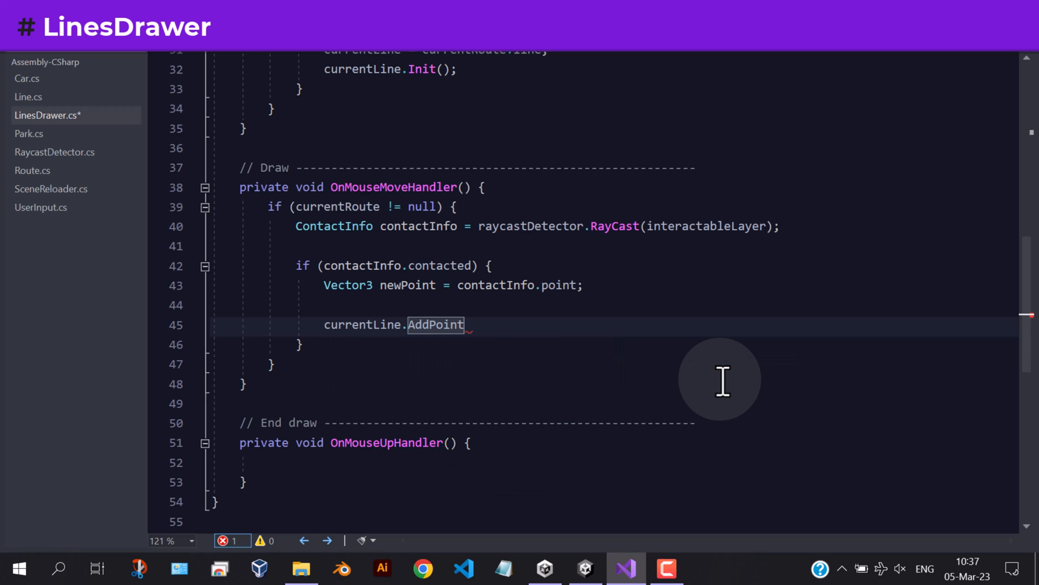
{"action": "type", "text": "(newPoint)"}
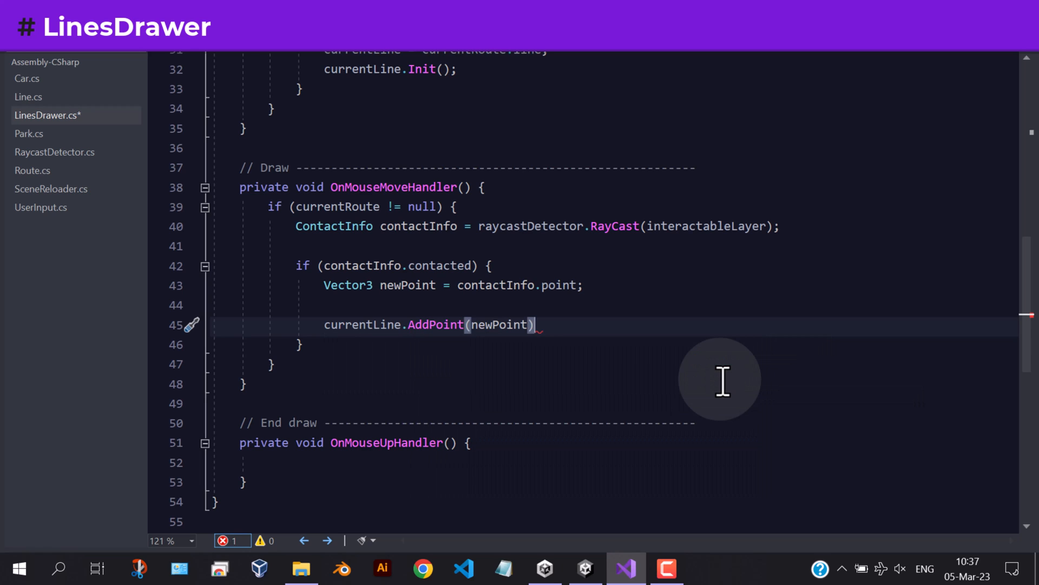
{"action": "type", "text": ";"}
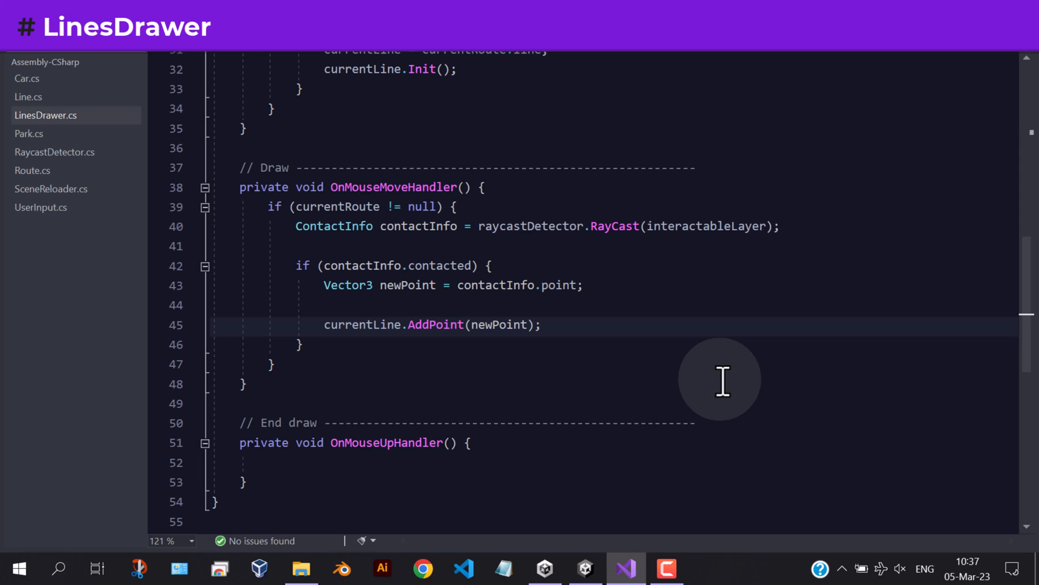
- Set bool isPark from contactInfo.collider.TryGetComponent(out Park _park) and start an if below it
{"action": "key", "text": "enter"}
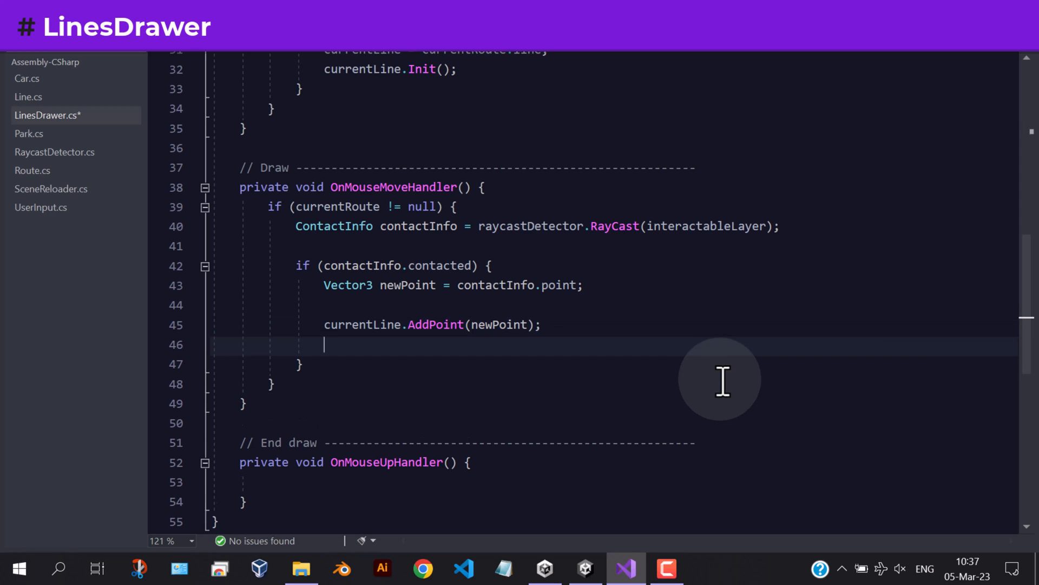
{"action": "type", "text": "bool"}
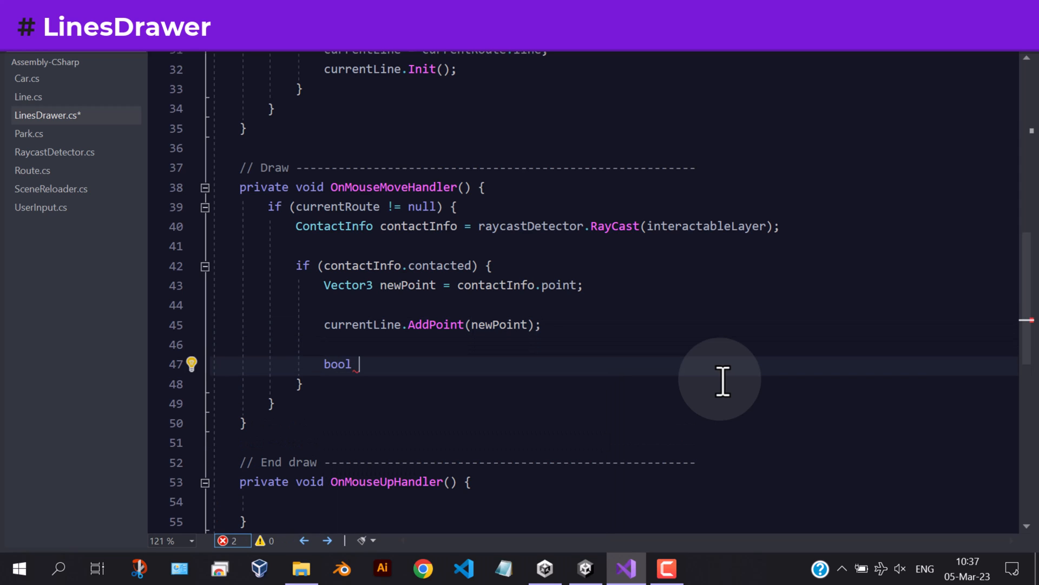
{"action": "type", "text": "isPark ="}
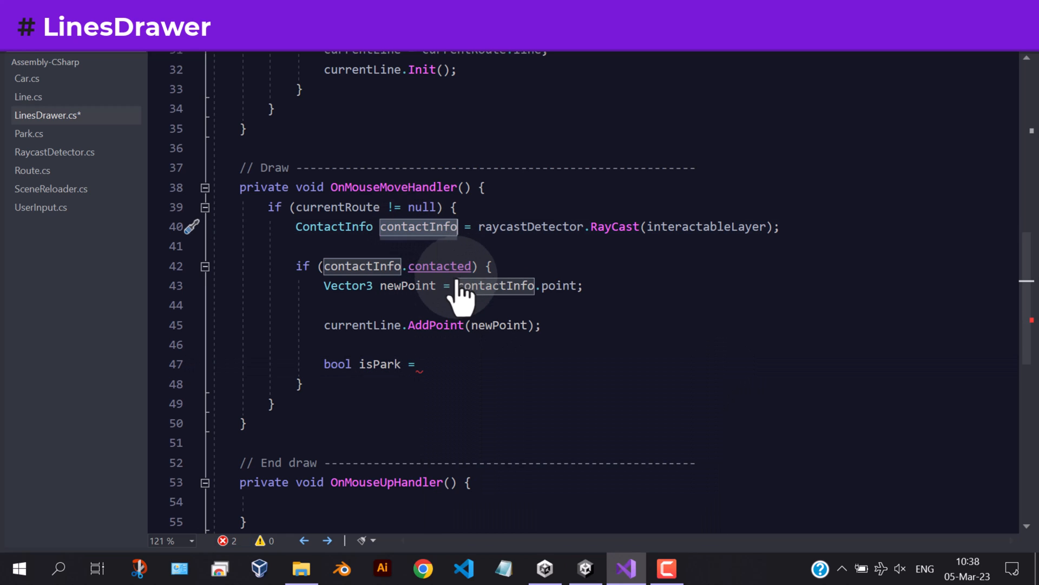
{"action": "type", "text": "contactInfo"}
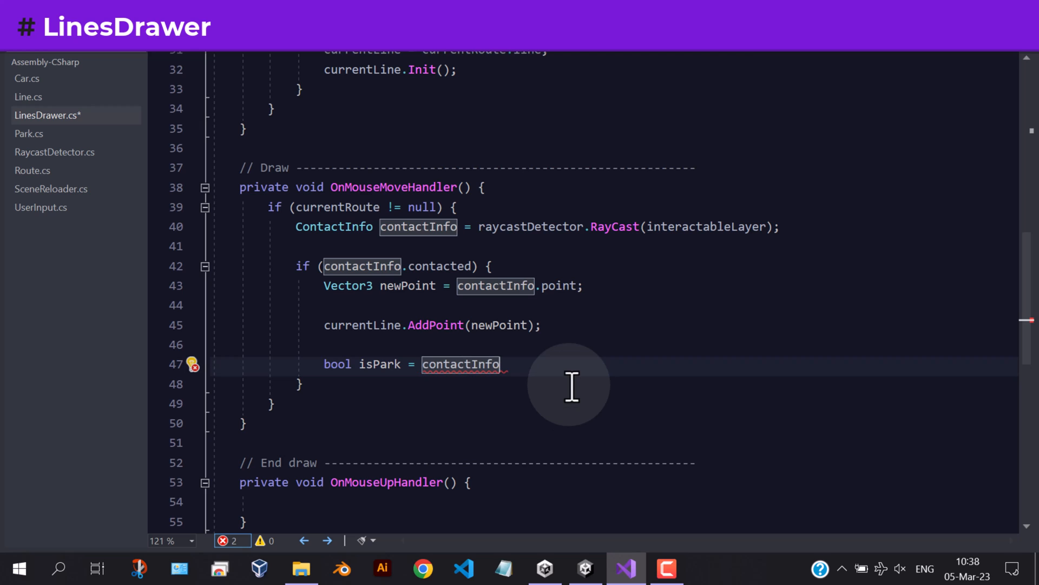
{"action": "type", "text": ".collider"}
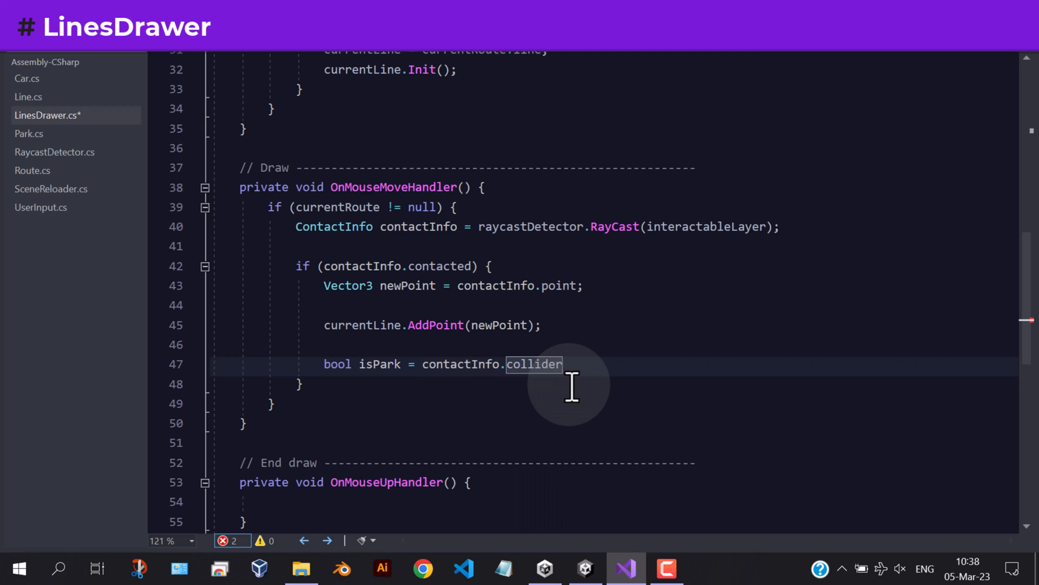
{"action": "type", "text": ".TryGetComponent()"}
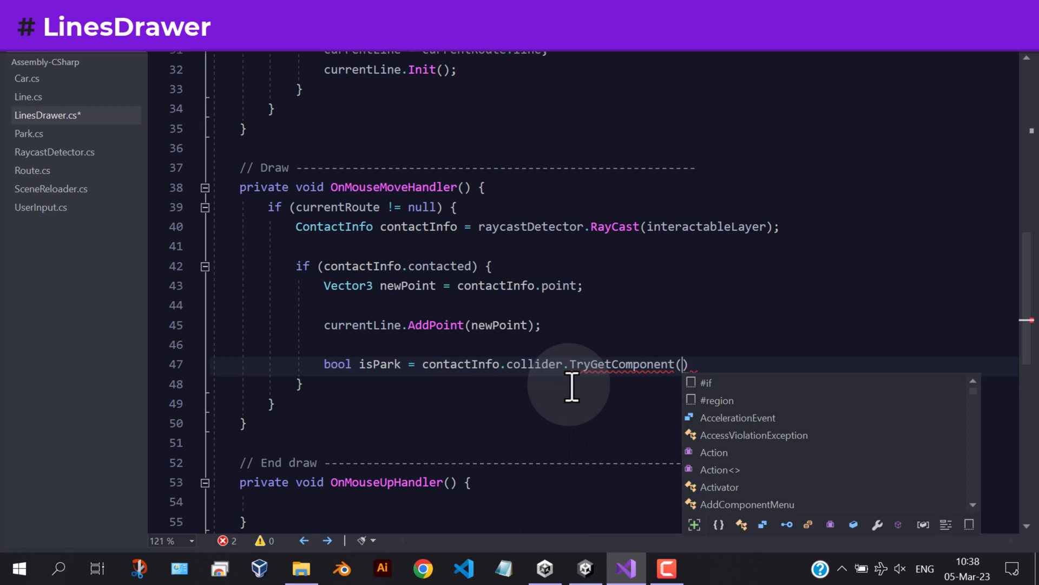
{"action": "type", "text": "out Park _park"}
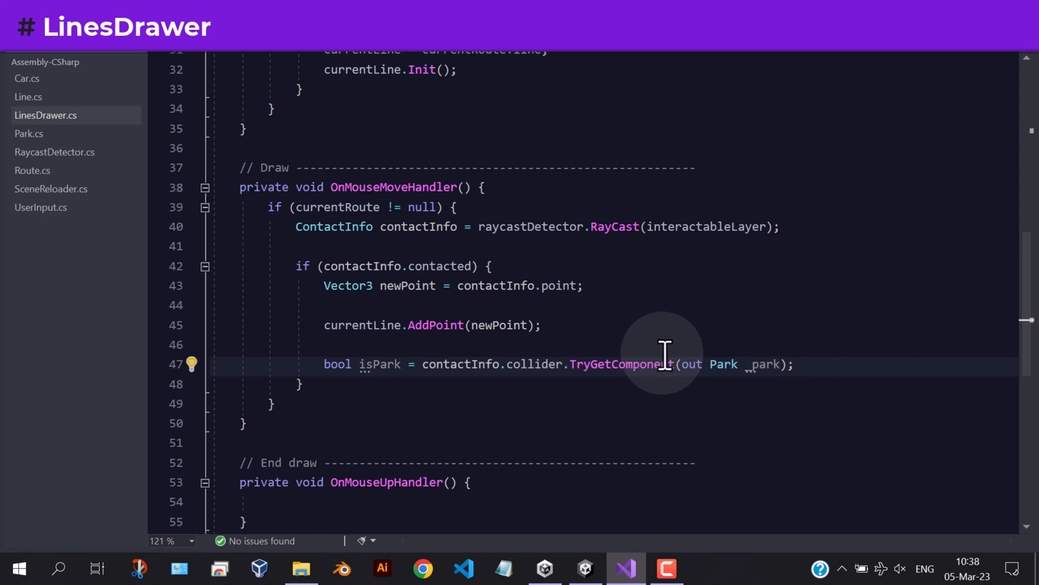
{"action": "mouse_move", "coordinate": [729, 371]}
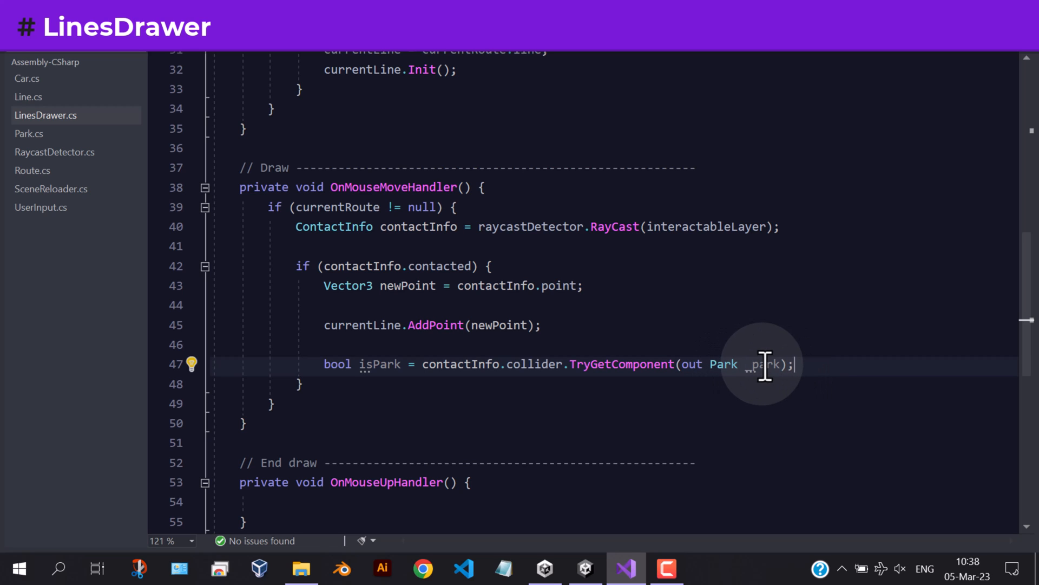
{"action": "type", "text": "if () {"}
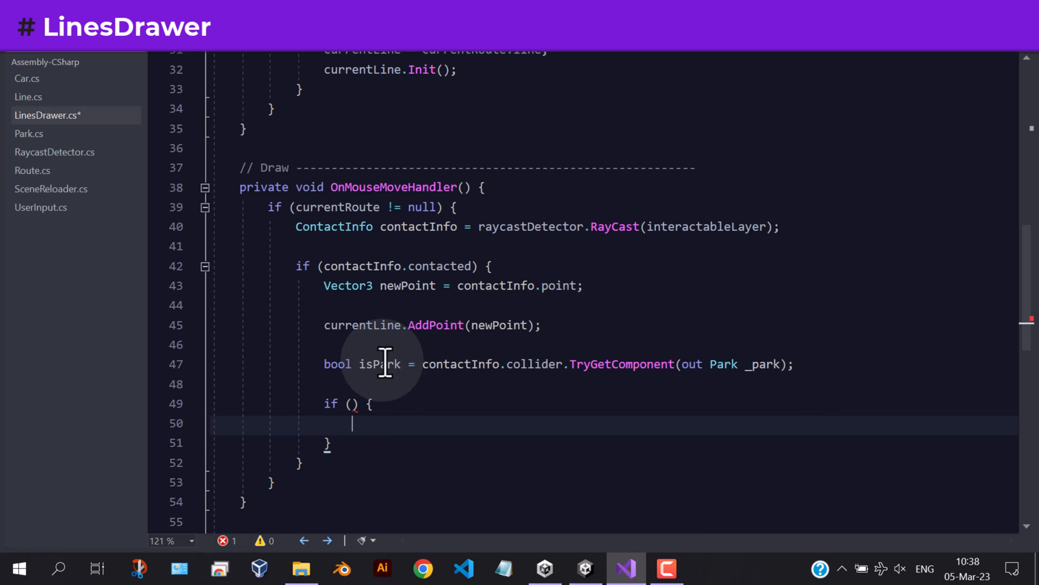
- Inside if (isPark), declare Route parkRoute = _park.route and begin a nested if
{"action": "type", "text": "isPark"}
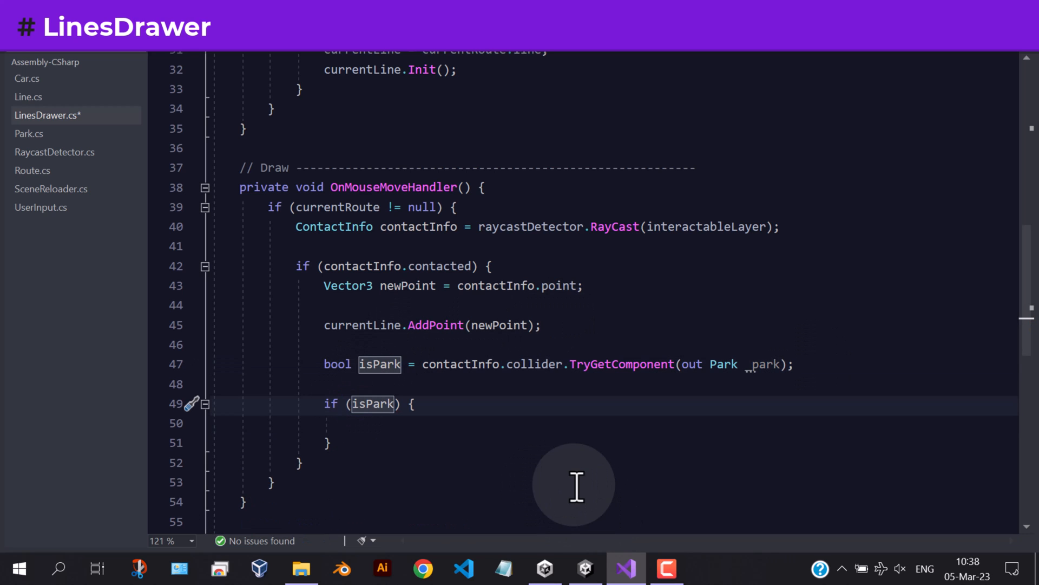
{"action": "type", "text": "Route"}
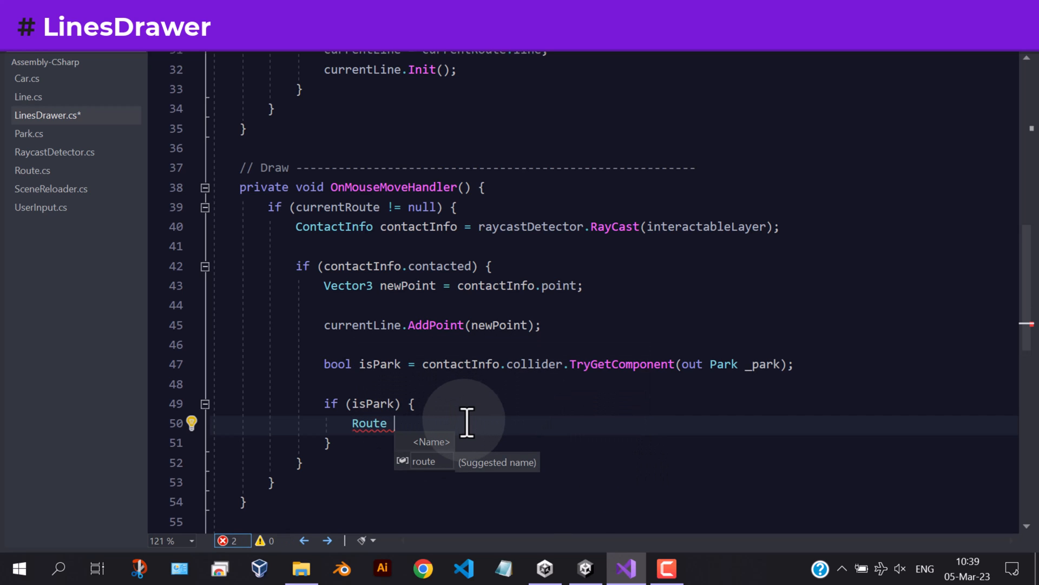
{"action": "type", "text": "parkRoute ="}
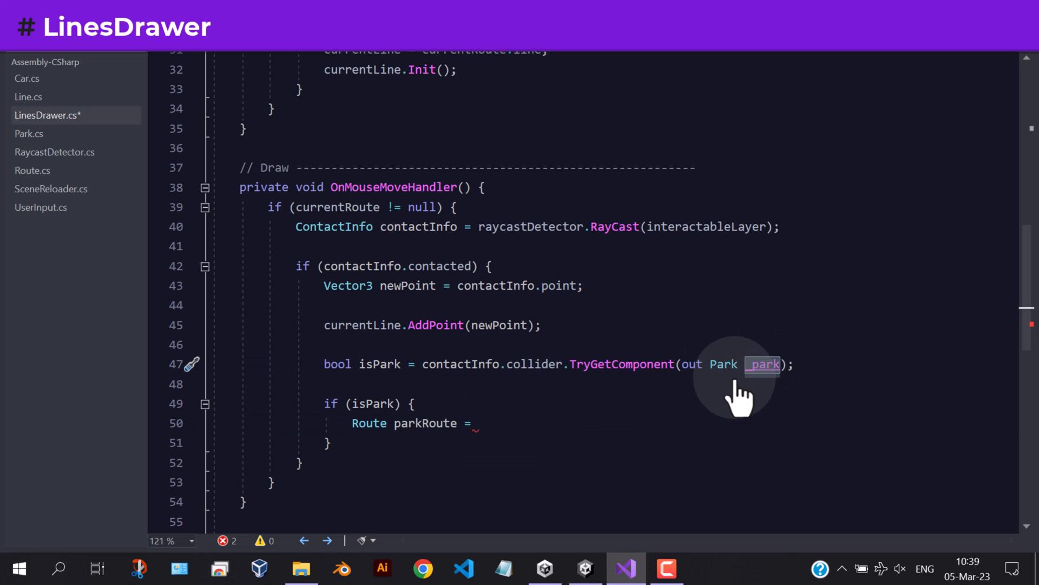
{"action": "type", "text": "_park.rout"}
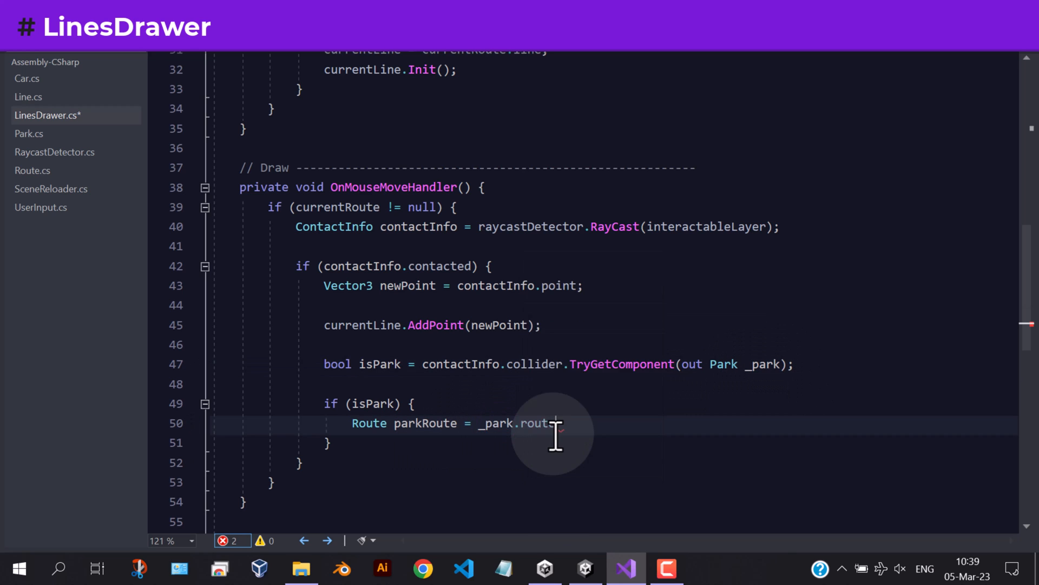
{"action": "type", "text": "e;"}
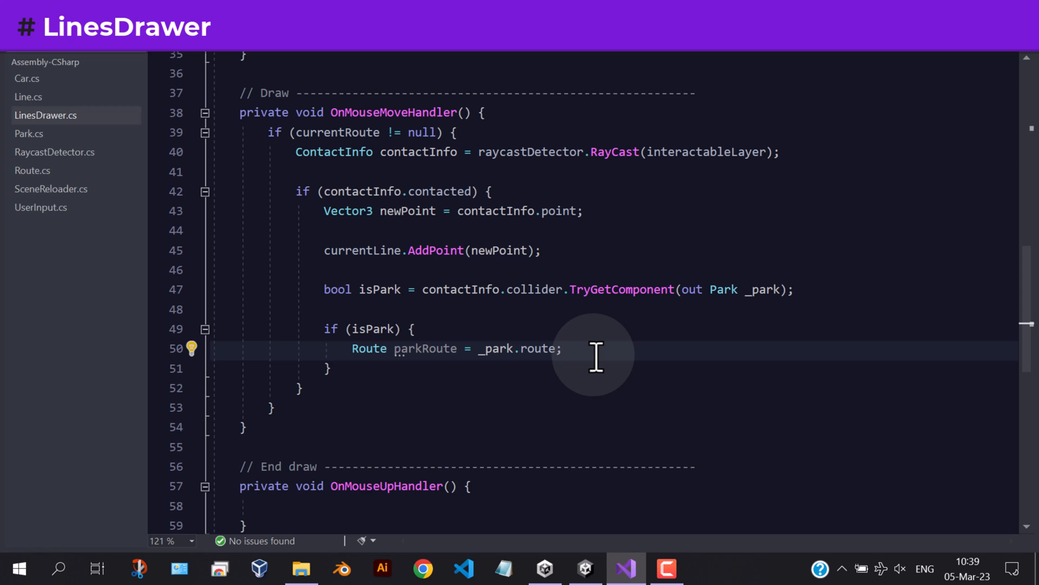
{"action": "type", "text": "if () {"}
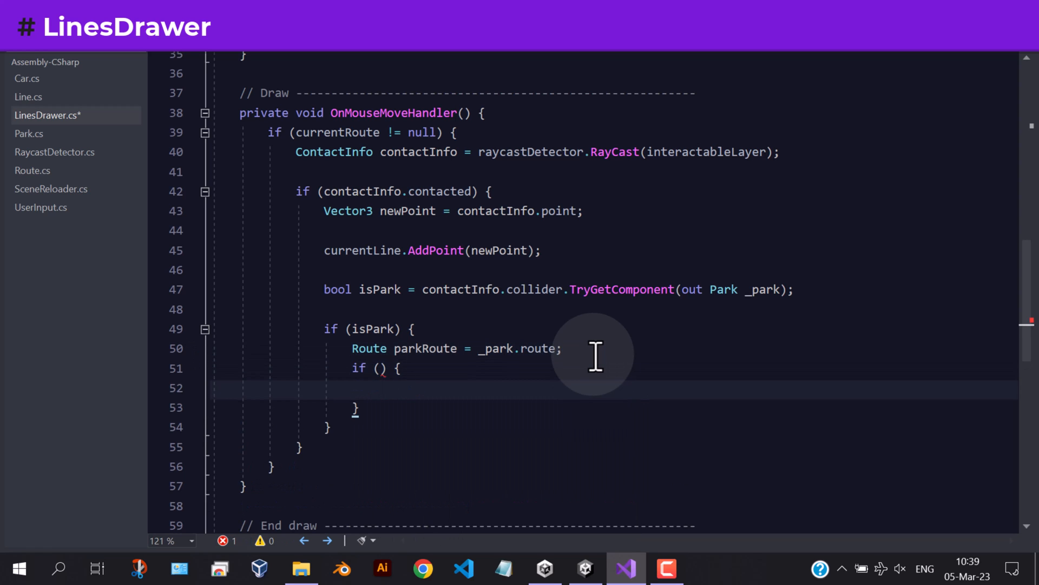
- When parkRoute == currentRoute, add contactInfo.transform.position to currentLine, then save
{"action": "type", "text": "parkRoute"}
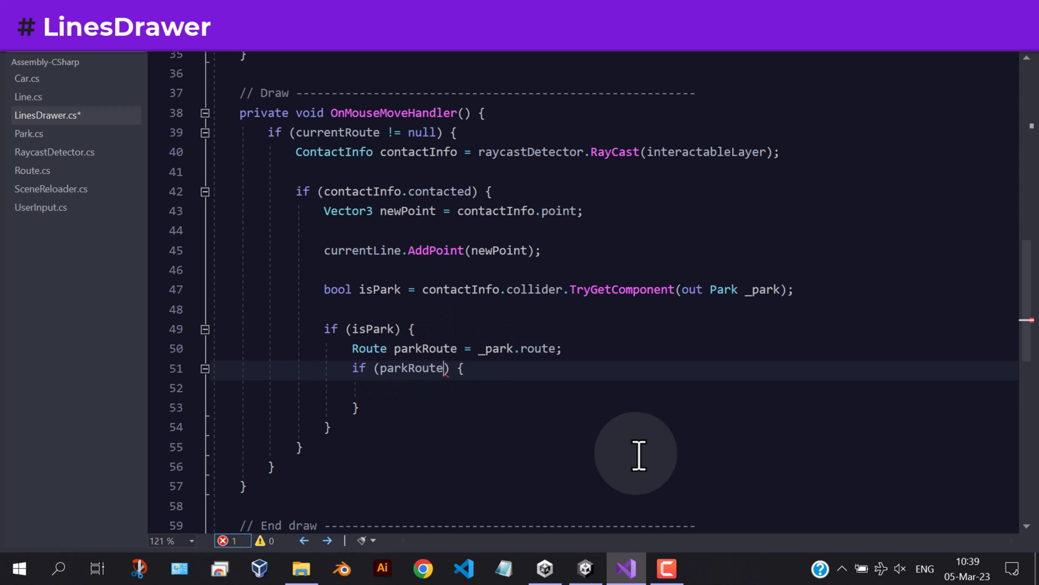
{"action": "type", "text": "== curr"}
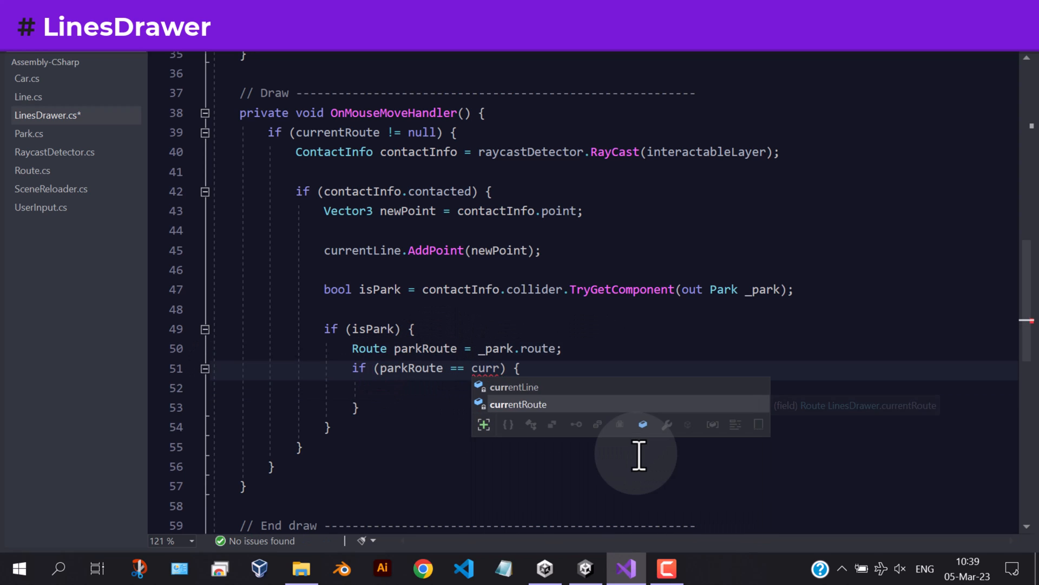
{"action": "type", "text": "currentLine.AddPoint("}
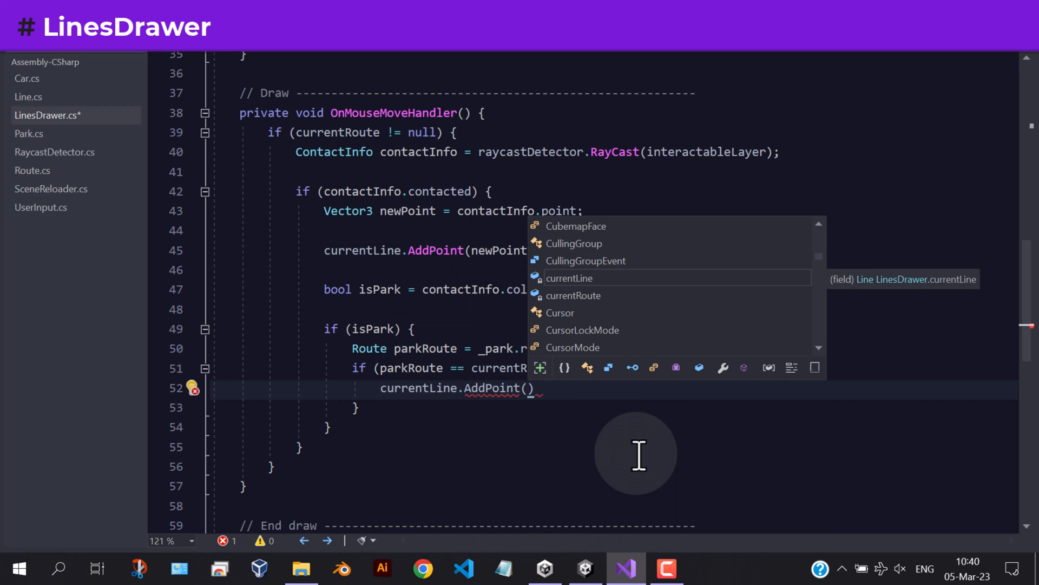
{"action": "type", "text": "contactin"}
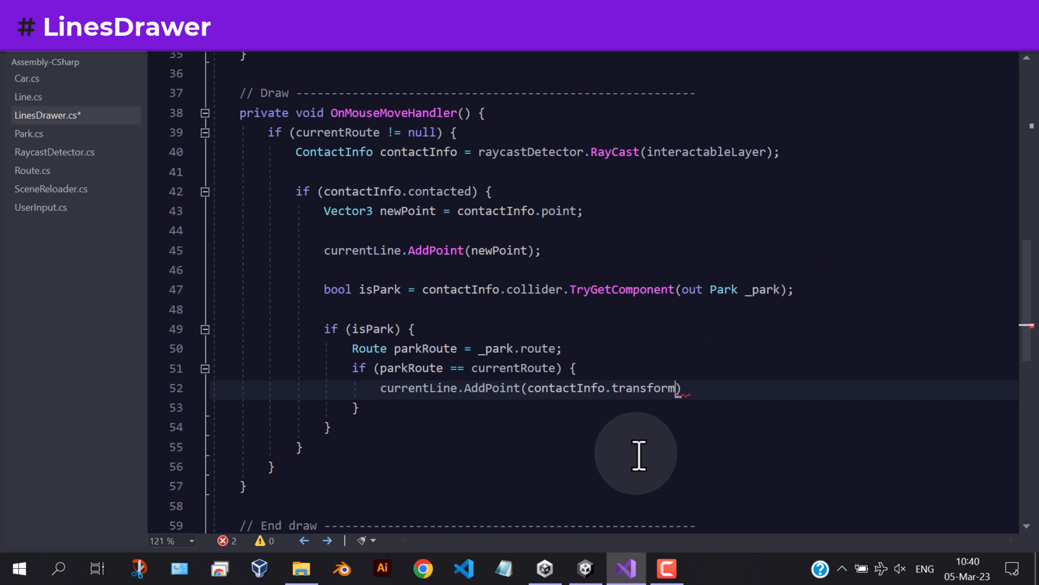
{"action": "type", "text": ".position);"}
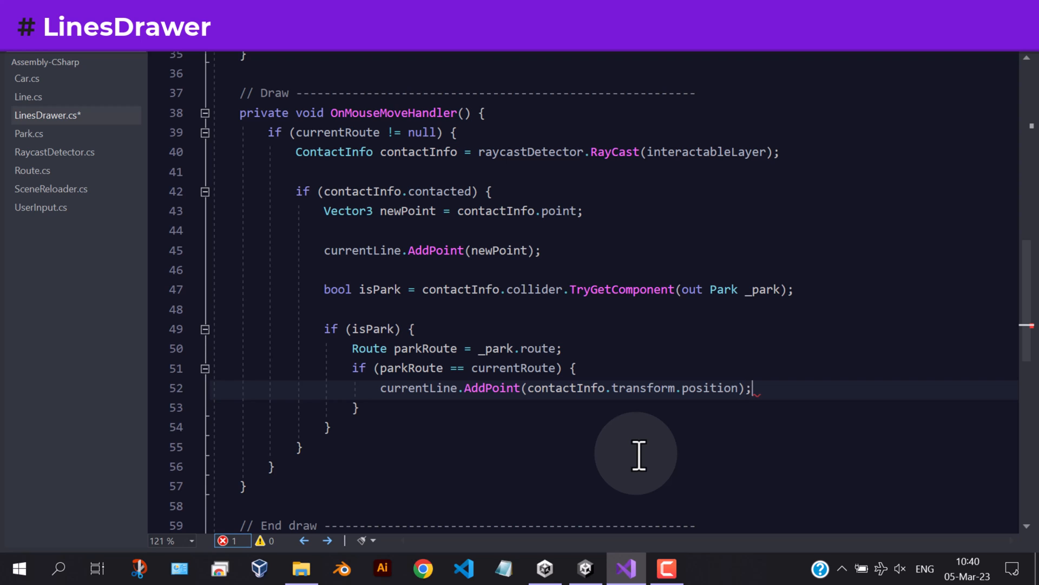
{"action": "key", "text": "ctrl+s"}
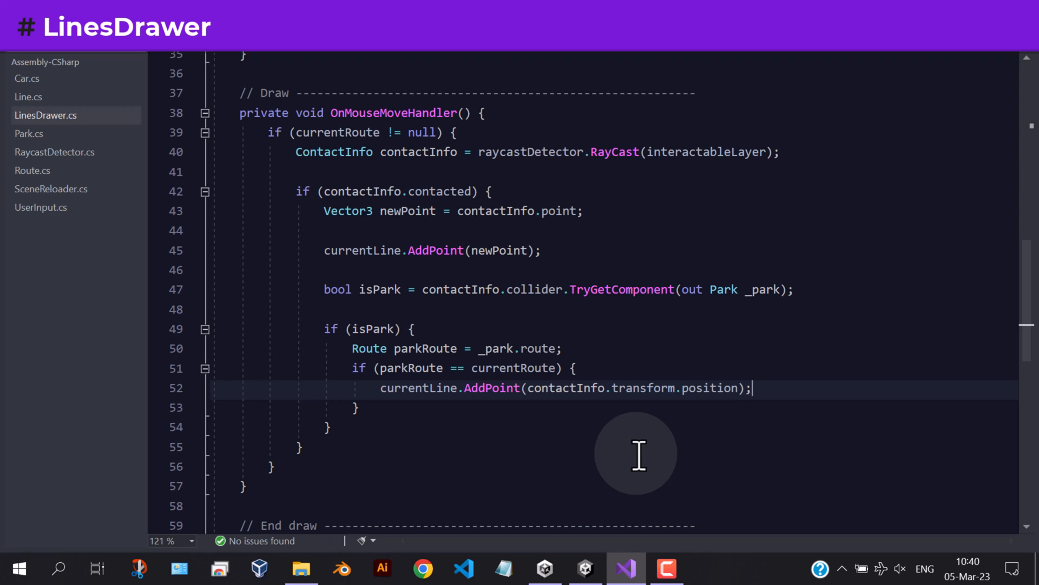
{"action": "mouse_move", "coordinate": [799, 394]}
{"action": "type", "text": "OnMouseUpHandler();"}
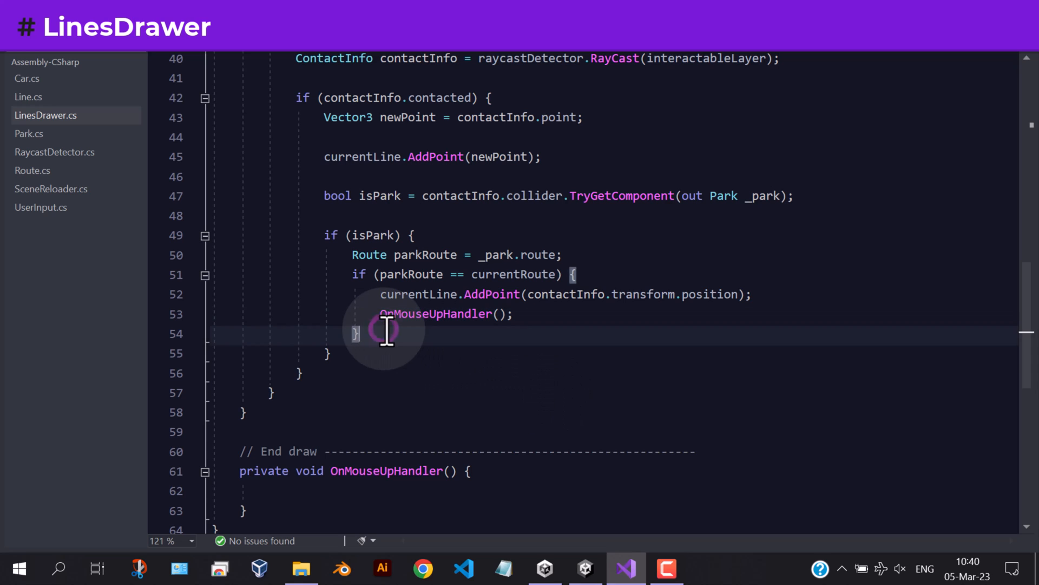
- Add an else branch commented 'delete the line' that calls currentLine.Clear()
{"action": "type", "text": "else {"}
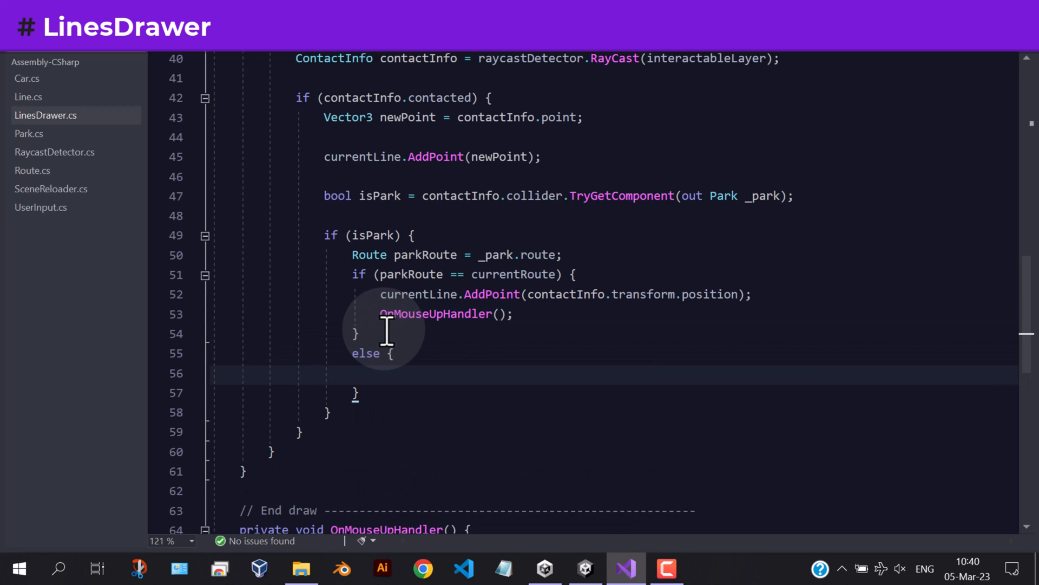
{"action": "type", "text": "//"}
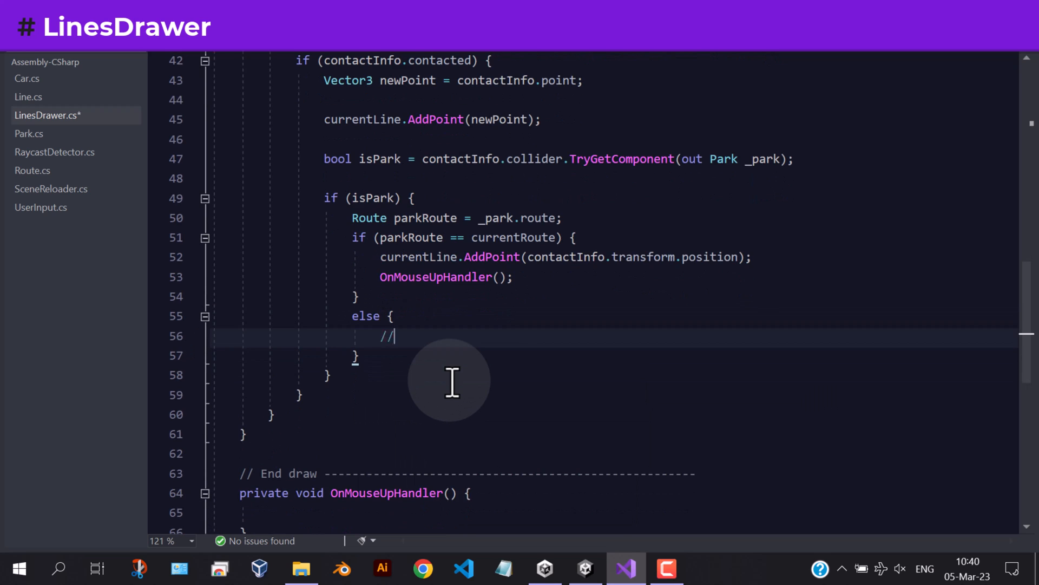
{"action": "type", "text": "delete the line:"}
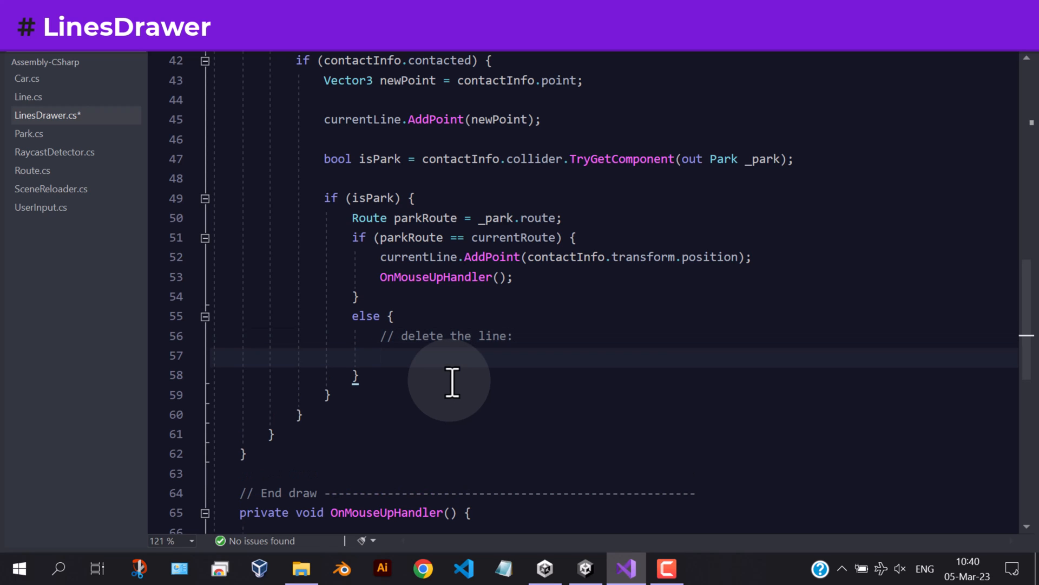
{"action": "type", "text": "currentLine"}
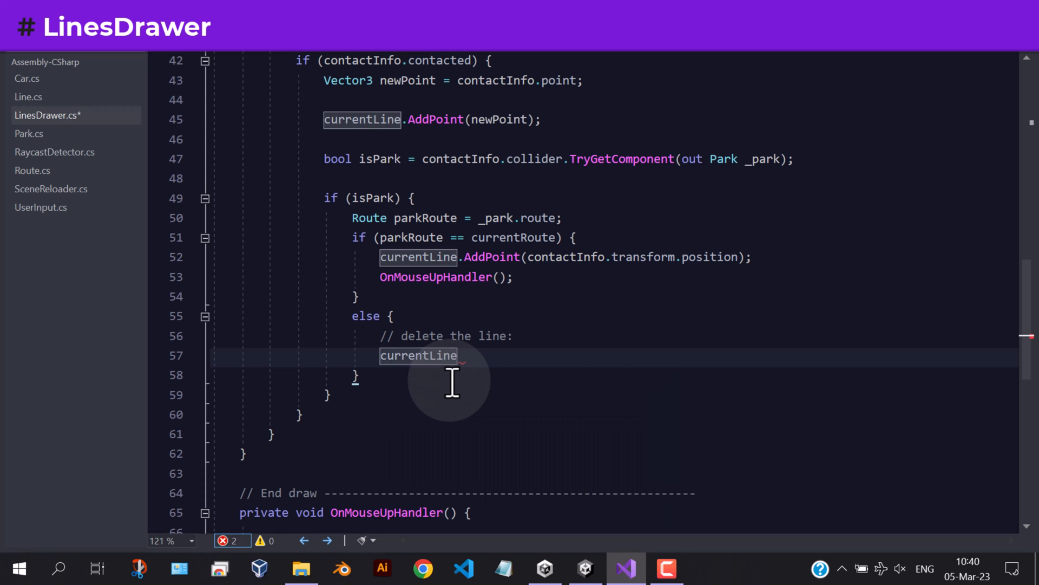
{"action": "type", "text": ".Clear();"}
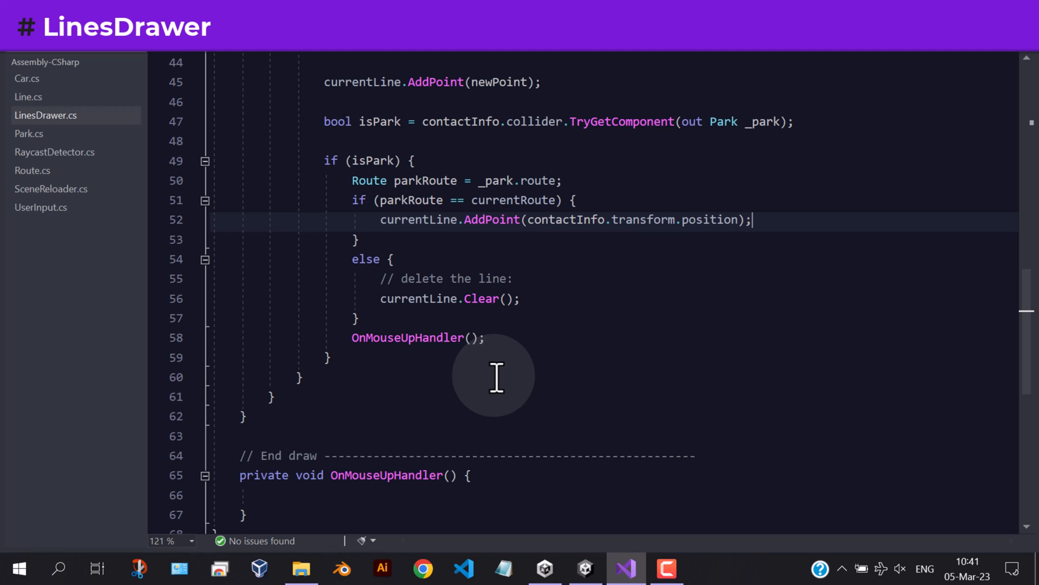
{"action": "scroll", "scroll_direction": "down", "scroll_amount": 3}
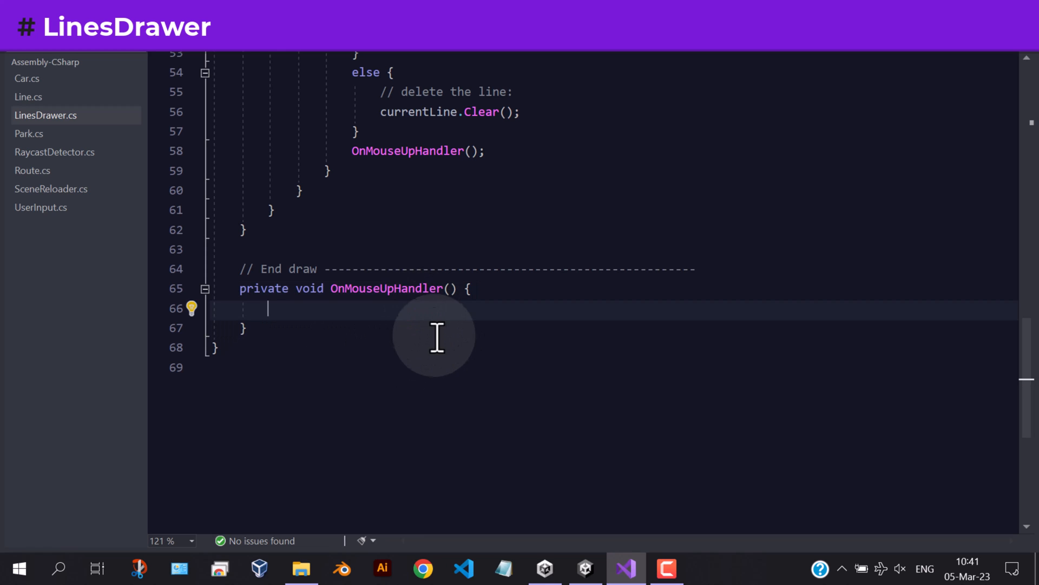
- In OnMouseUpHandler, guard with currentRoute != null, raycast, save, and begin if (contactInfo.contacted)
{"action": "scroll", "scroll_direction": "up", "scroll_amount": 3}
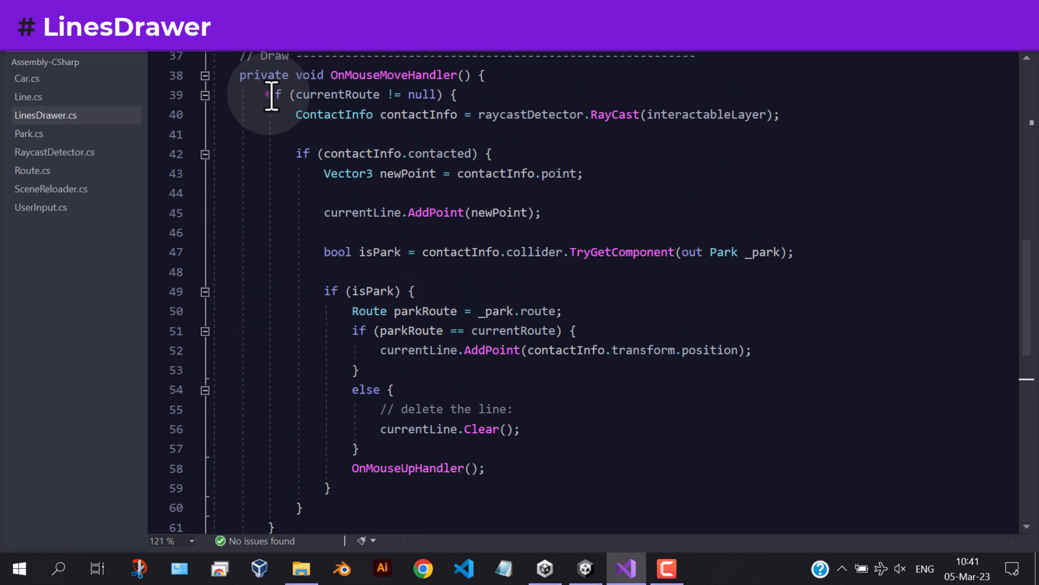
{"action": "scroll", "scroll_direction": "down", "scroll_amount": 3}
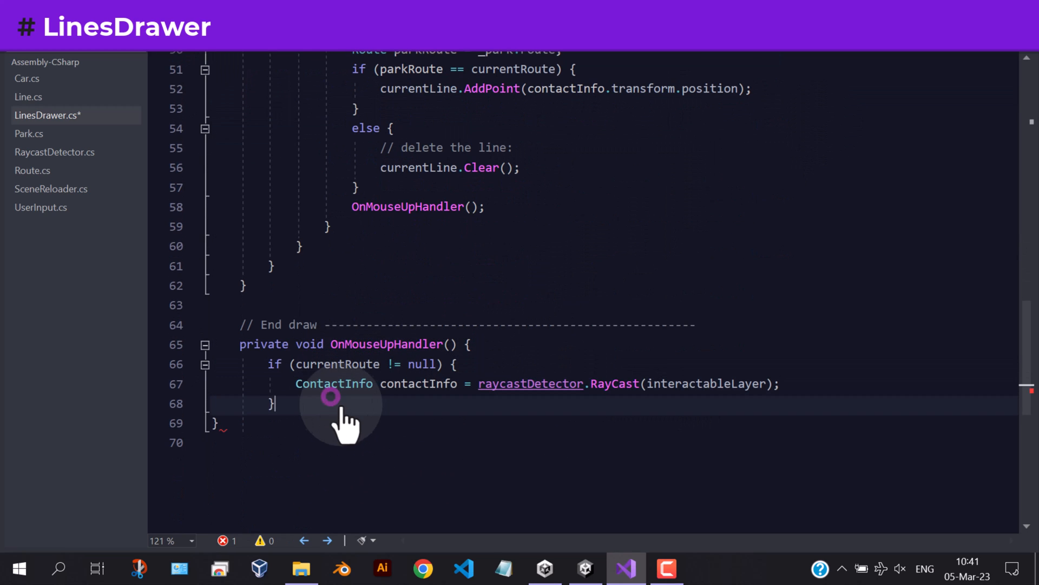
{"action": "key", "text": "ctrl+s"}
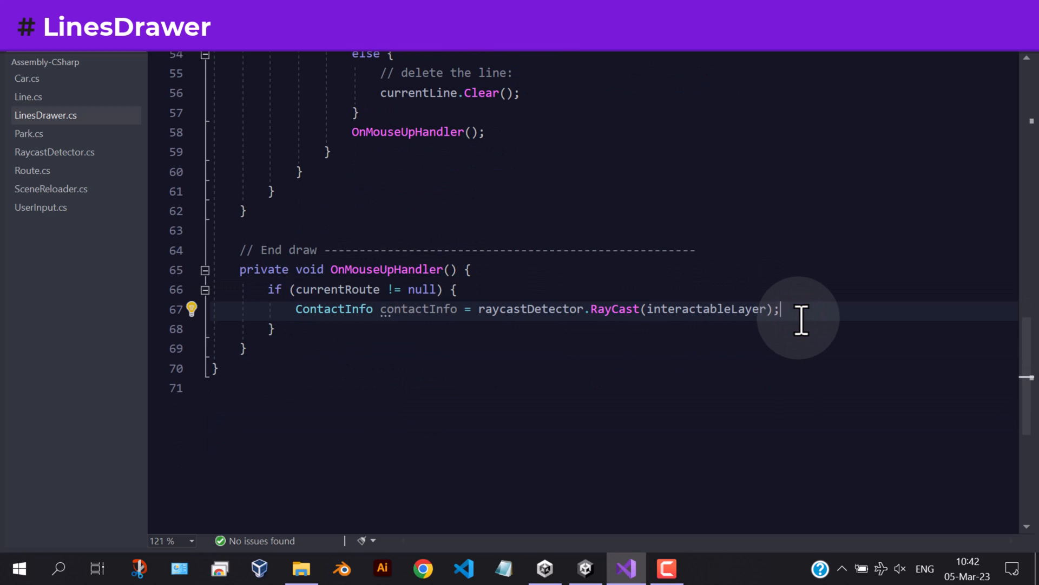
{"action": "type", "text": "if ()"}
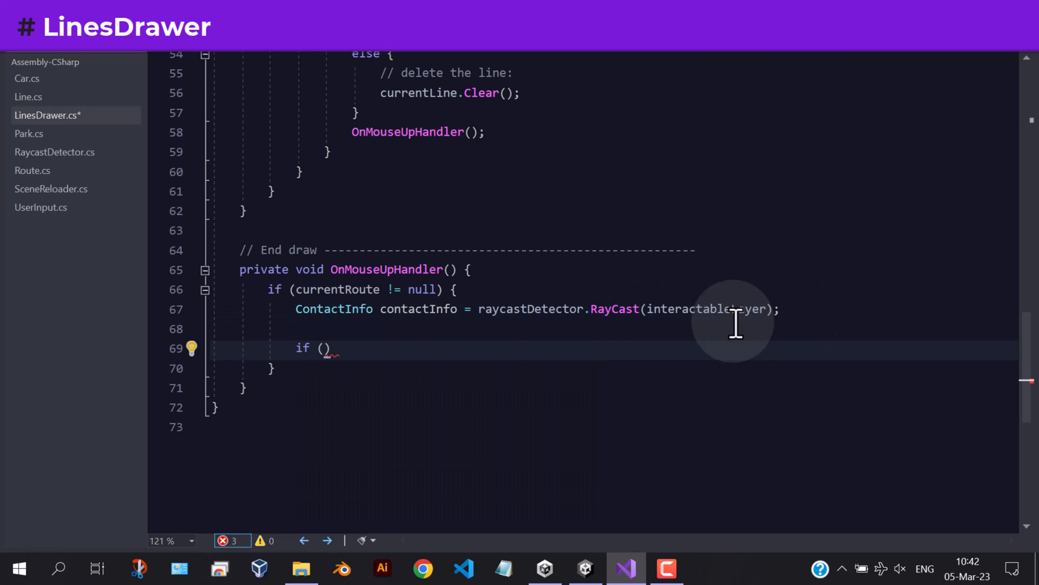
{"action": "type", "text": "contactInfo.contacted"}
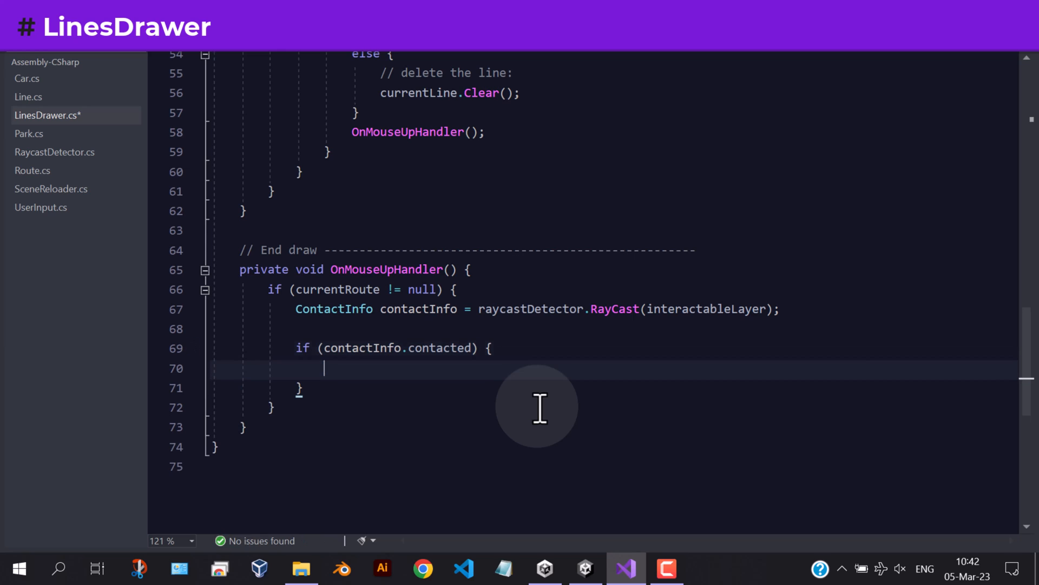
- Declare bool isPark and clear currentLine when fewer than 2 points or !isPark
{"action": "type", "text": "bool"}
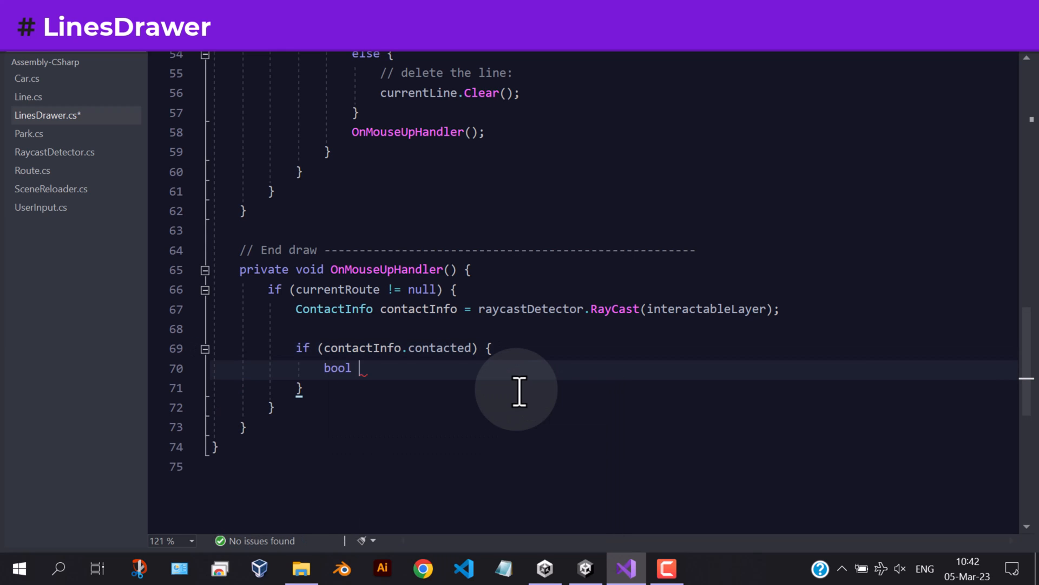
{"action": "type", "text": "isPark ="}
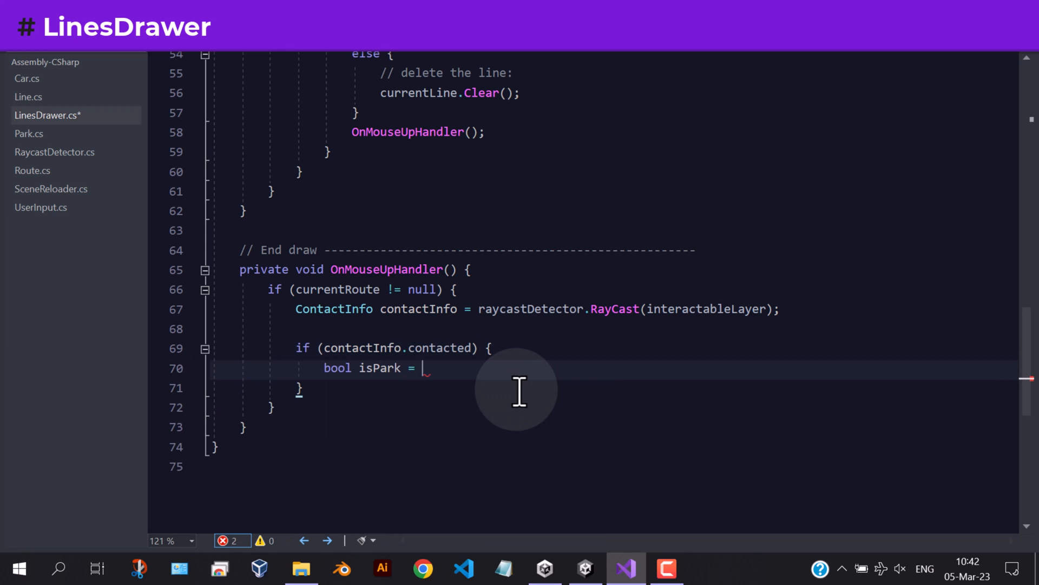
{"action": "scroll", "scroll_direction": "up", "scroll_amount": 3}
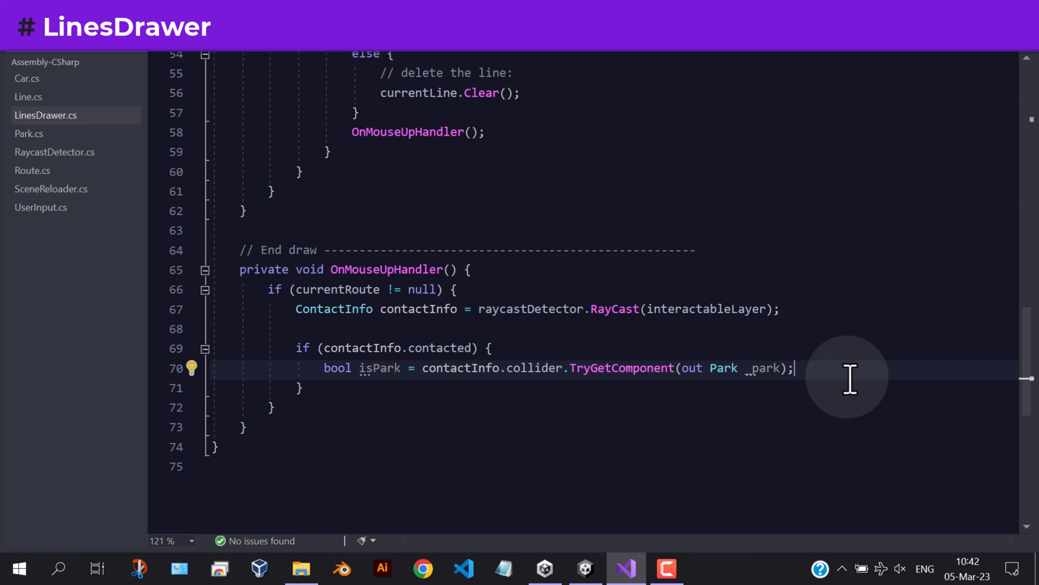
{"action": "type", "text": "if ("}
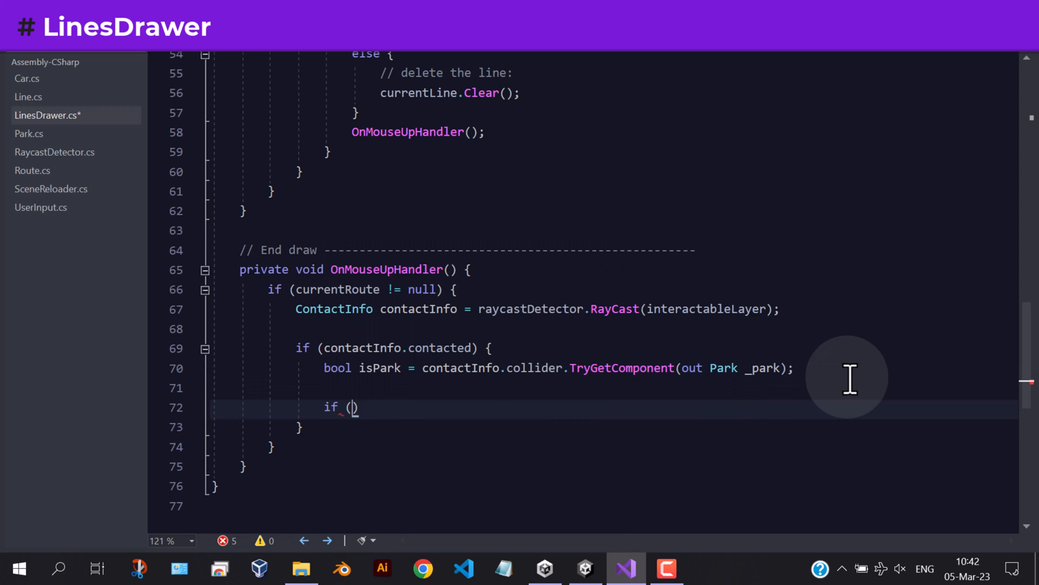
{"action": "type", "text": "currentLine.pointsCount <"}
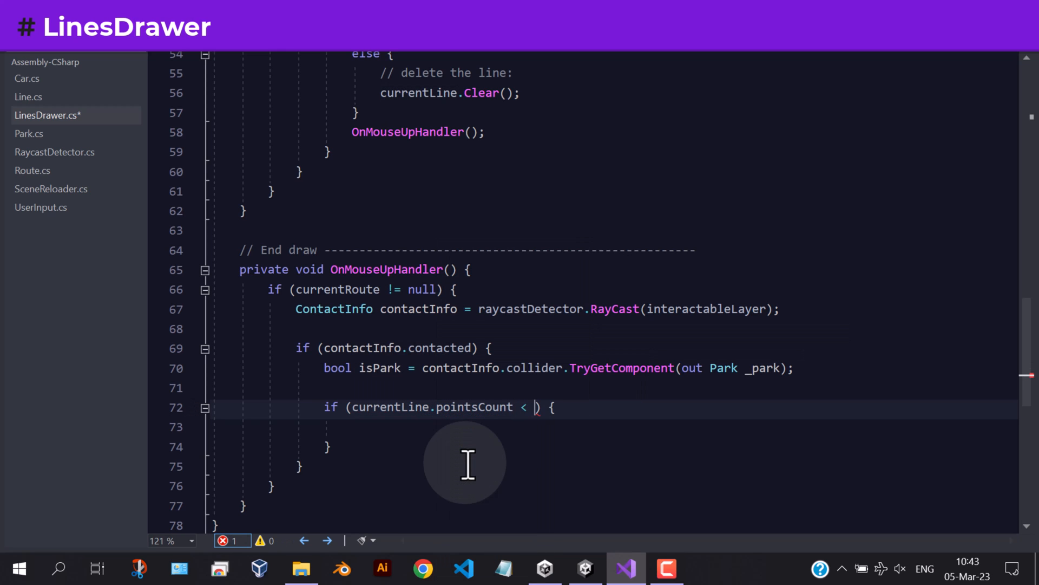
{"action": "type", "text": "2 ||"}
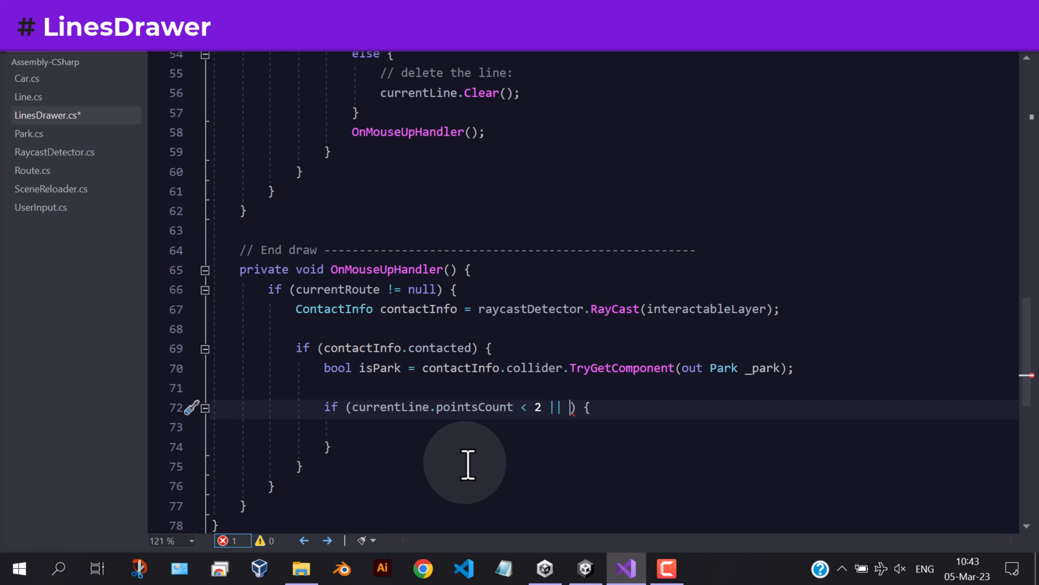
{"action": "type", "text": "!isPark)"}
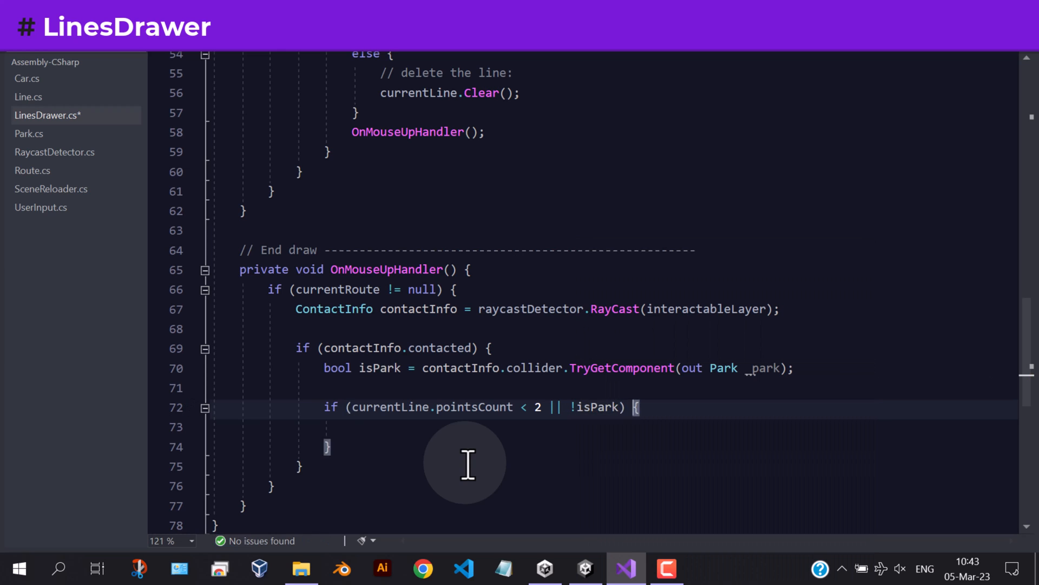
{"action": "type", "text": "/"}
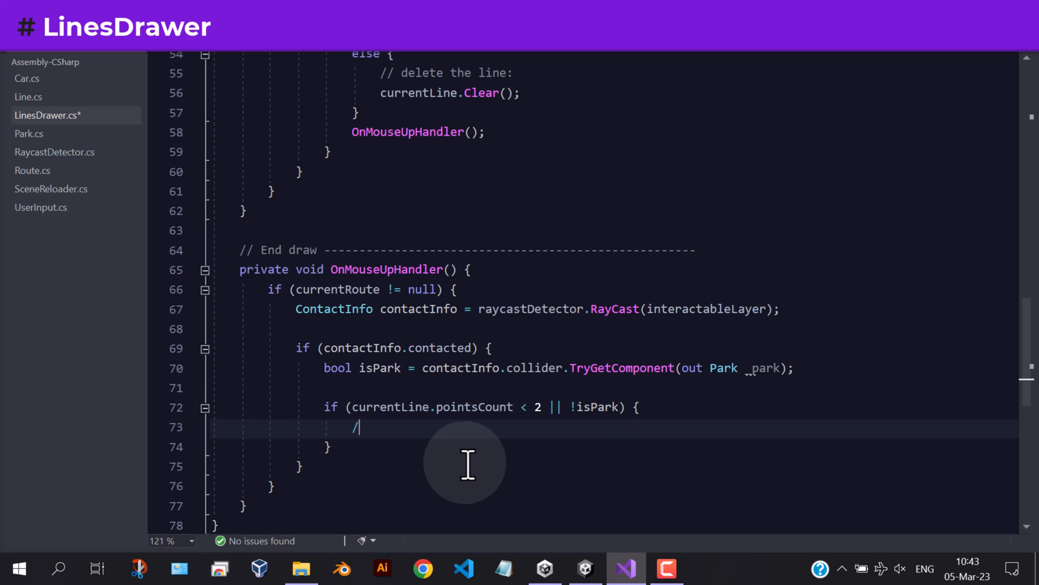
{"action": "type", "text": "/ delete the line"}
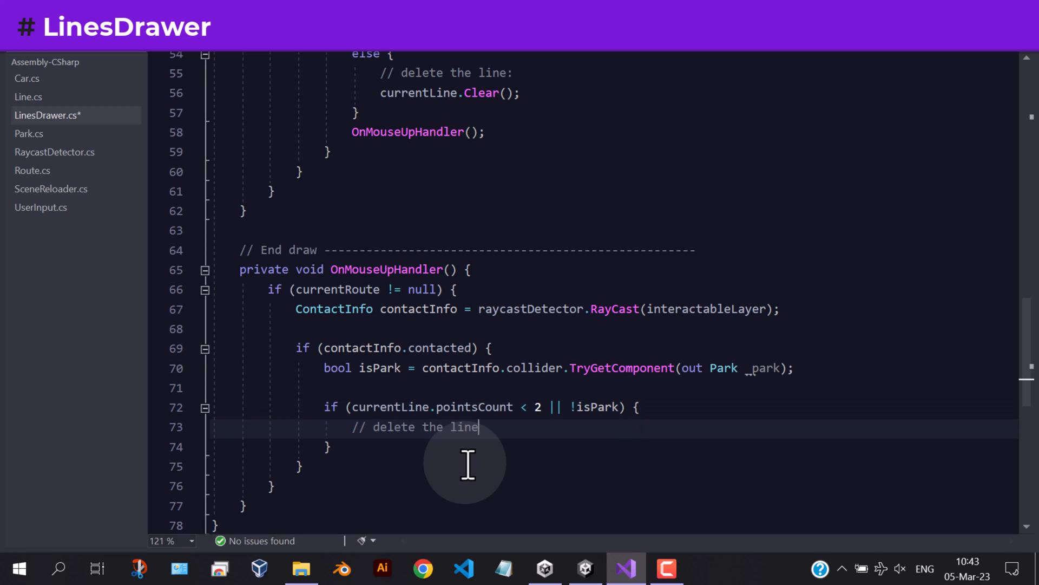
{"action": "type", "text": "currentLine.Clear"}
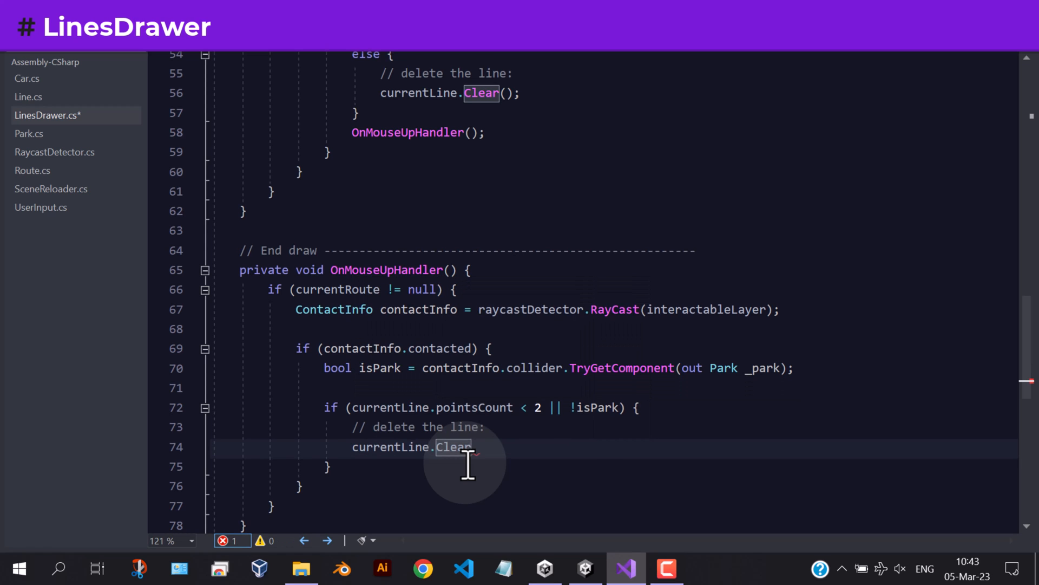
{"action": "type", "text": "();"}
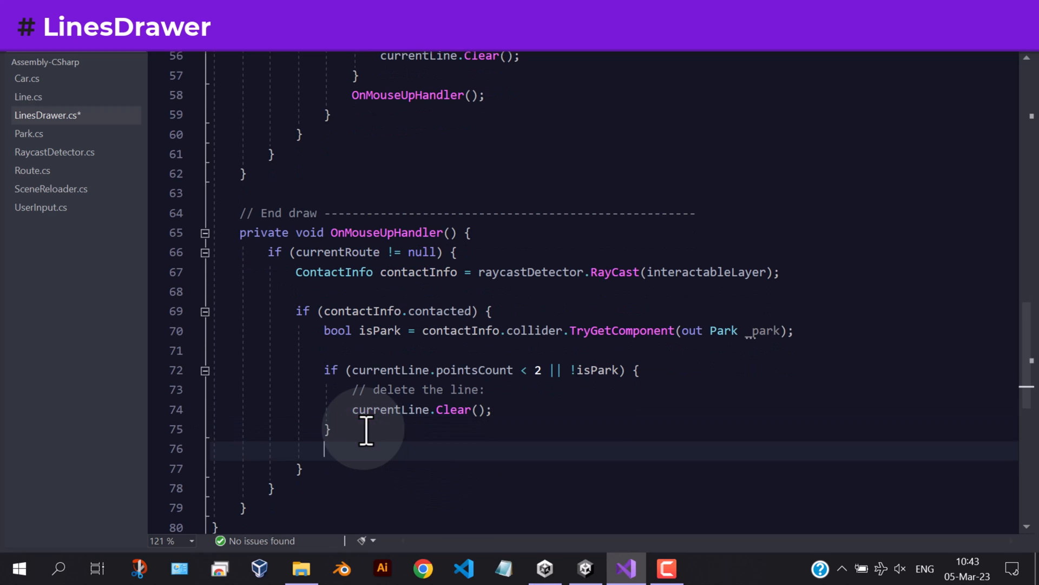
- Otherwise call currentRoute.Disactivate(), and add an outer else that deletes the line
{"action": "type", "text": "else {"}
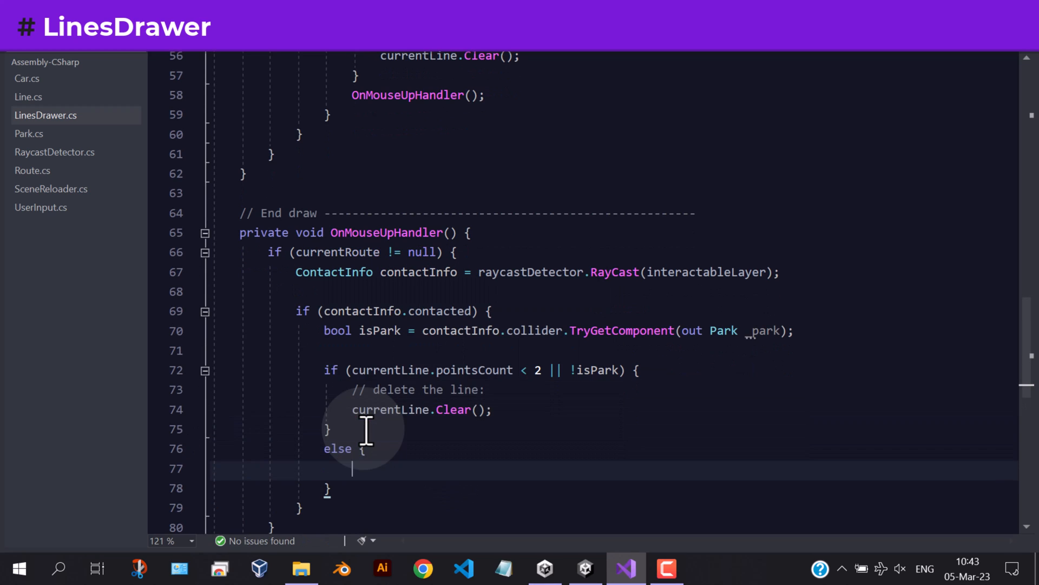
{"action": "type", "text": "currentRoute.Disactivate();"}
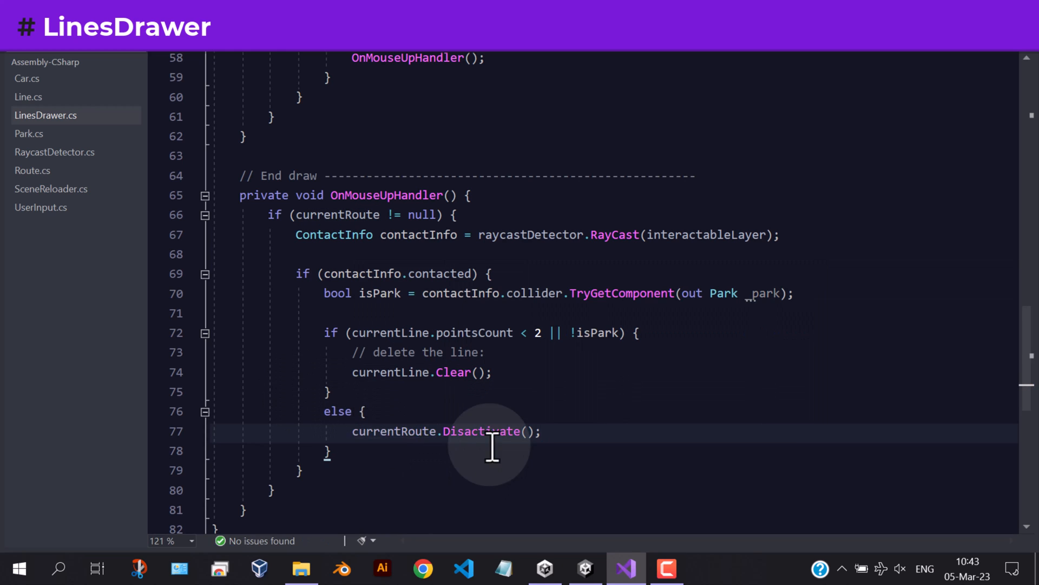
{"action": "left_click", "coordinate": [542, 431]}
{"action": "type", "text": "//"}
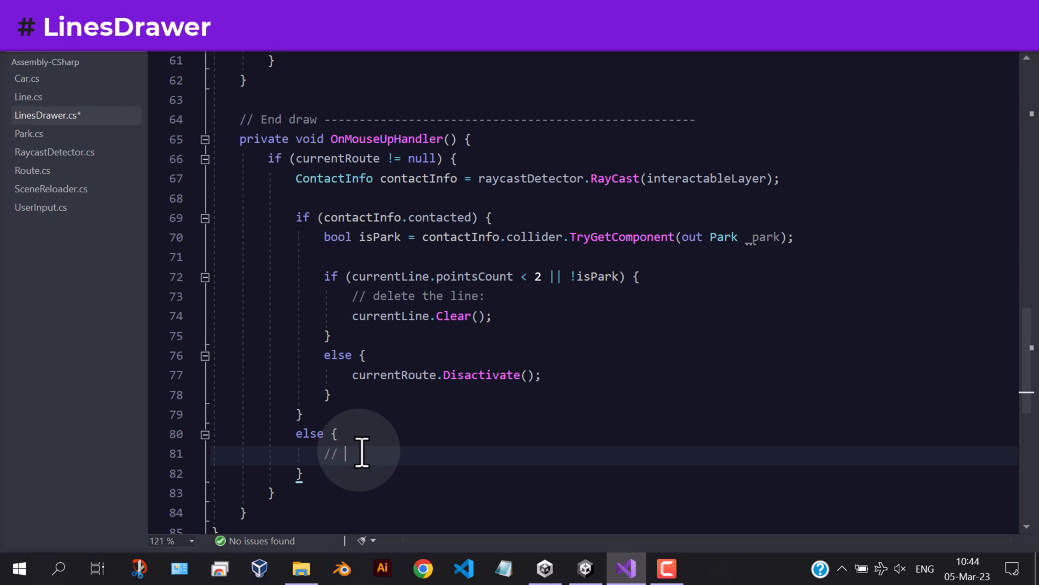
{"action": "type", "text": "delete the line:"}
{"action": "type", "text": "currentLine.Clear();"}
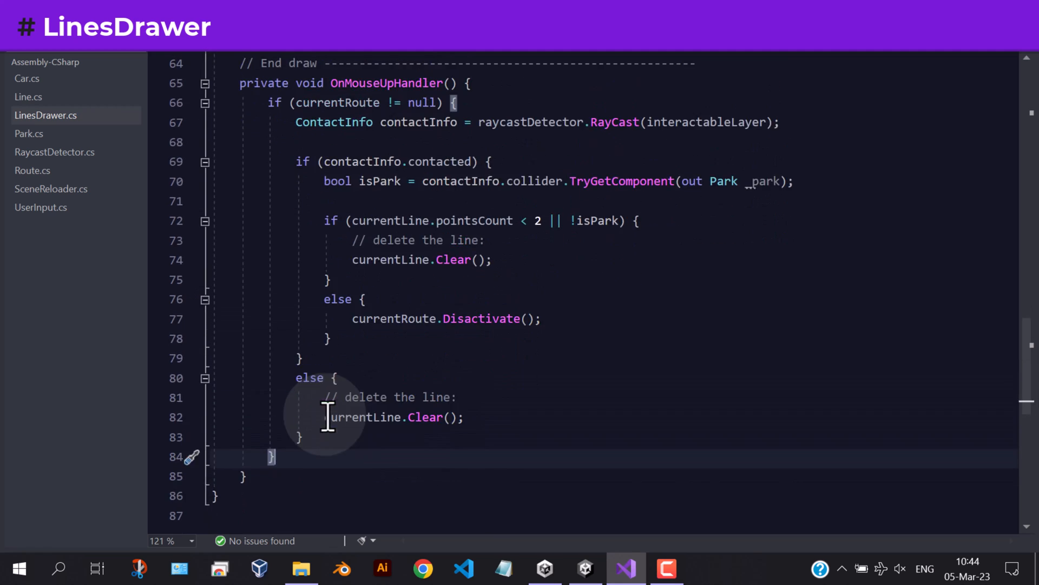
- Call ResetDrawer() and define private void ResetDrawer() setting currentRoute and currentLine to null
{"action": "key", "text": "enter"}
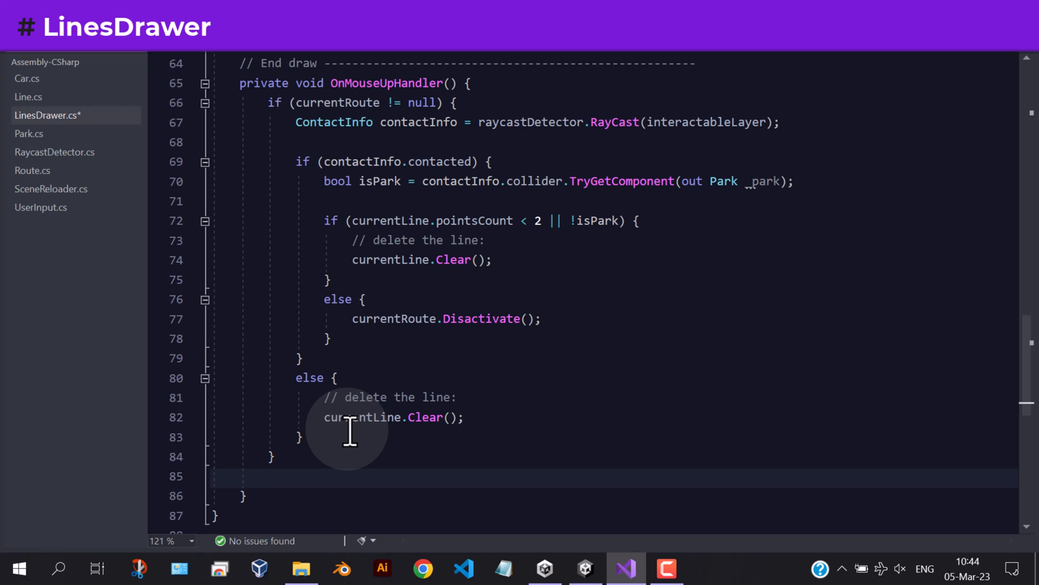
{"action": "type", "text": "ResetDrawer();"}
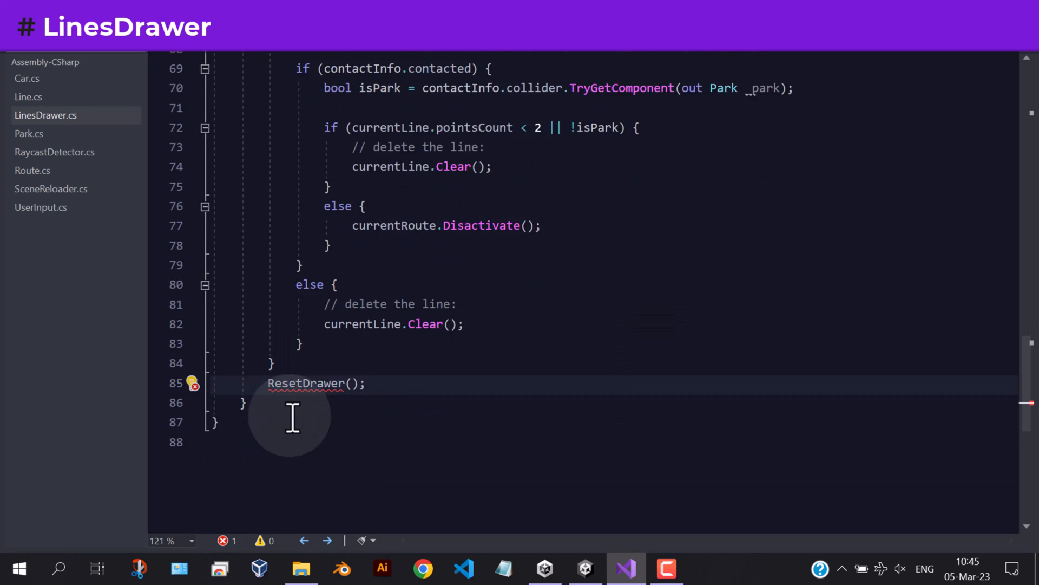
{"action": "key", "text": "enter"}
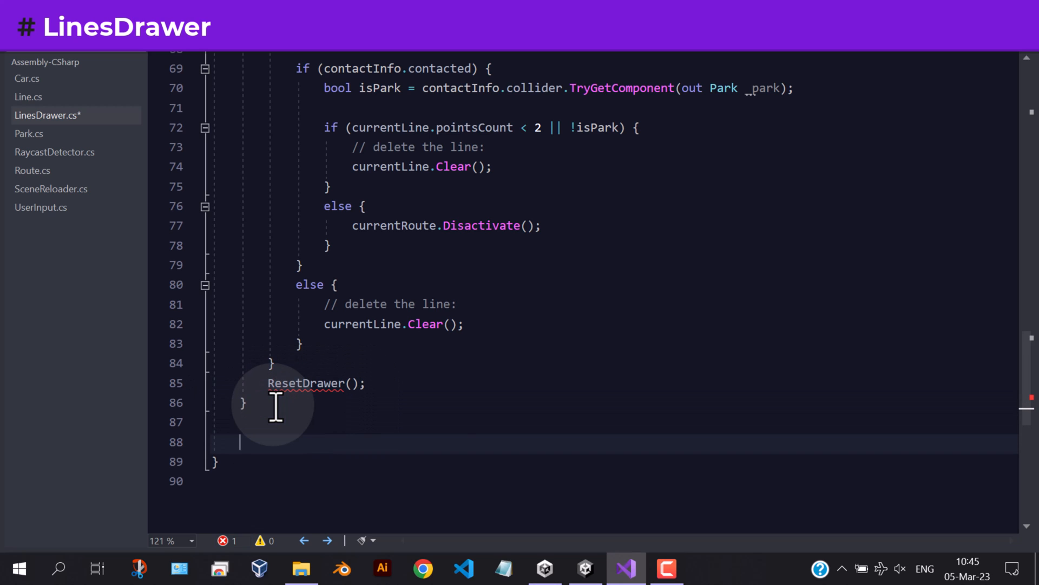
{"action": "type", "text": "private void ResetDrawer() {"}
{"action": "type", "text": "c"}
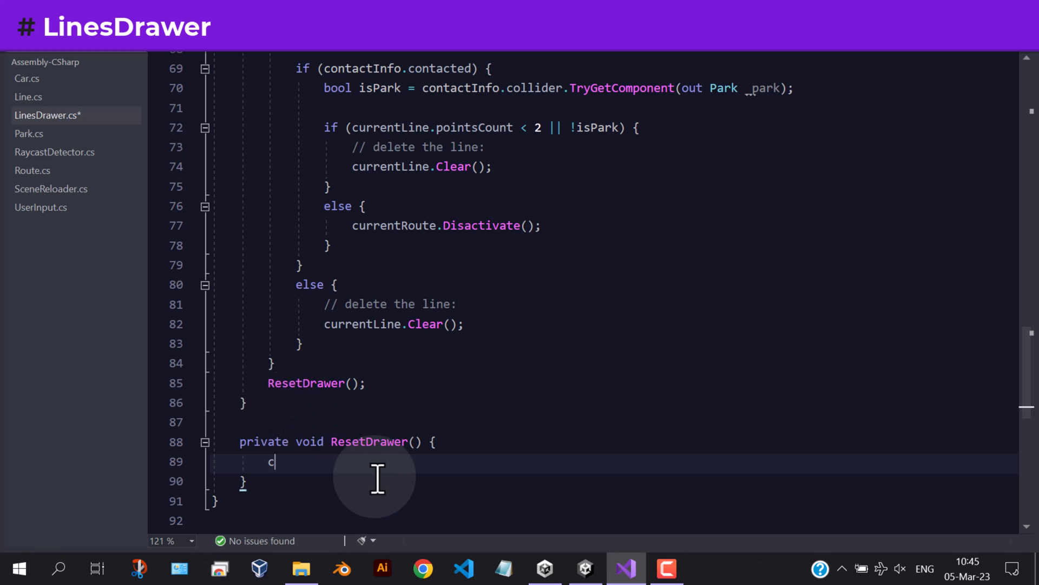
{"action": "type", "text": "urrentRoute = n"}
{"action": "type", "text": "currentLine = n"}
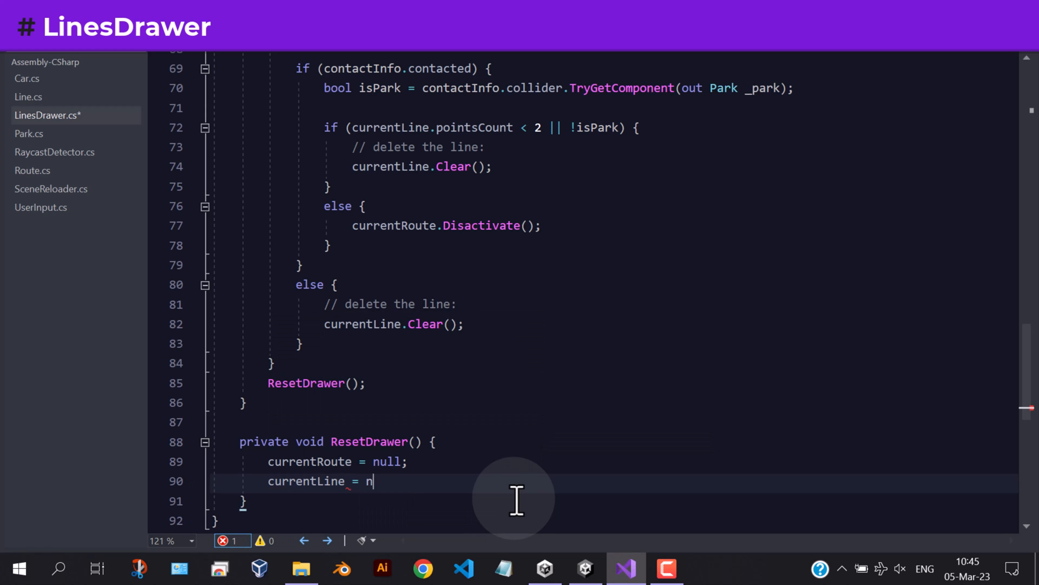
{"action": "type", "text": "ull;"}
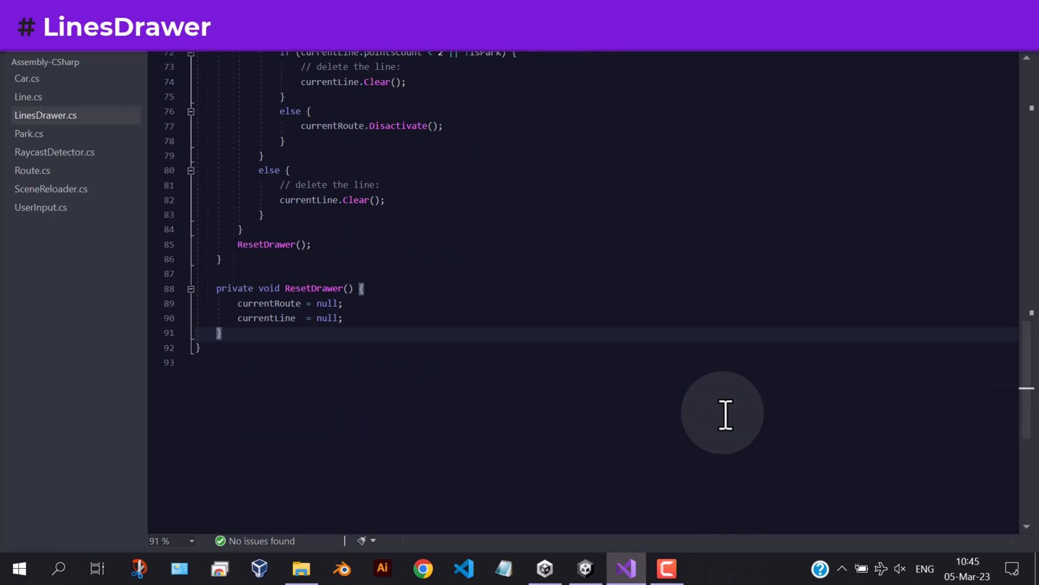
- Scroll back through LinesDrawer.cs to review it, then switch to the Unity editor
{"action": "scroll", "scroll_direction": "up", "scroll_amount": 3}
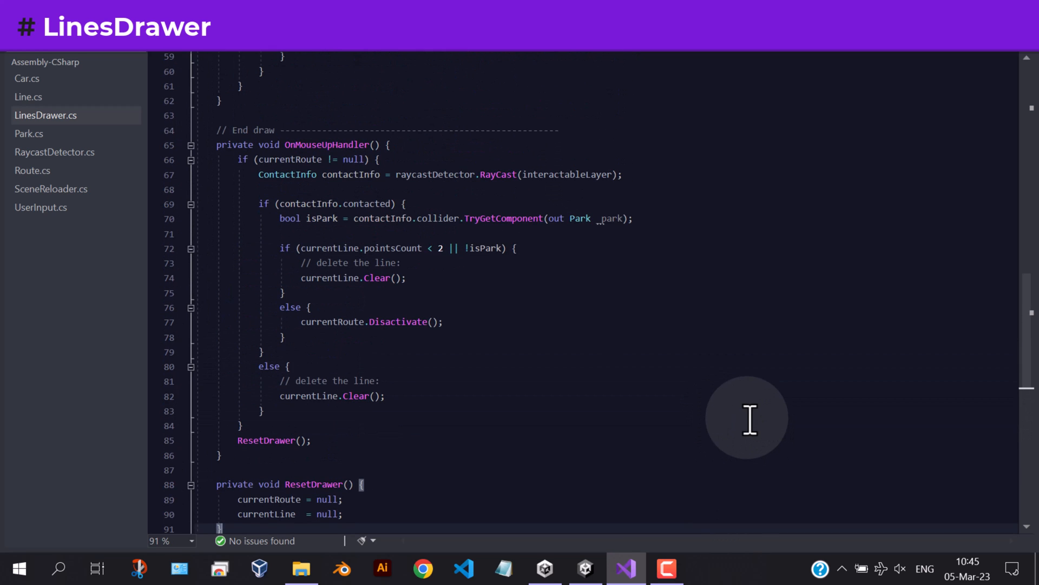
{"action": "scroll", "scroll_direction": "up", "scroll_amount": 3}
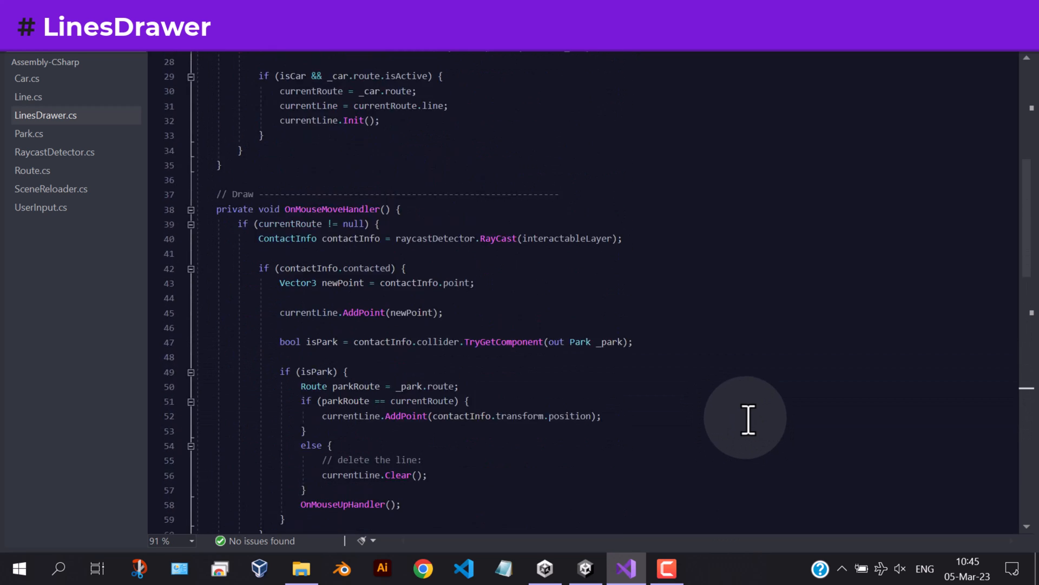
{"action": "scroll", "scroll_direction": "up", "scroll_amount": 3}
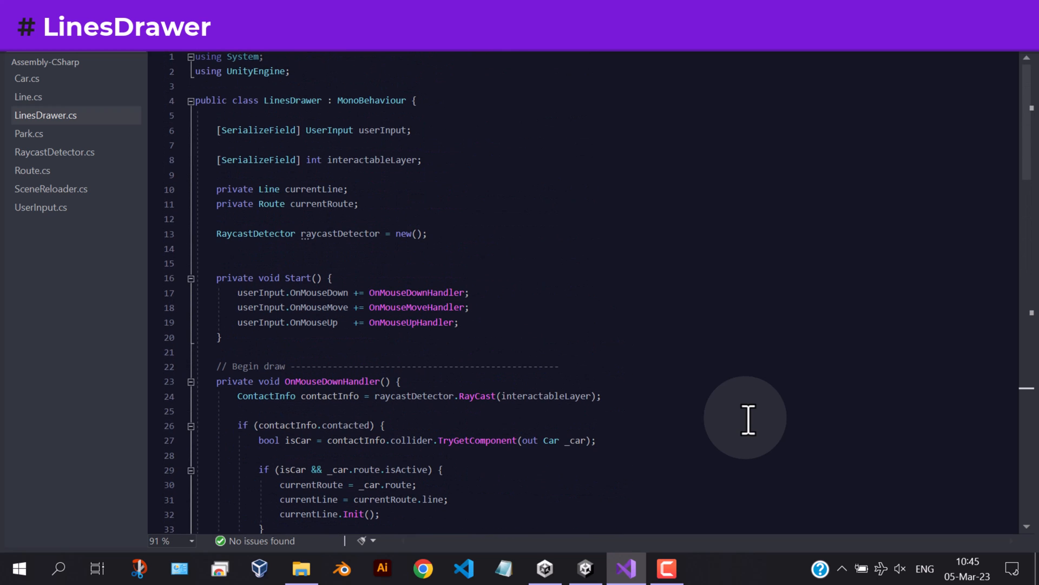
{"action": "left_click", "coordinate": [584, 568]}
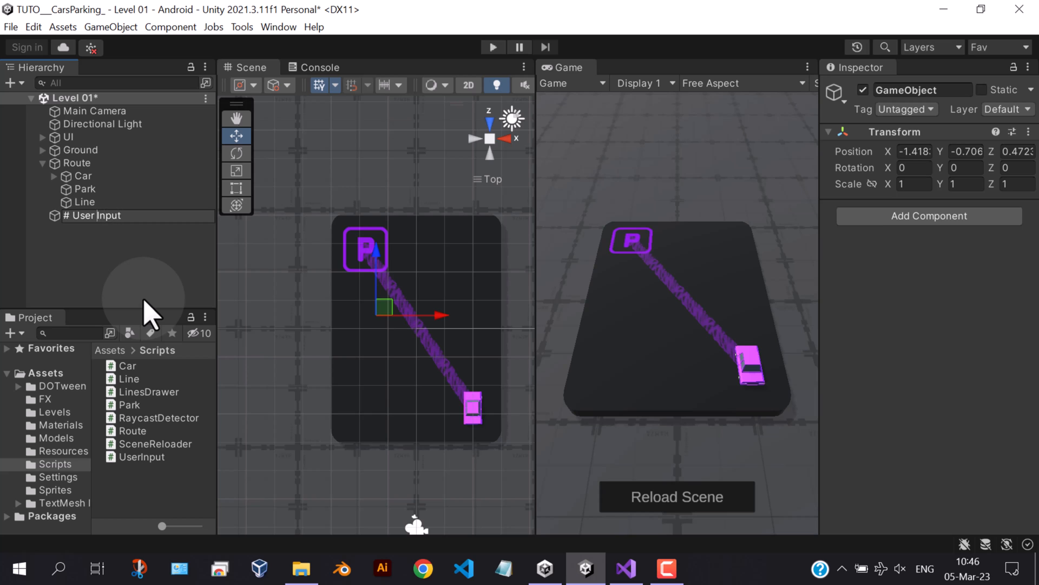
- Move # UserInput below UI in the Hierarchy and attach the User Input script
{"action": "left_click", "coordinate": [93, 215]}
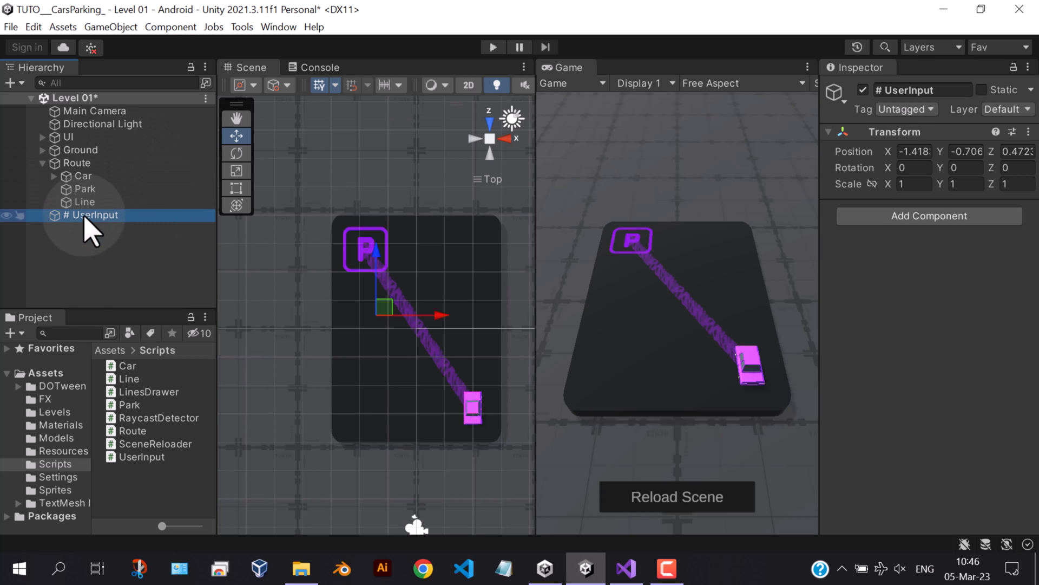
{"action": "left_click_drag", "start_coordinate": [90, 214], "coordinate": [90, 153]}
{"action": "type", "text": "use"}
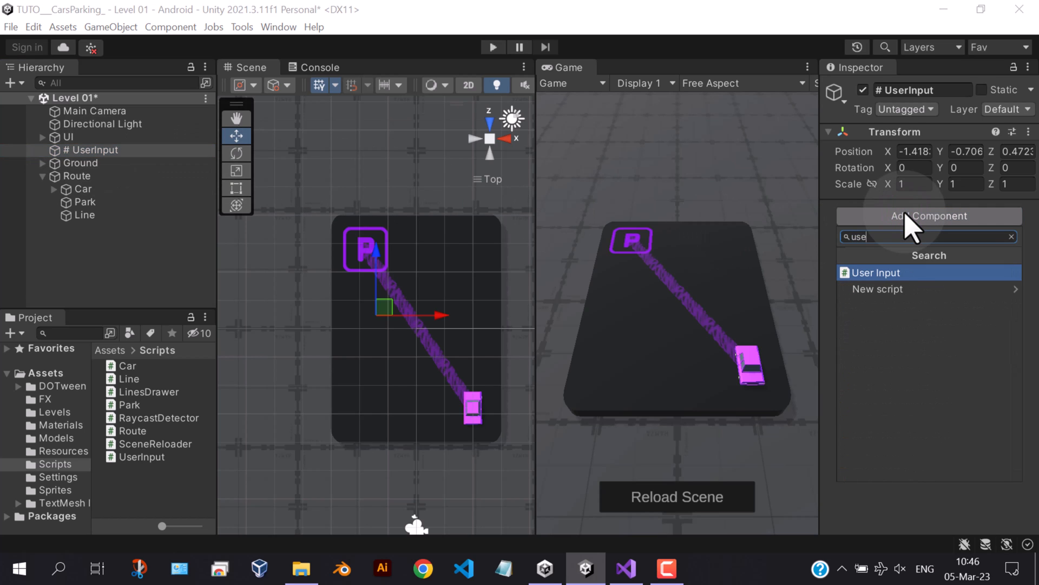
{"action": "left_click", "coordinate": [876, 273]}
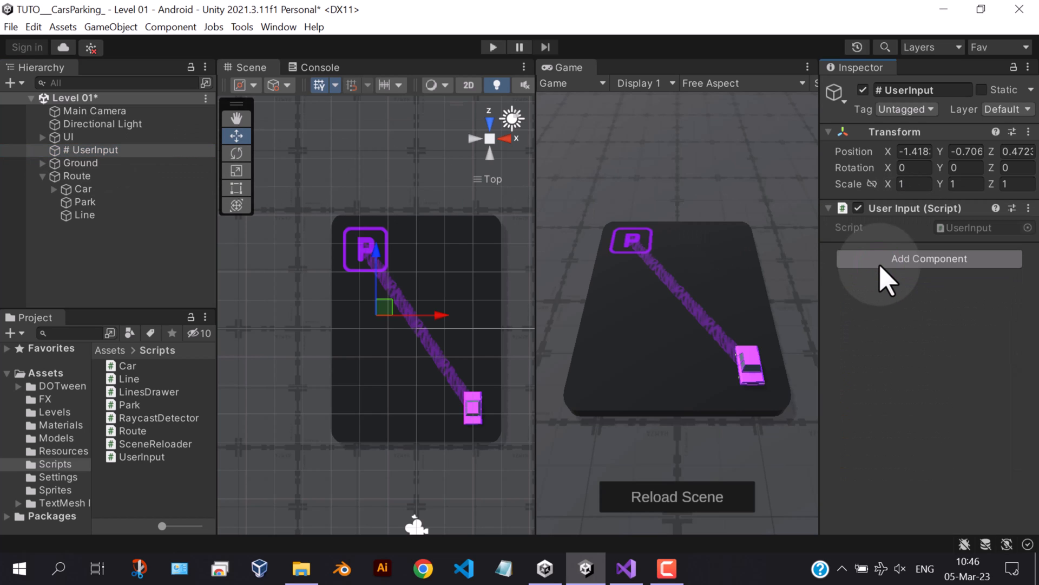
{"action": "mouse_move", "coordinate": [488, 179]}
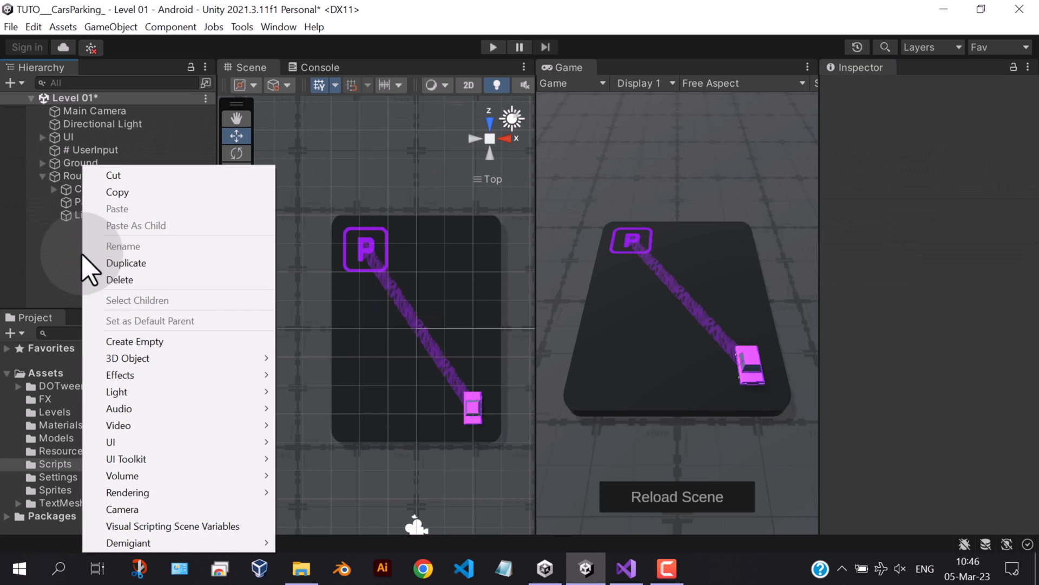
- Create # LinesDrawer with the Lines Drawer script, UserInput assigned and Interactable Layer 3
{"action": "left_click", "coordinate": [134, 341]}
{"action": "type", "text": "lin"}
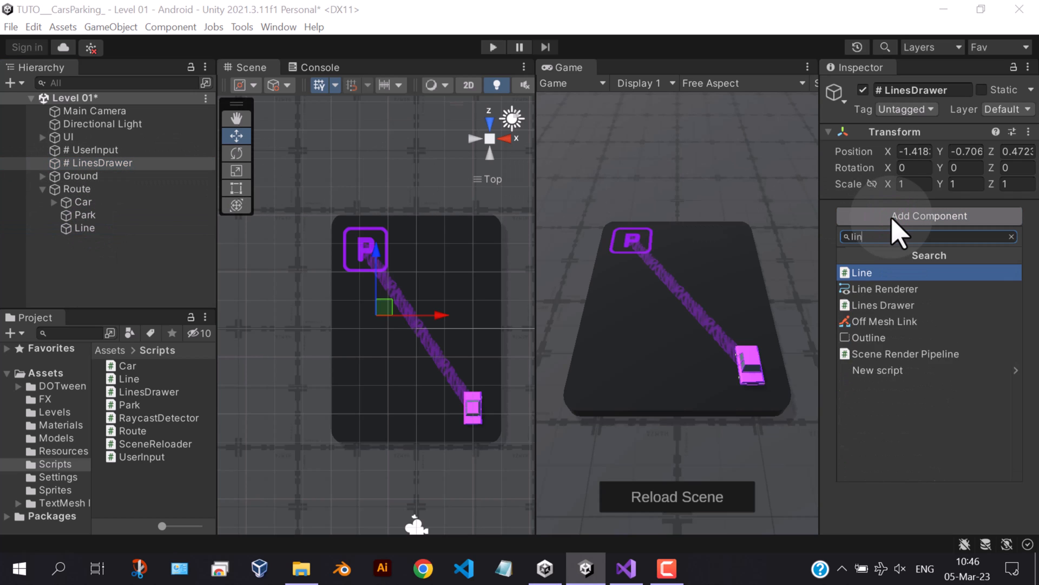
{"action": "left_click", "coordinate": [883, 305]}
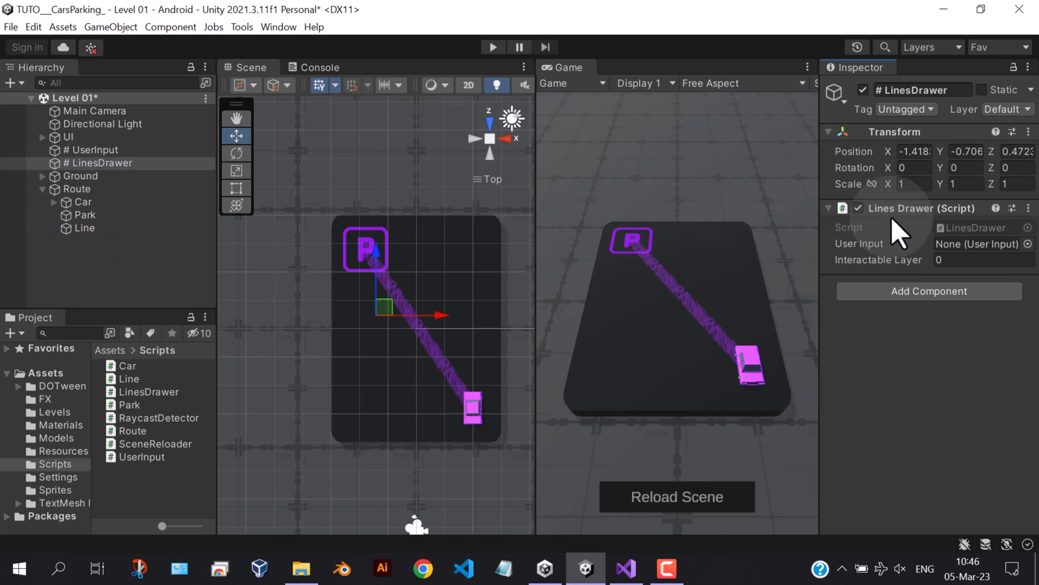
{"action": "mouse_move", "coordinate": [762, 228]}
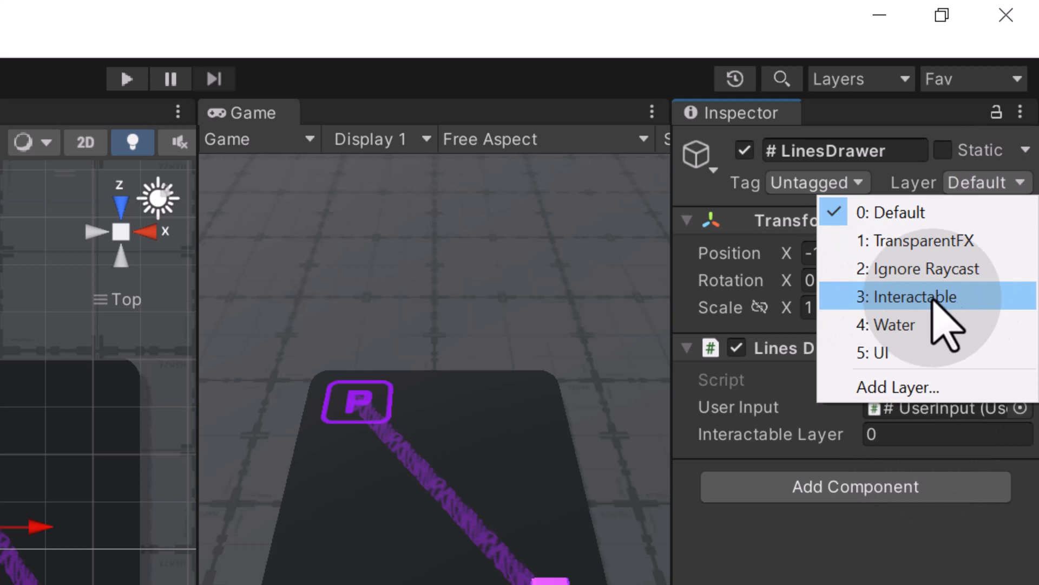
{"action": "mouse_move", "coordinate": [891, 387]}
{"action": "type", "text": "3"}
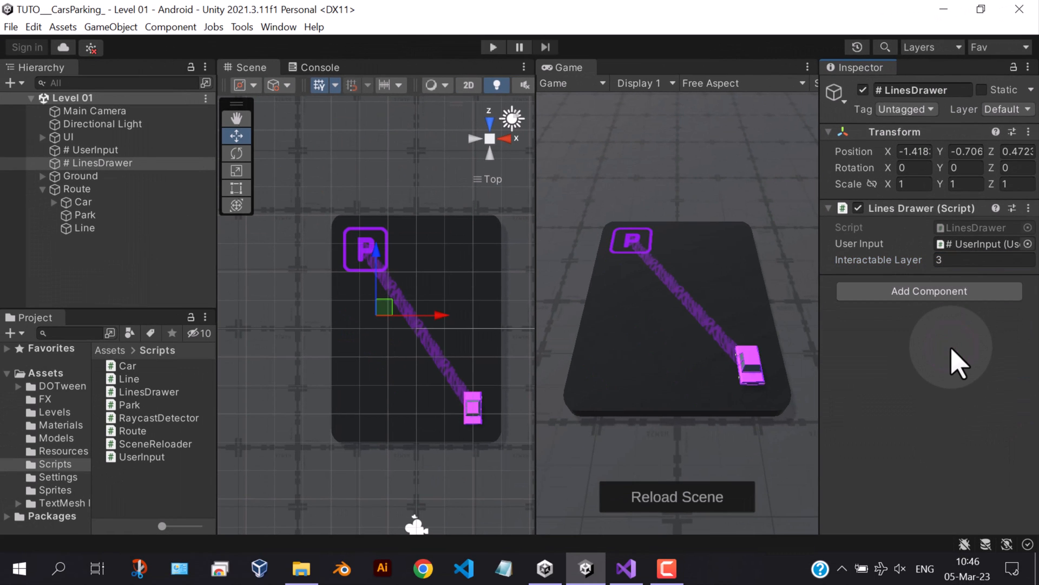
{"action": "left_click", "coordinate": [85, 228]}
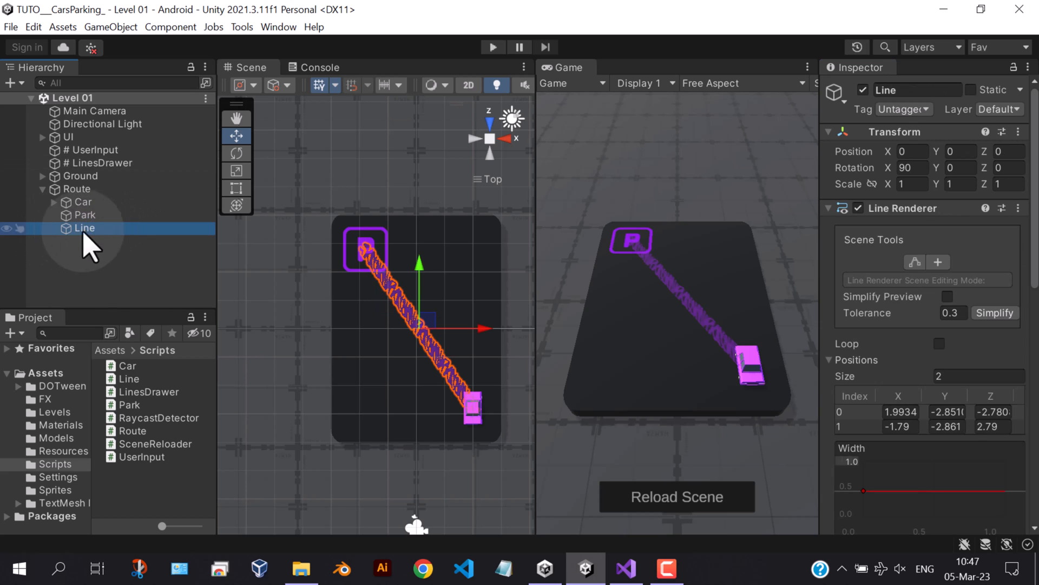
- Set the Line script's Min Points Distance to 0.4 and confirm
{"action": "scroll", "scroll_direction": "down", "scroll_amount": 3}
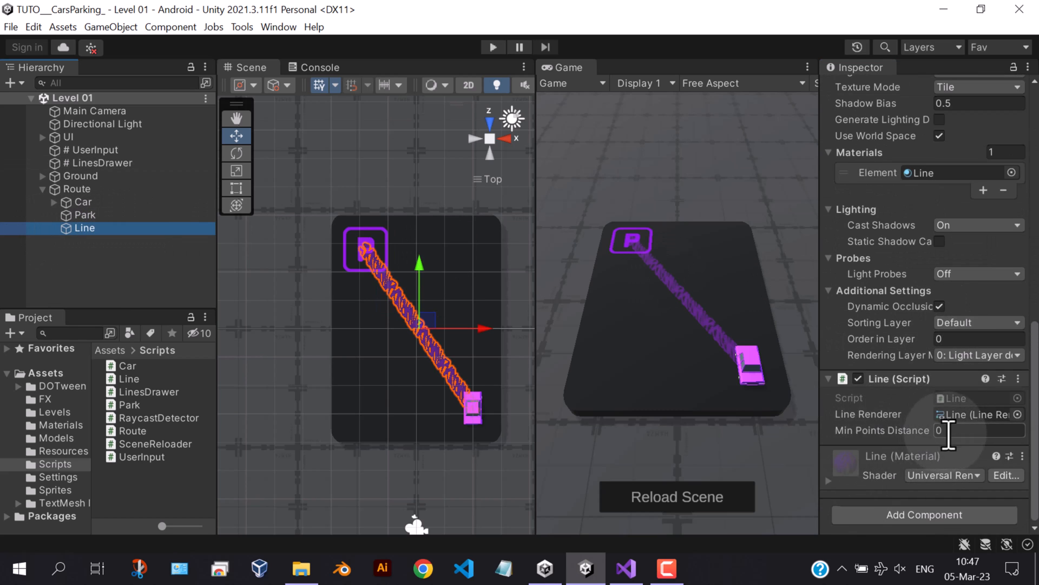
{"action": "left_click", "coordinate": [981, 430]}
{"action": "type", "text": ".4"}
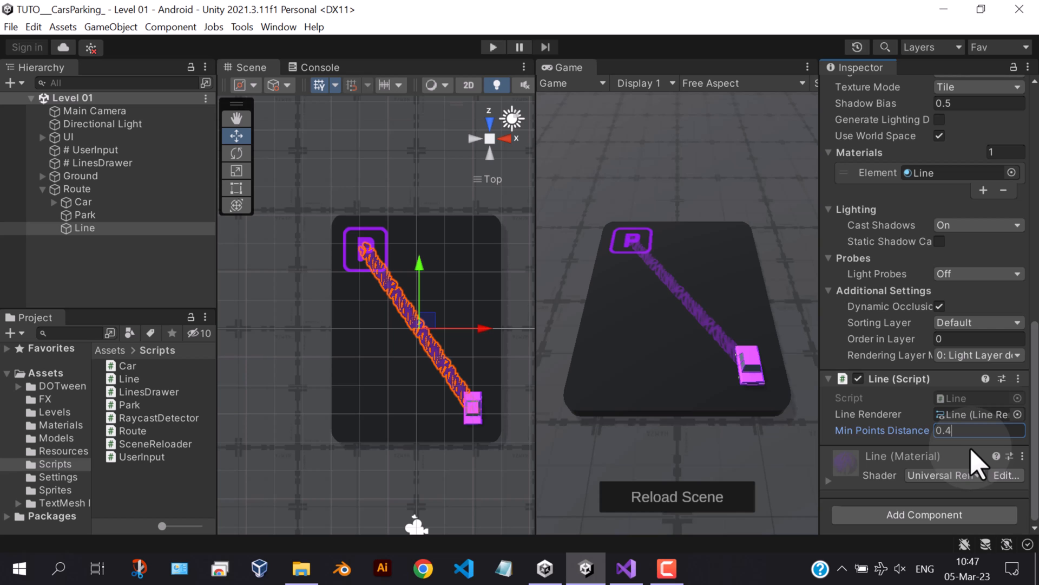
{"action": "left_click", "coordinate": [492, 47]}
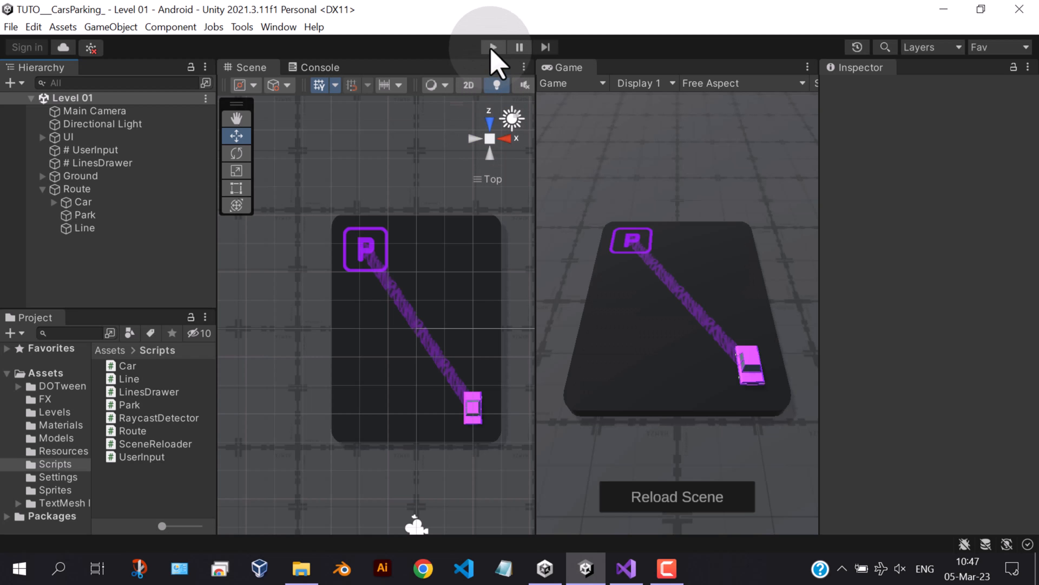
- Start Play mode, draw a curved route from car to park, then reload the level
{"action": "left_click", "coordinate": [492, 47]}
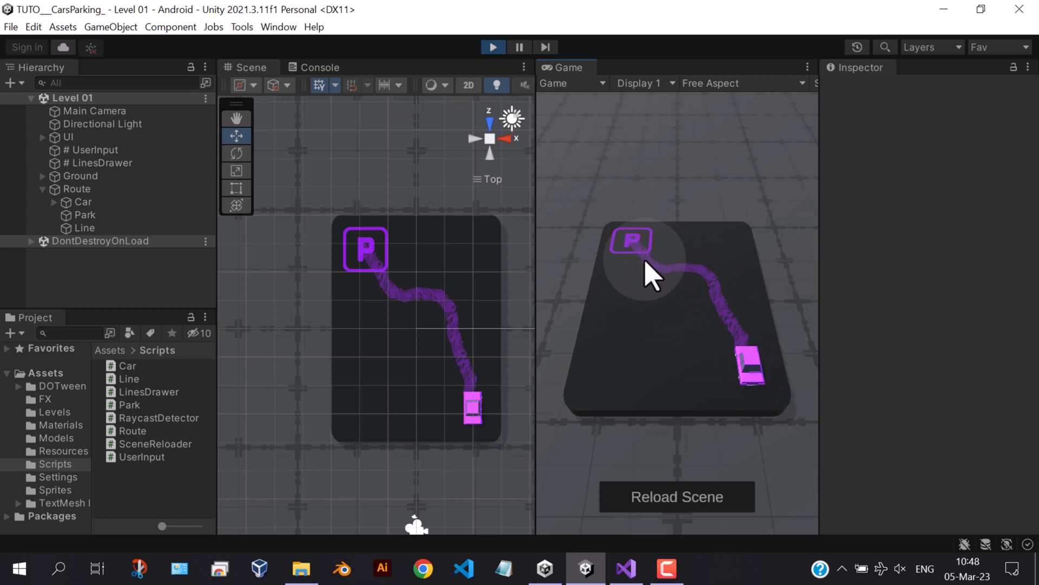
{"action": "mouse_move", "coordinate": [654, 265]}
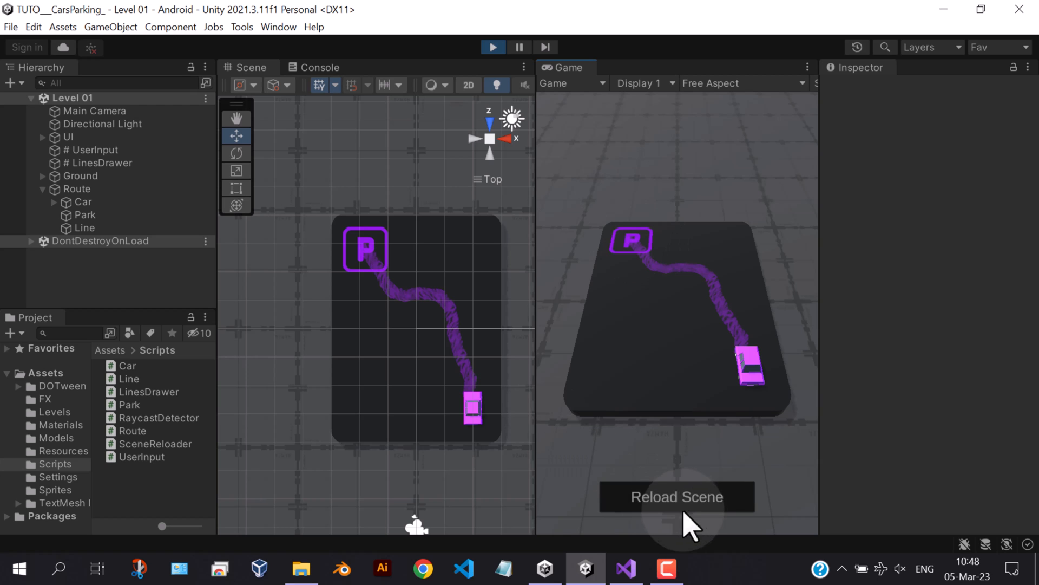
{"action": "left_click", "coordinate": [676, 496]}
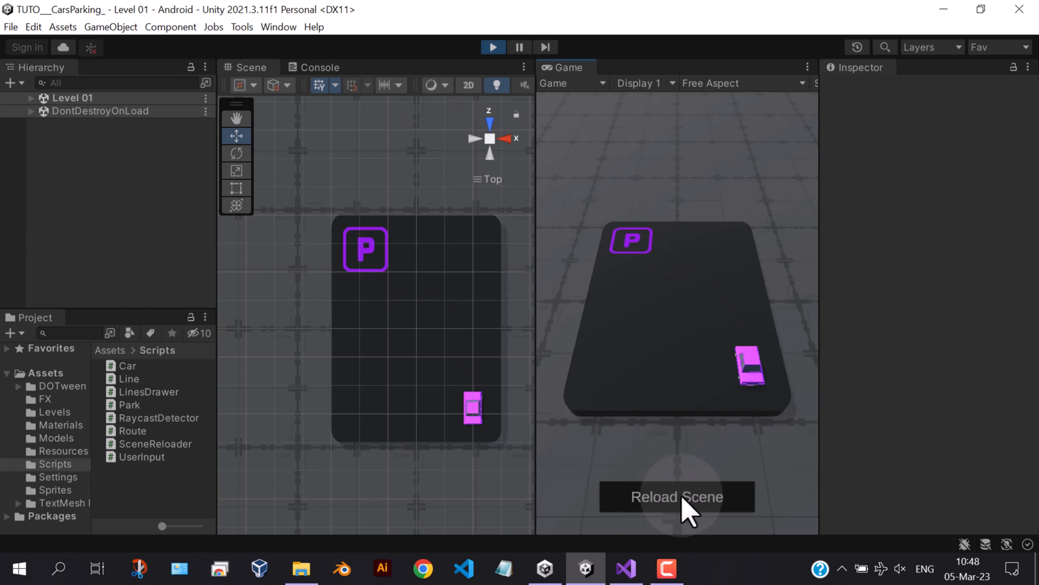